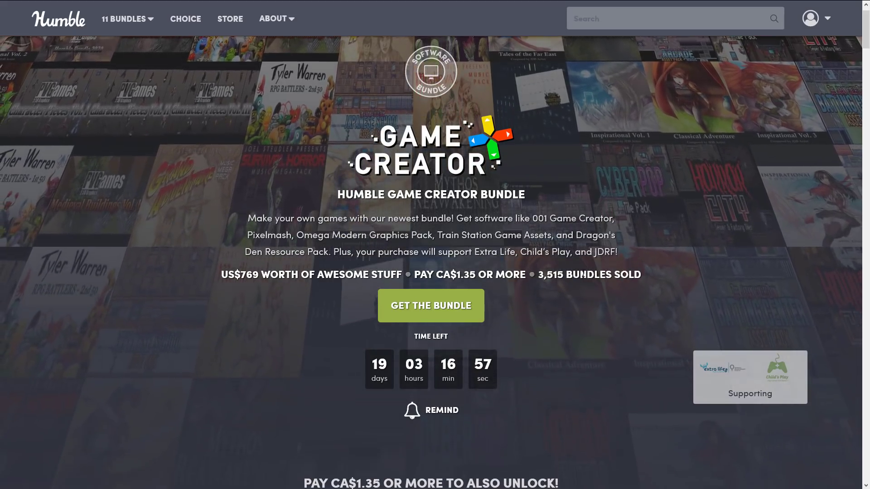
- Browse the bundle page and jump to the CA$40.50 tier listing Pixelmash
{"action": "scroll", "scroll_direction": "down", "scroll_amount": 3}
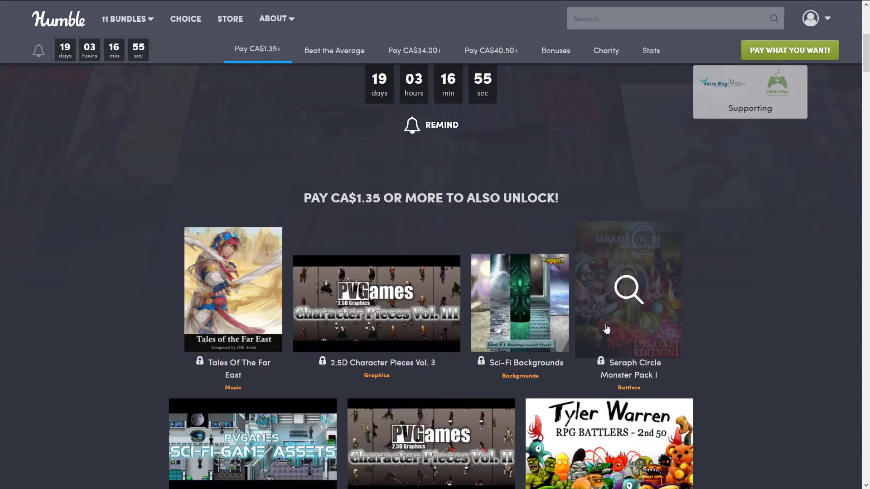
{"action": "mouse_move", "coordinate": [642, 326]}
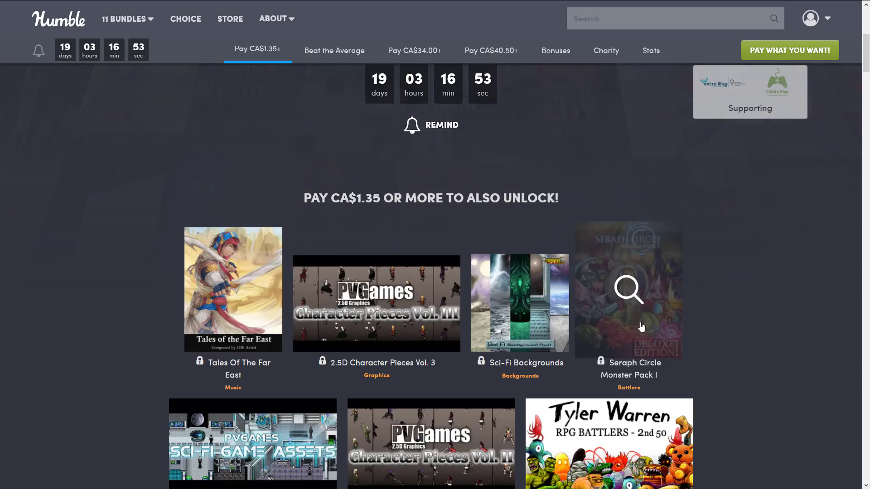
{"action": "scroll", "scroll_direction": "down", "scroll_amount": 3}
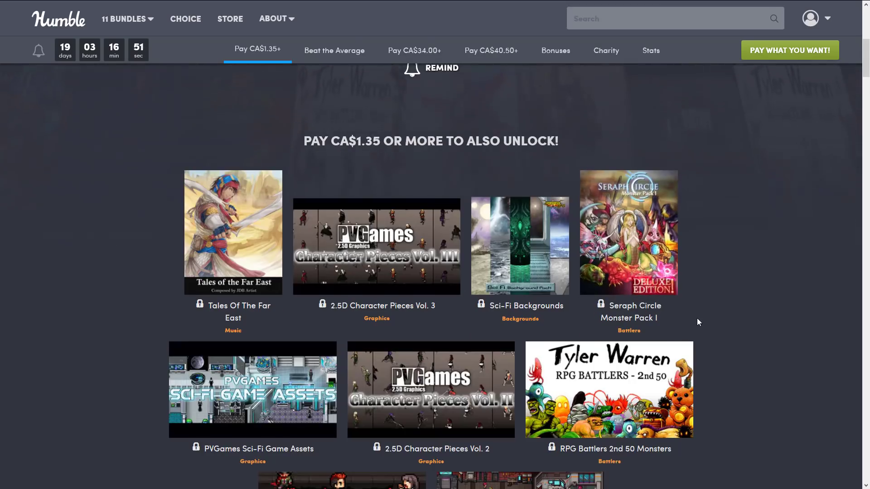
{"action": "scroll", "scroll_direction": "down", "scroll_amount": 3}
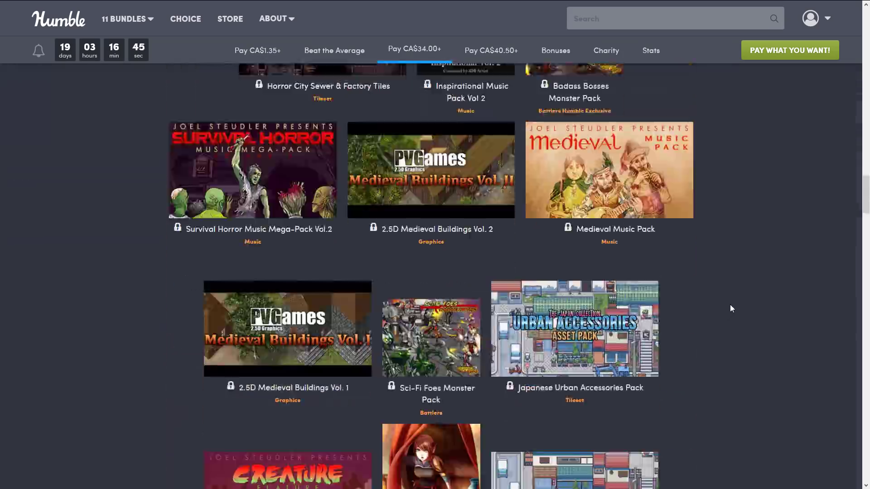
{"action": "left_click", "coordinate": [490, 50]}
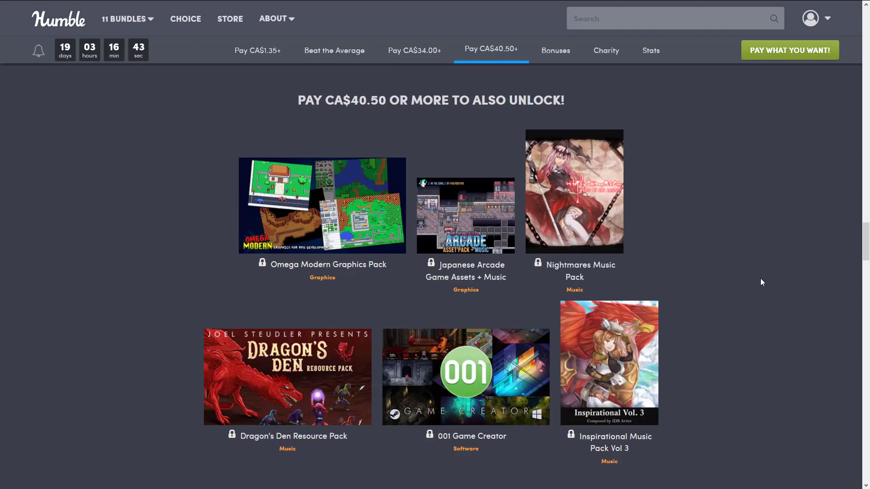
{"action": "scroll", "scroll_direction": "down", "scroll_amount": 3}
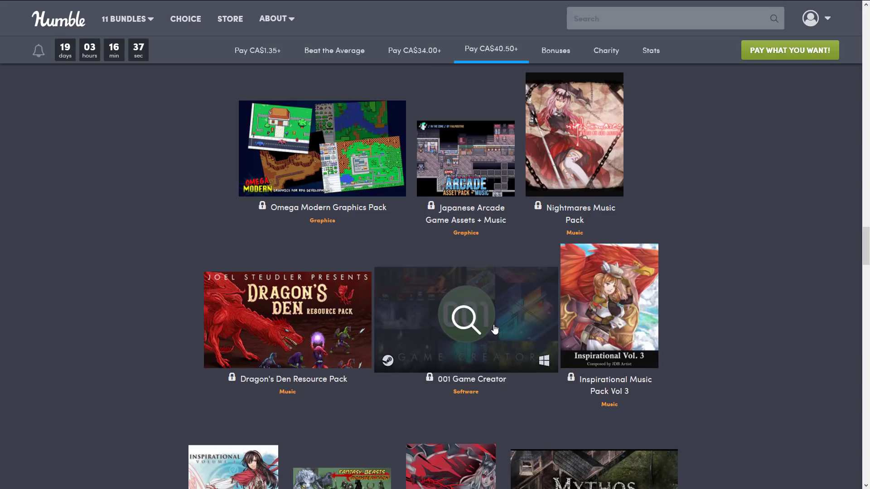
{"action": "mouse_move", "coordinate": [749, 303]}
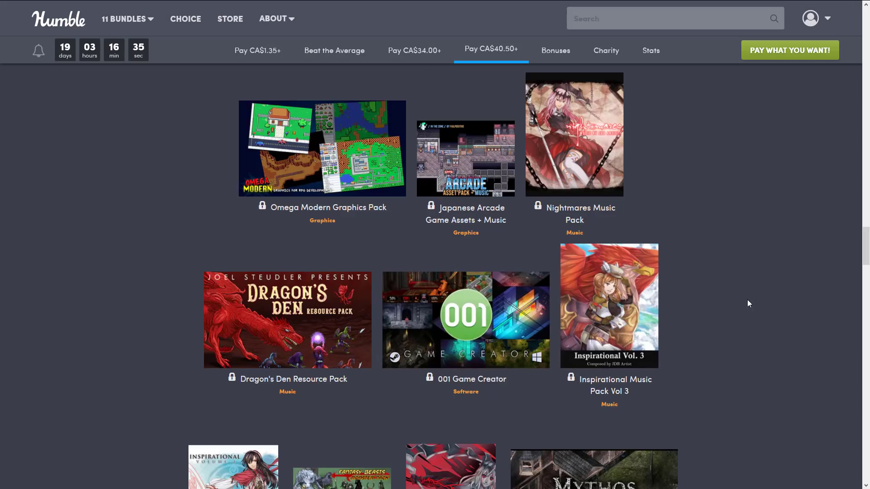
{"action": "scroll", "scroll_direction": "down", "scroll_amount": 3}
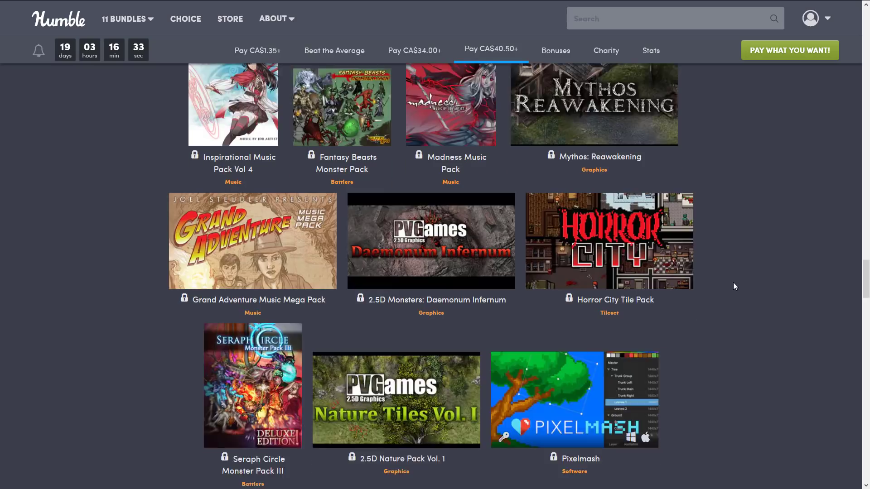
{"action": "scroll", "scroll_direction": "down", "scroll_amount": 3}
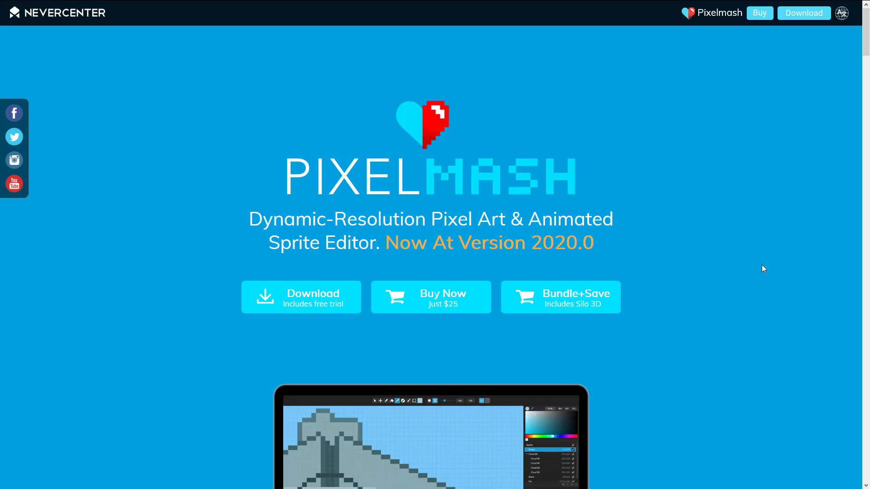
- Reach the Download Pixelmash window offering the 7-day trial for Mac and PC
{"action": "scroll", "scroll_direction": "down", "scroll_amount": 3}
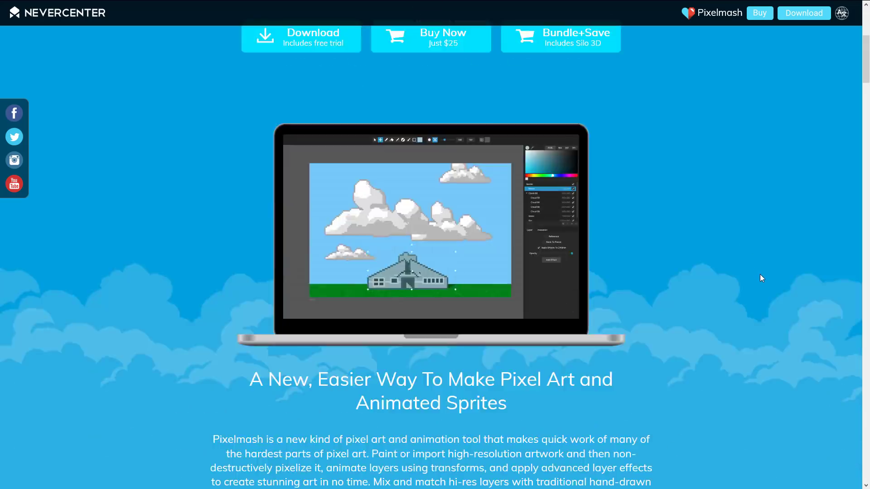
{"action": "scroll", "scroll_direction": "up", "scroll_amount": 3}
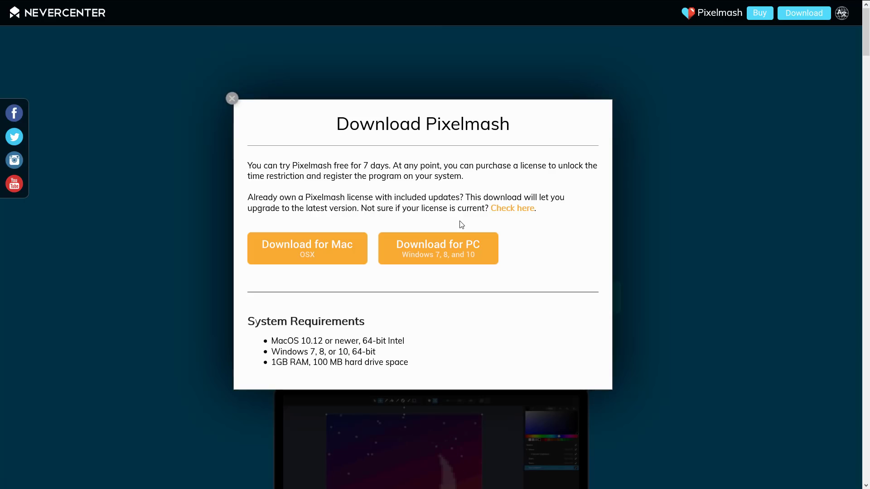
{"action": "left_click_drag", "start_coordinate": [350, 165], "coordinate": [430, 176]}
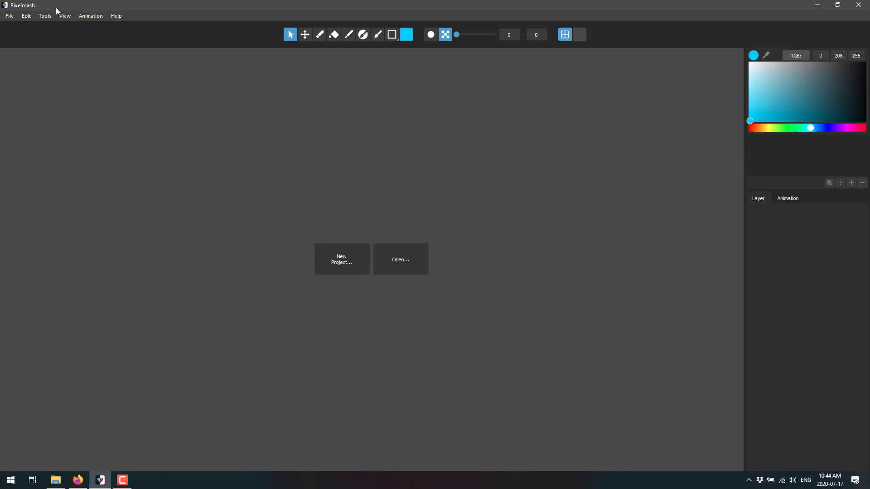
{"action": "mouse_move", "coordinate": [484, 256]}
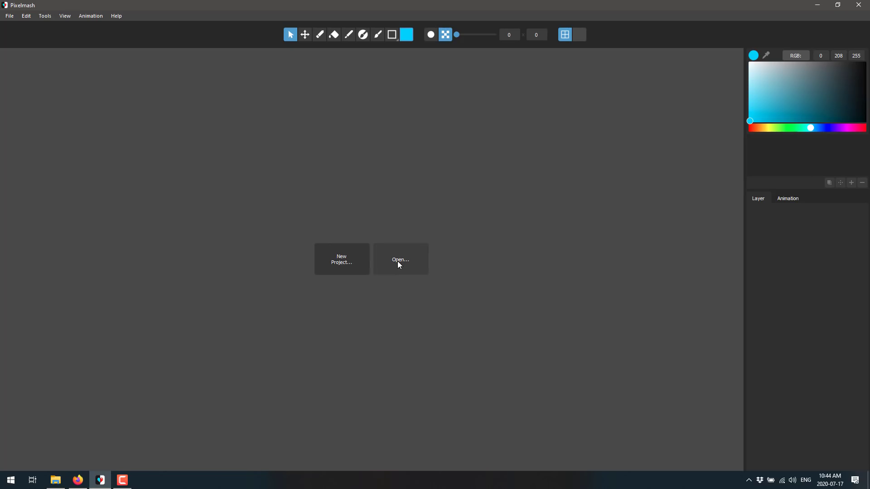
- Open Marine.png and set its pixel resolution to the full 475 x 608
{"action": "left_click", "coordinate": [399, 259]}
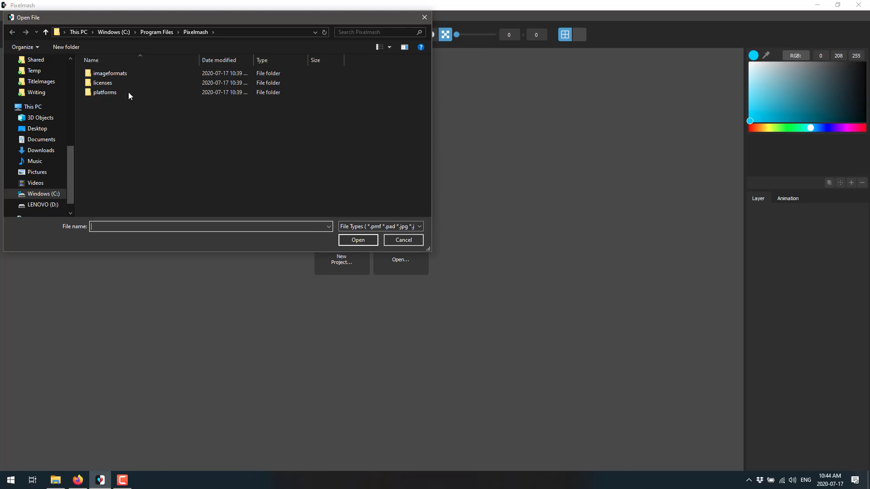
{"action": "left_click", "coordinate": [33, 70]}
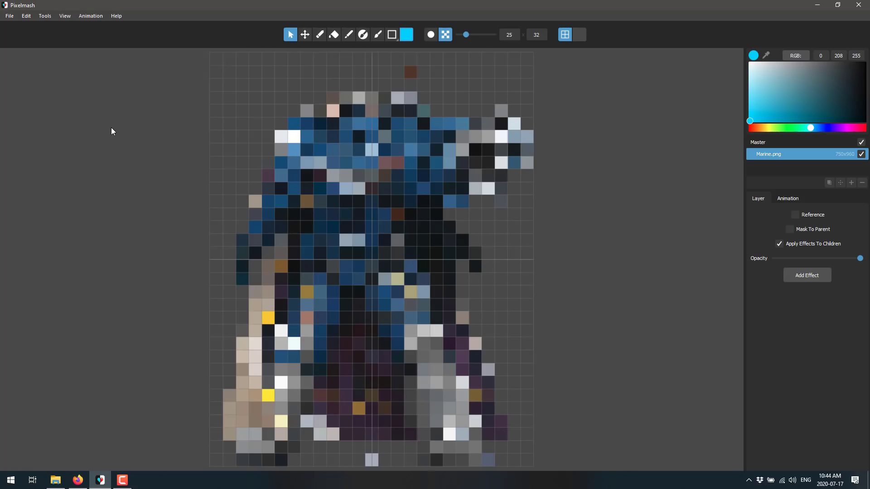
{"action": "mouse_move", "coordinate": [465, 29]}
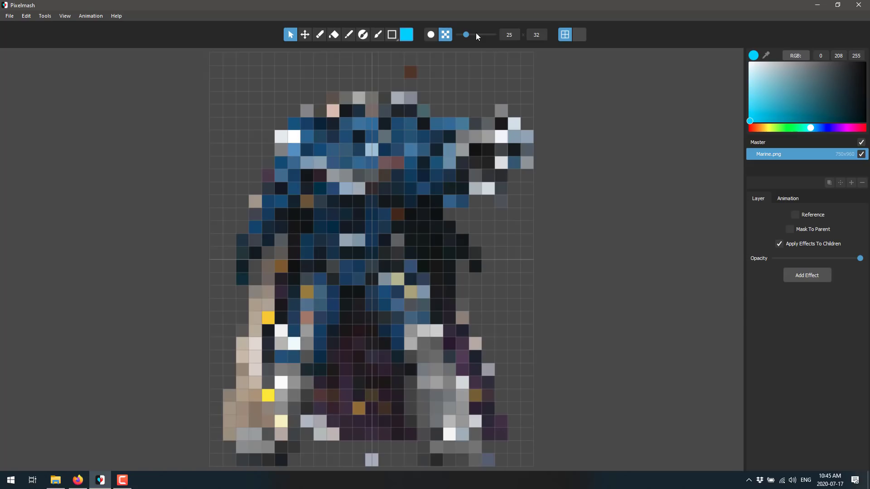
{"action": "left_click_drag", "start_coordinate": [475, 35], "coordinate": [461, 34]}
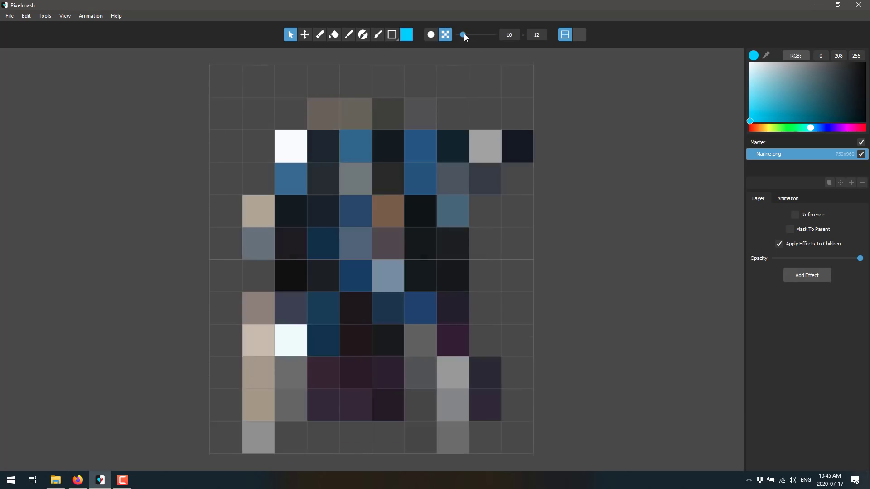
{"action": "left_click_drag", "start_coordinate": [461, 34], "coordinate": [470, 34]}
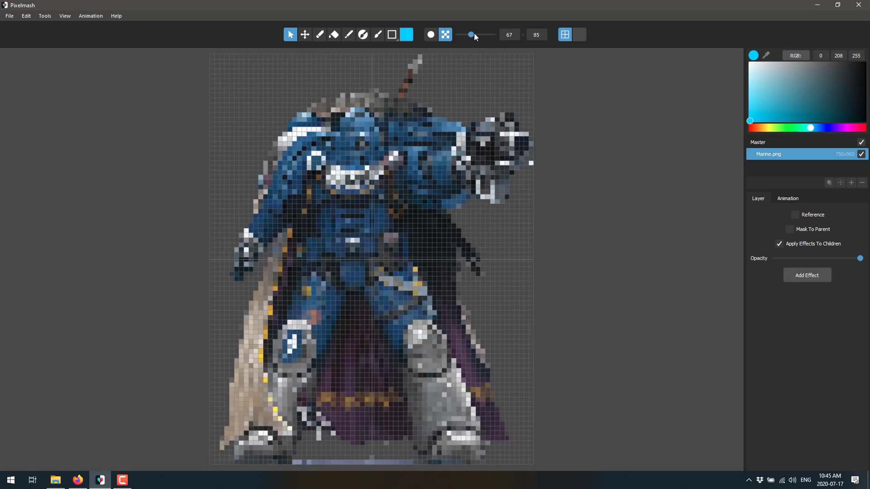
{"action": "left_click_drag", "start_coordinate": [470, 35], "coordinate": [484, 34]}
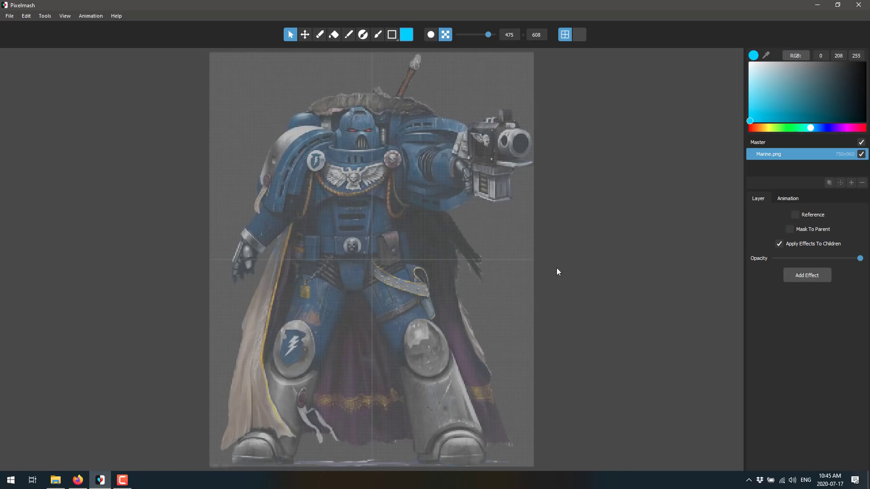
{"action": "left_click", "coordinate": [796, 215]}
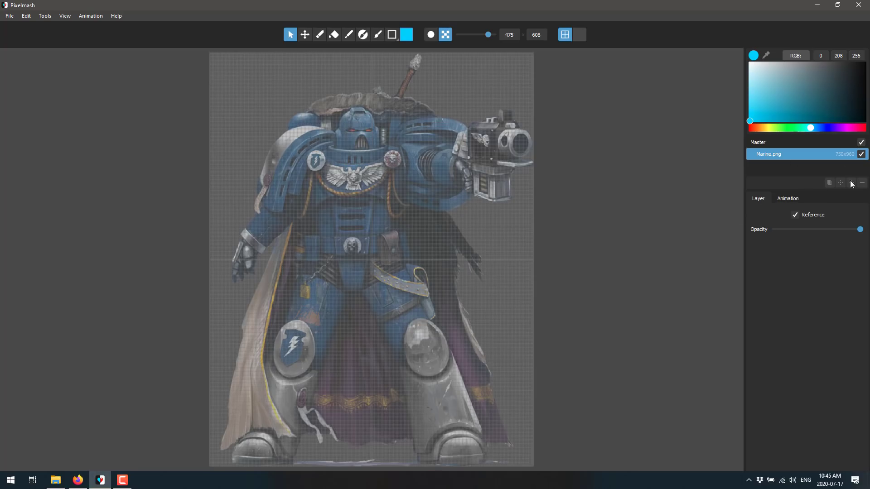
{"action": "left_click", "coordinate": [851, 182]}
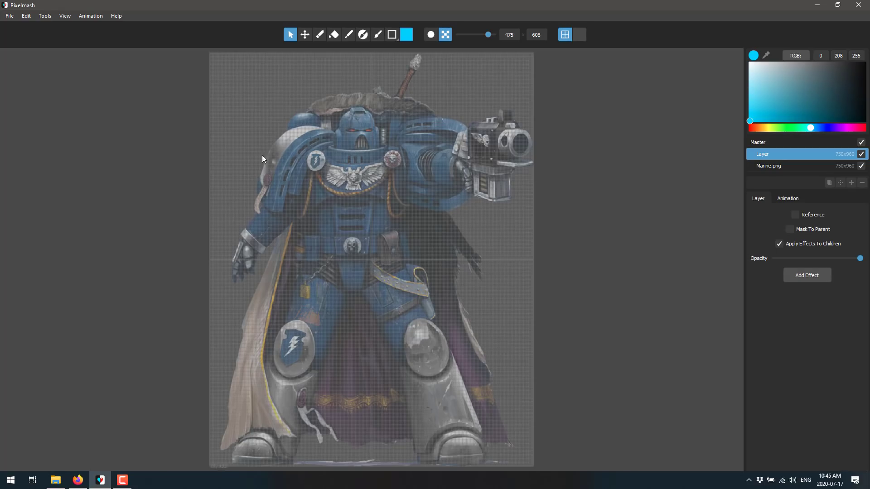
{"action": "left_click", "coordinate": [377, 35]}
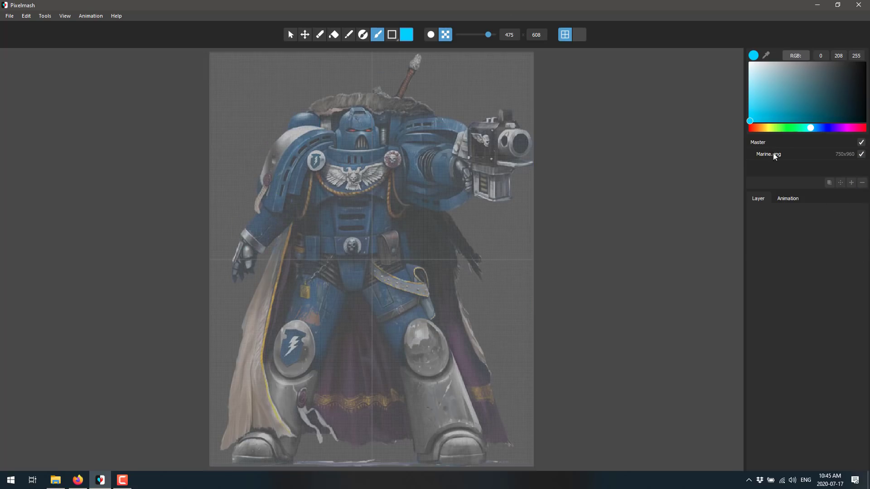
{"action": "left_click", "coordinate": [768, 154]}
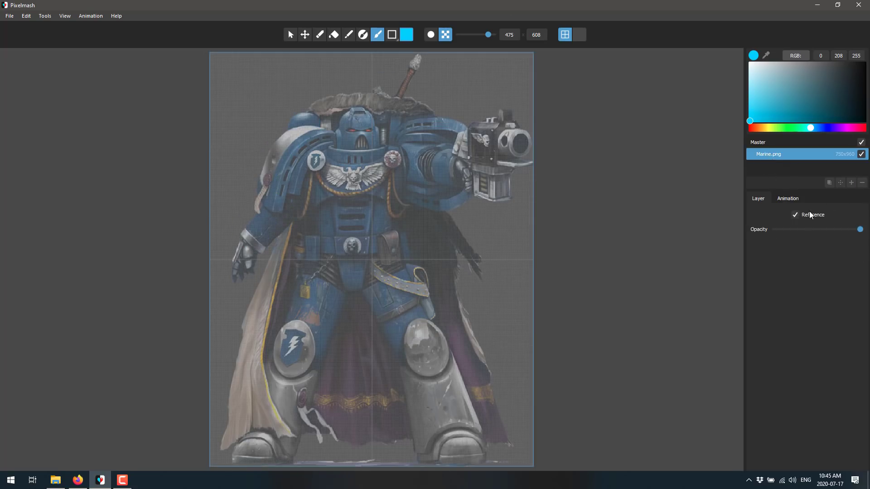
{"action": "left_click", "coordinate": [795, 215]}
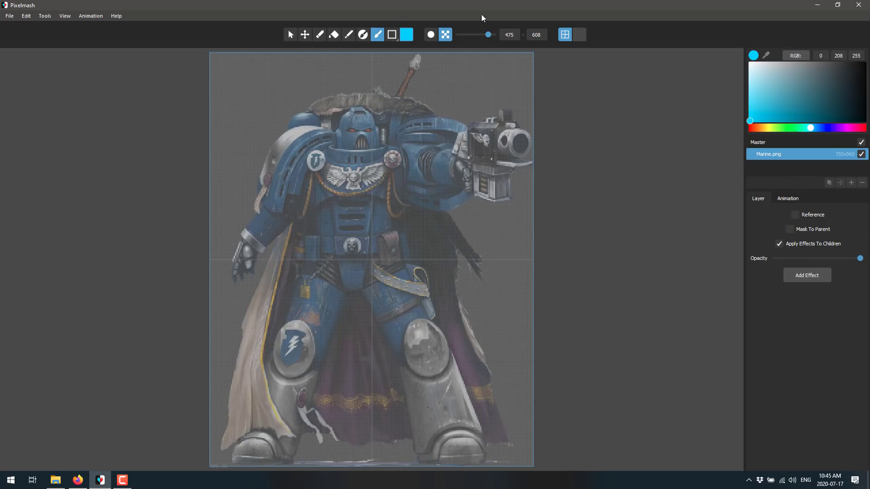
- Hide the pixel grid and settle the marine's pixel resolution at 157 x 201
{"action": "left_click_drag", "start_coordinate": [488, 35], "coordinate": [478, 34]}
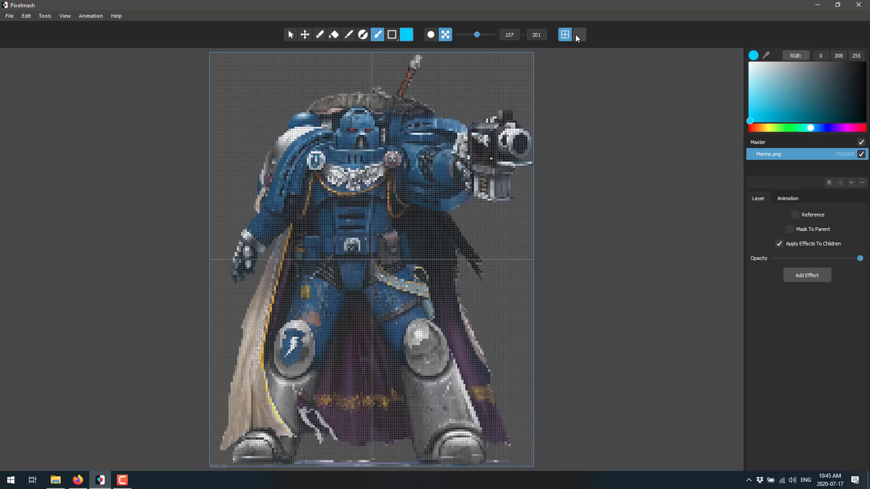
{"action": "left_click", "coordinate": [564, 34]}
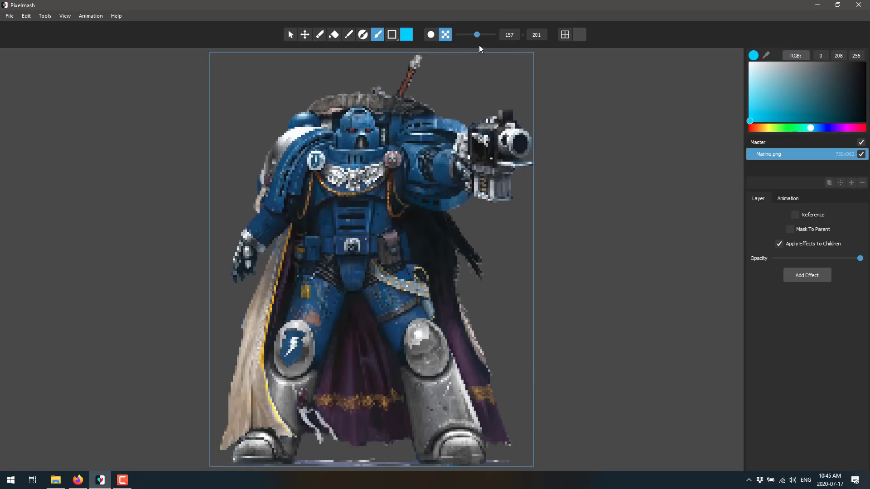
{"action": "left_click_drag", "start_coordinate": [487, 35], "coordinate": [471, 34]}
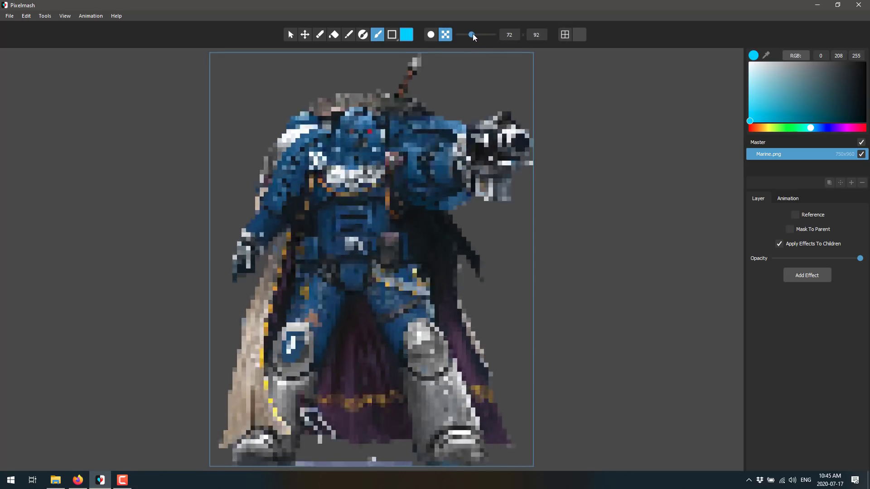
{"action": "left_click_drag", "start_coordinate": [471, 34], "coordinate": [476, 34]}
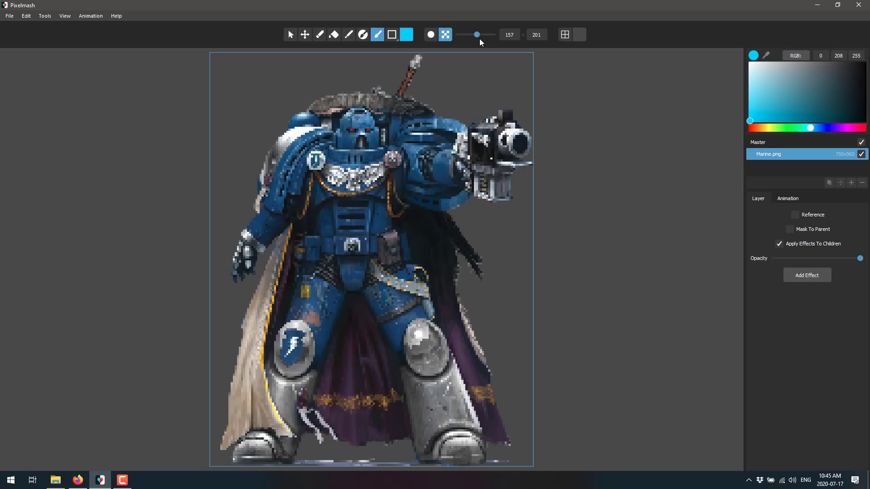
{"action": "mouse_move", "coordinate": [535, 225]}
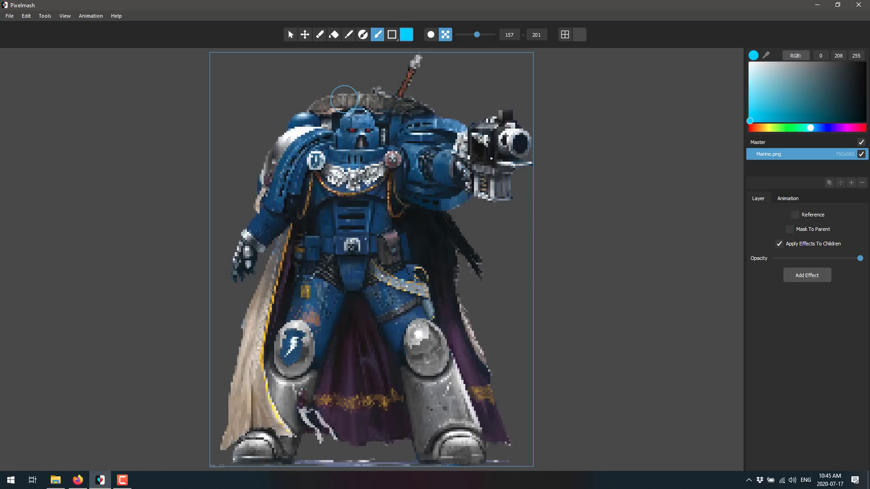
{"action": "mouse_move", "coordinate": [467, 29]}
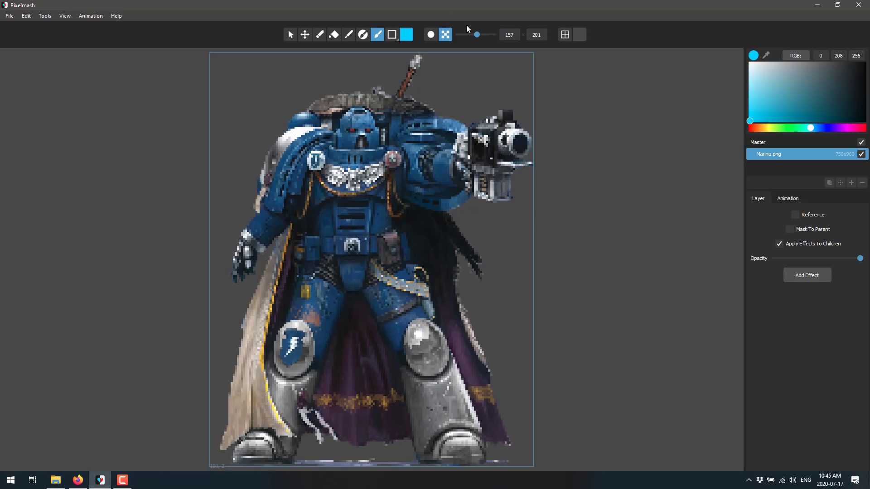
{"action": "left_click_drag", "start_coordinate": [465, 34], "coordinate": [470, 34]}
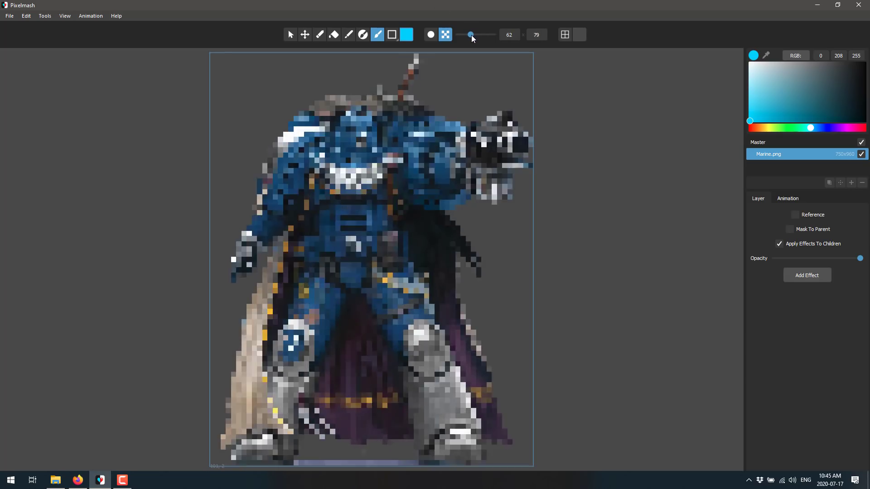
{"action": "left_click_drag", "start_coordinate": [470, 34], "coordinate": [478, 34]}
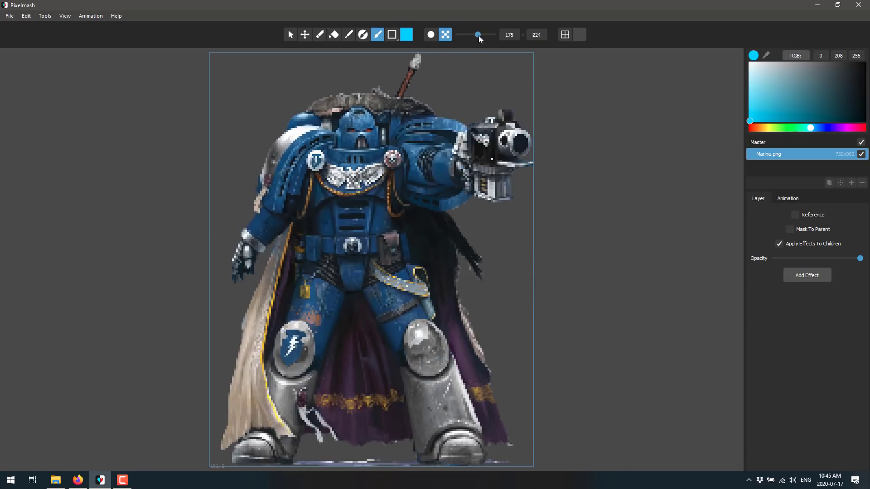
{"action": "left_click_drag", "start_coordinate": [477, 34], "coordinate": [474, 35]}
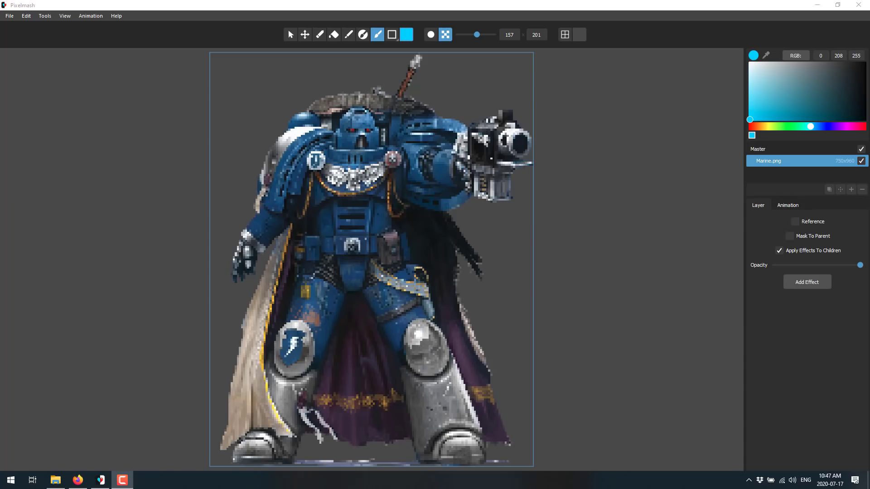
{"action": "mouse_move", "coordinate": [424, 293]}
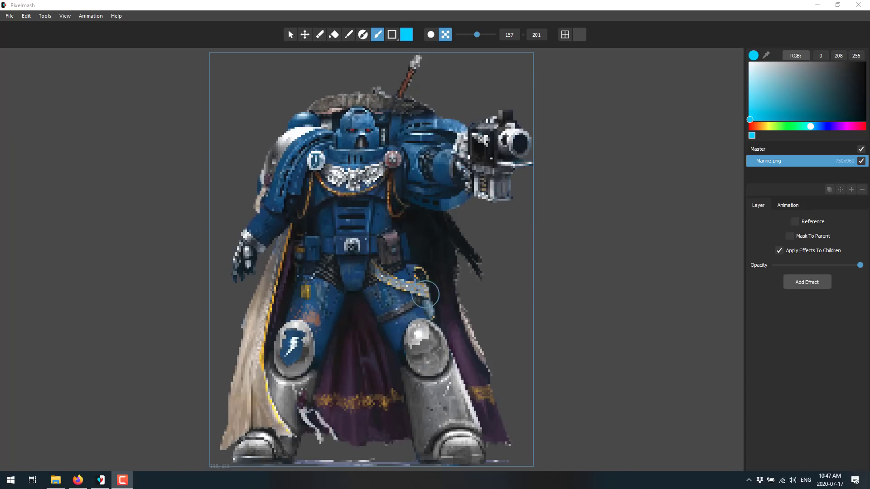
{"action": "mouse_move", "coordinate": [804, 85]}
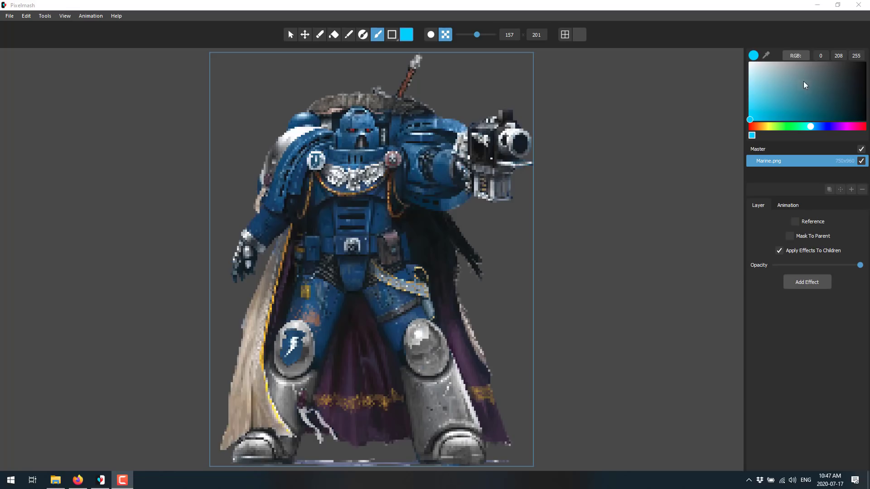
- Show the Color Management options with sRGB as the working space
{"action": "left_click", "coordinate": [25, 16]}
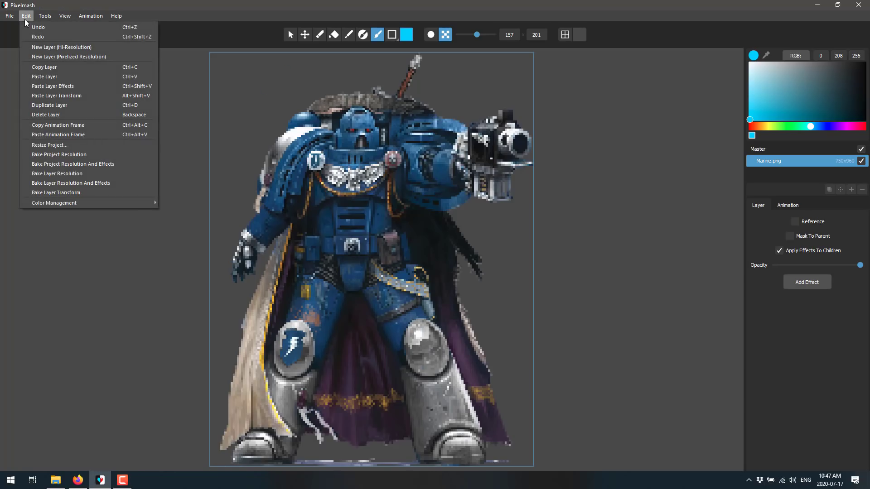
{"action": "left_click", "coordinate": [54, 202]}
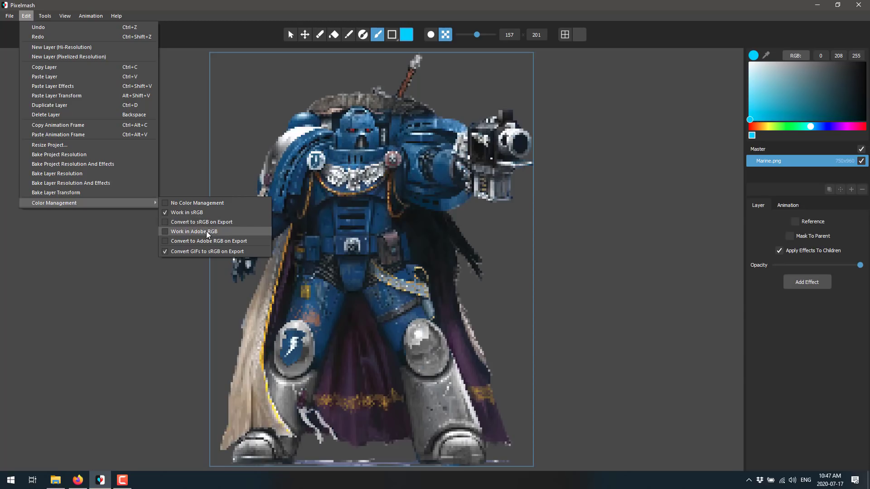
{"action": "mouse_move", "coordinate": [209, 242]}
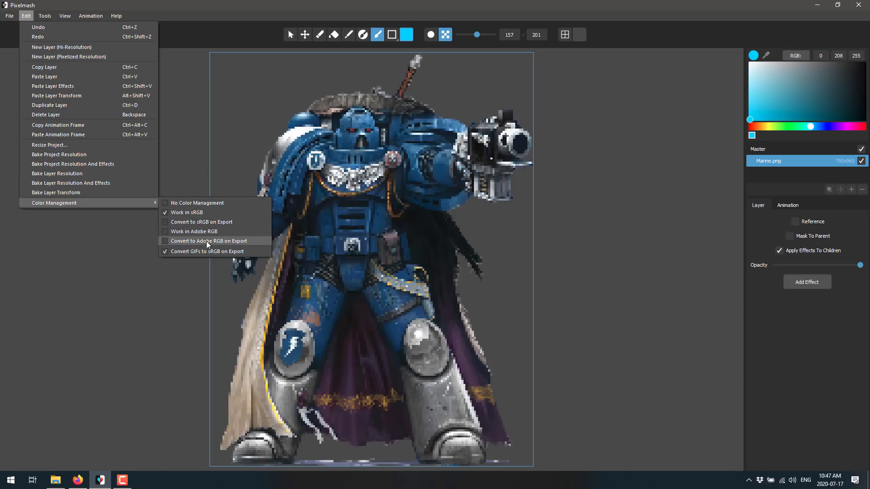
{"action": "mouse_move", "coordinate": [209, 261]}
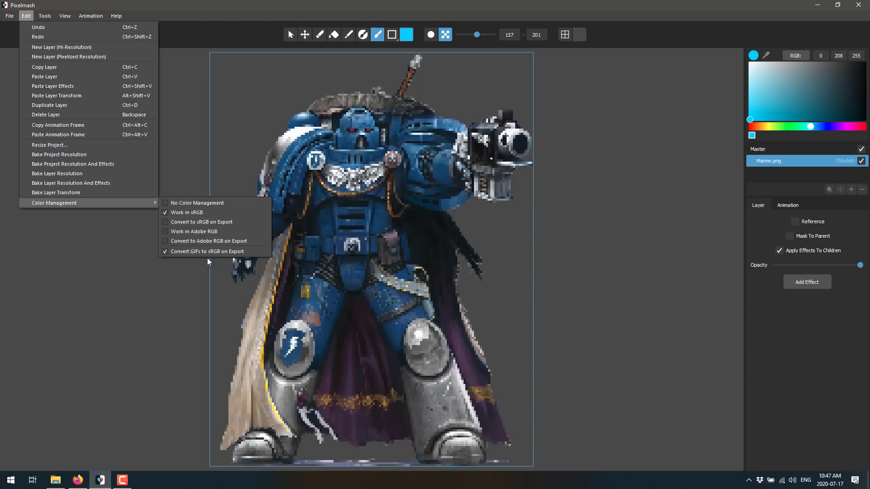
- Choose Add All Document Colors To Palette from the Tools menu
{"action": "left_click", "coordinate": [44, 16]}
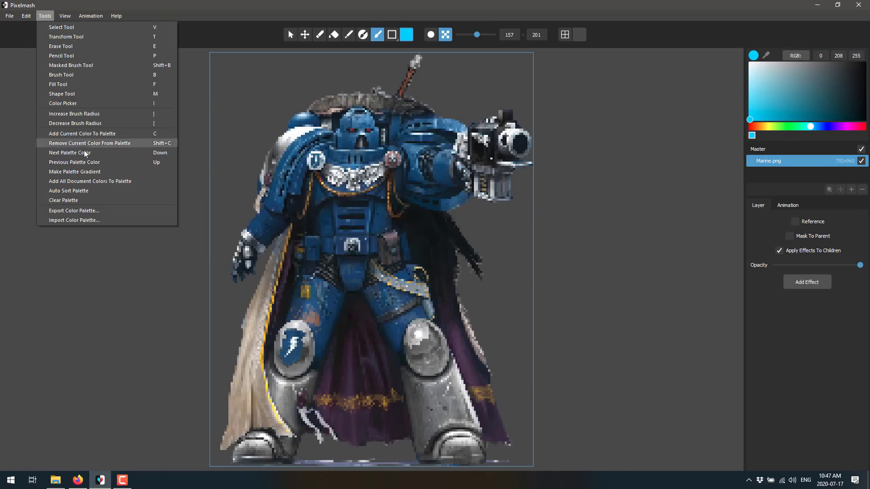
{"action": "mouse_move", "coordinate": [74, 171]}
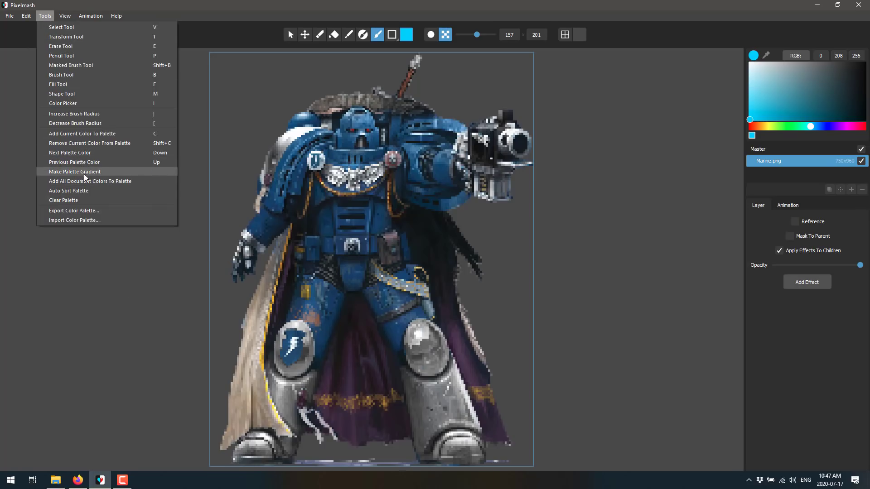
{"action": "mouse_move", "coordinate": [69, 184]}
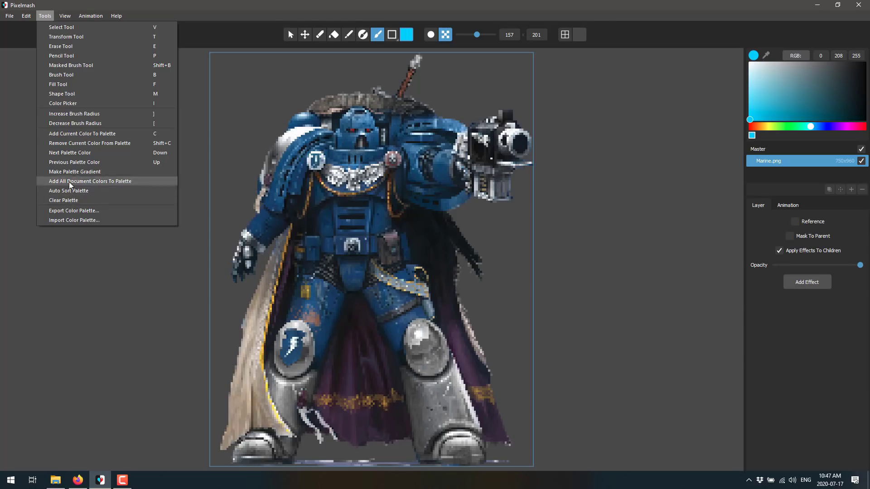
{"action": "mouse_move", "coordinate": [78, 152]}
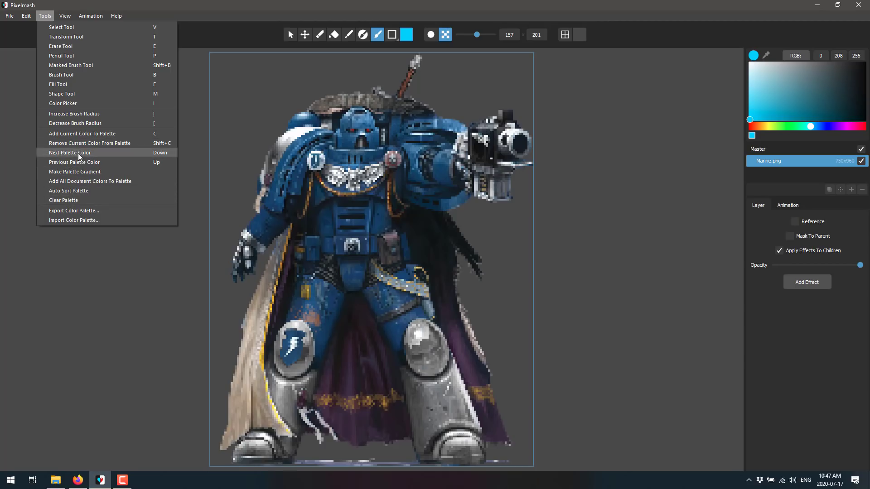
{"action": "mouse_move", "coordinate": [92, 185]}
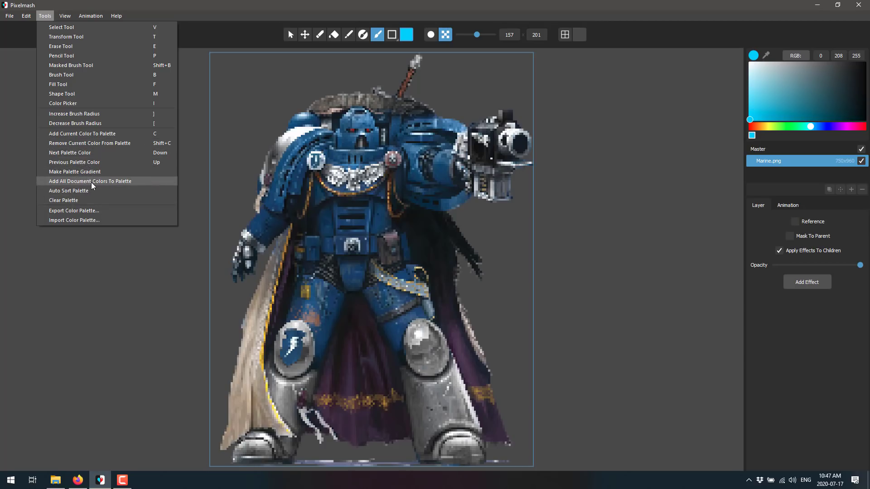
{"action": "left_click", "coordinate": [90, 182]}
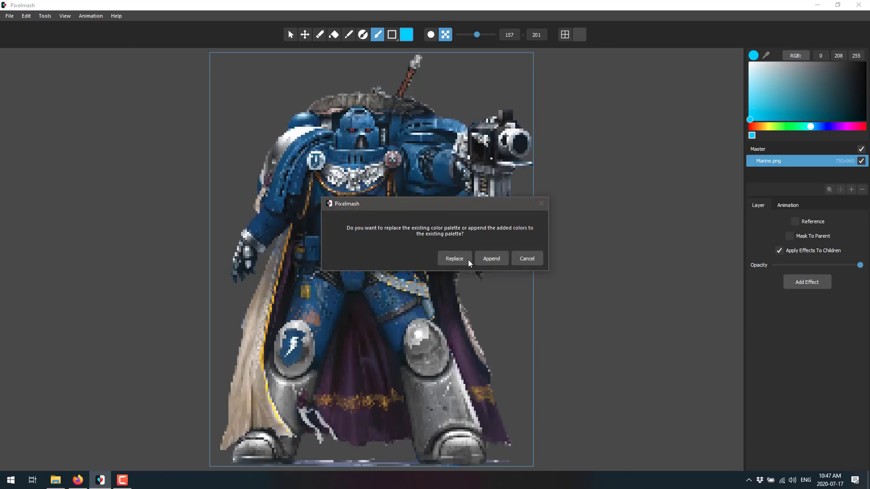
- Replace the existing palette with the marine image's colours
{"action": "left_click", "coordinate": [453, 258]}
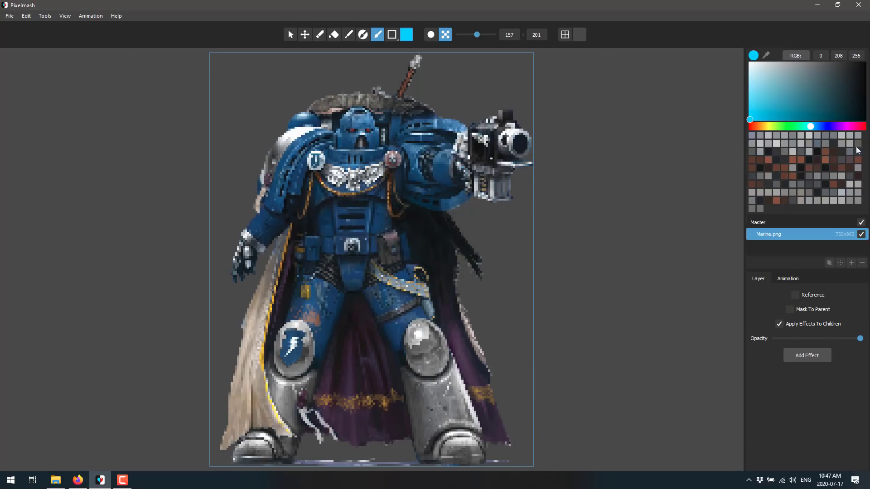
{"action": "mouse_move", "coordinate": [432, 136]}
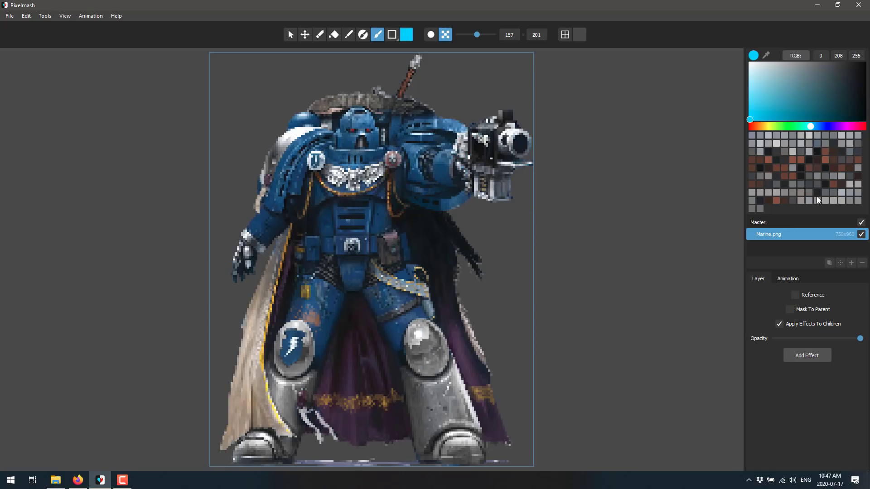
{"action": "mouse_move", "coordinate": [779, 157]}
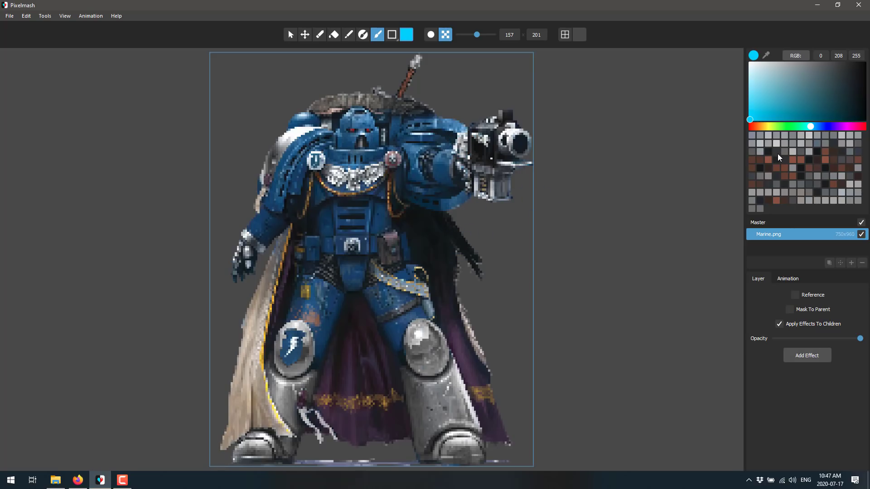
{"action": "mouse_move", "coordinate": [301, 257]}
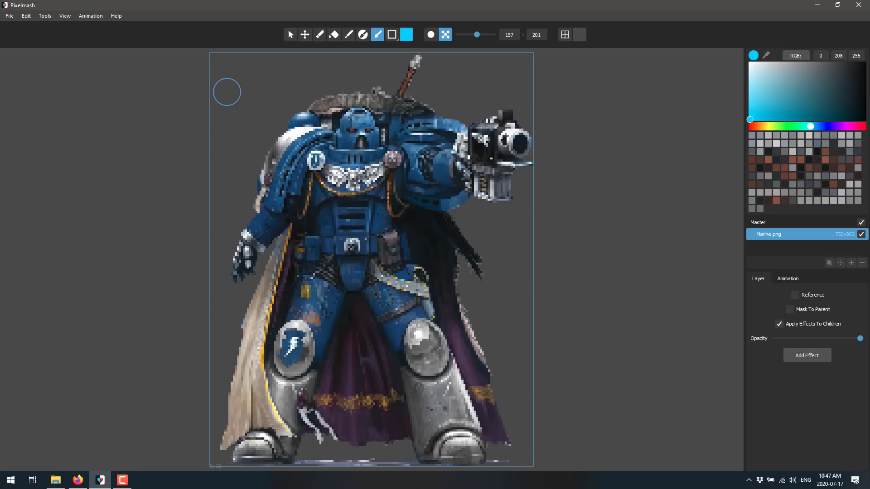
{"action": "mouse_move", "coordinate": [333, 231]}
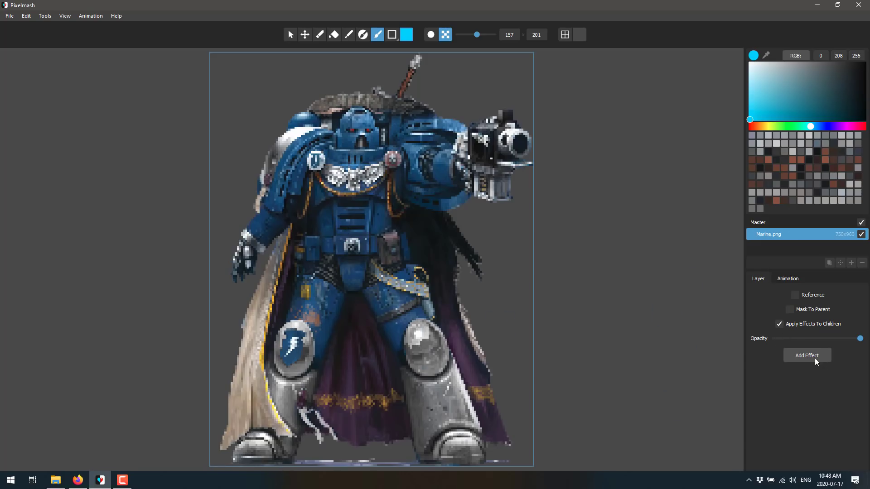
- Give the marine an Outline effect in Full style with a deep red colour
{"action": "left_click", "coordinate": [806, 355]}
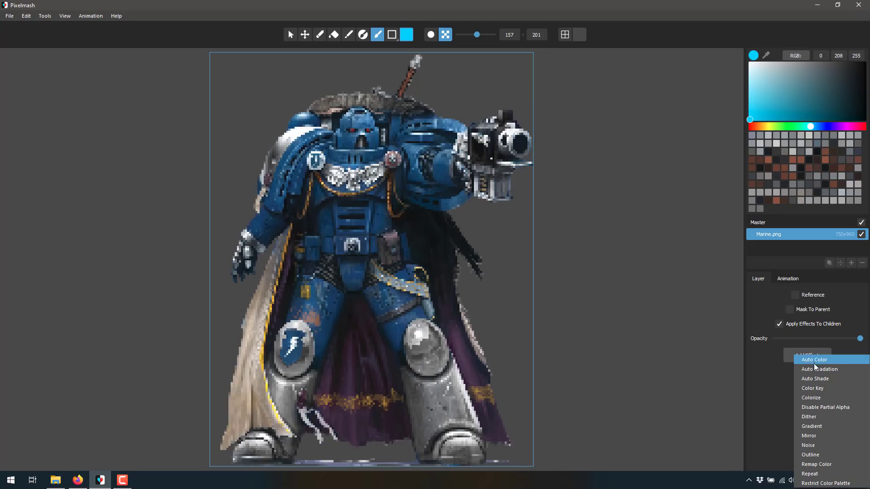
{"action": "mouse_move", "coordinate": [821, 369]}
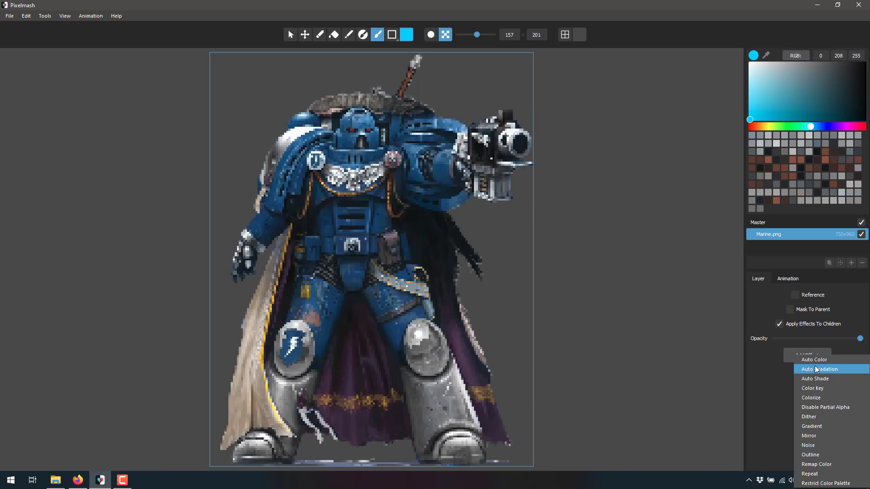
{"action": "mouse_move", "coordinate": [821, 360]}
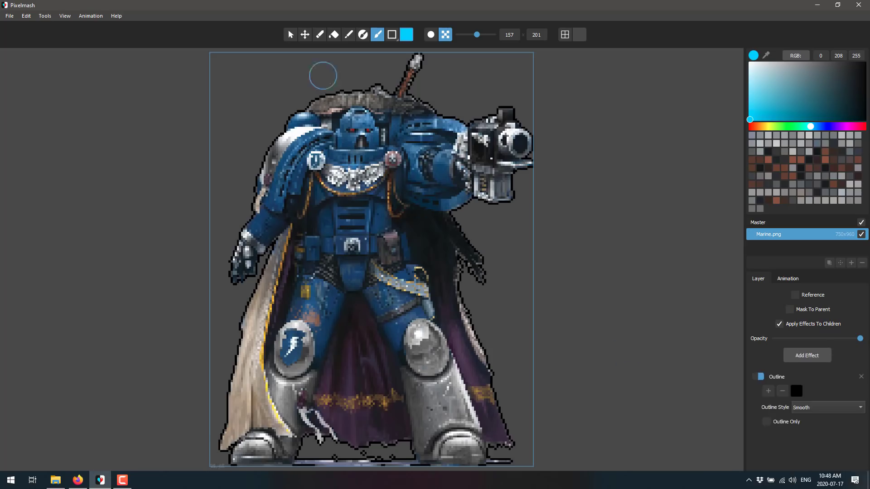
{"action": "mouse_move", "coordinate": [597, 398]}
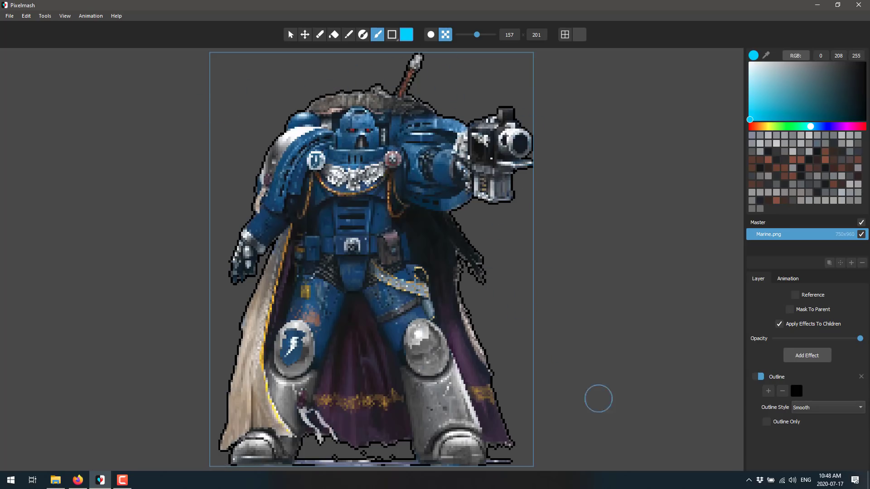
{"action": "left_click", "coordinate": [824, 407]}
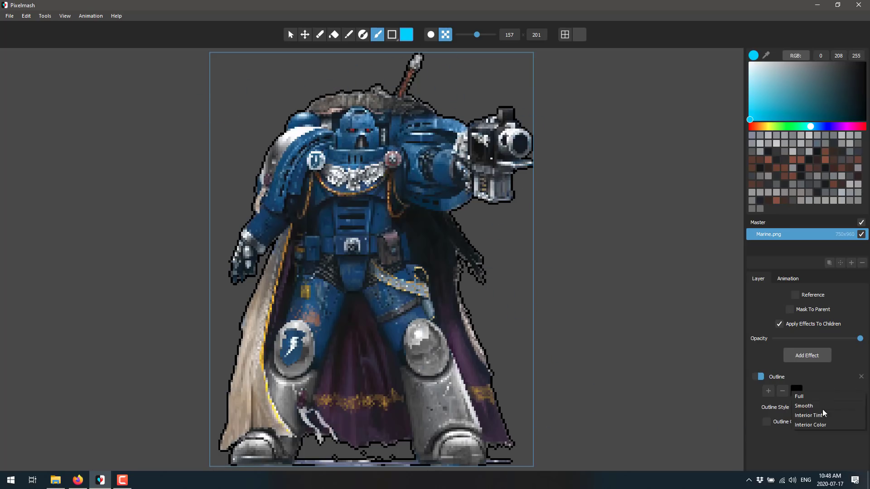
{"action": "left_click", "coordinate": [809, 415]}
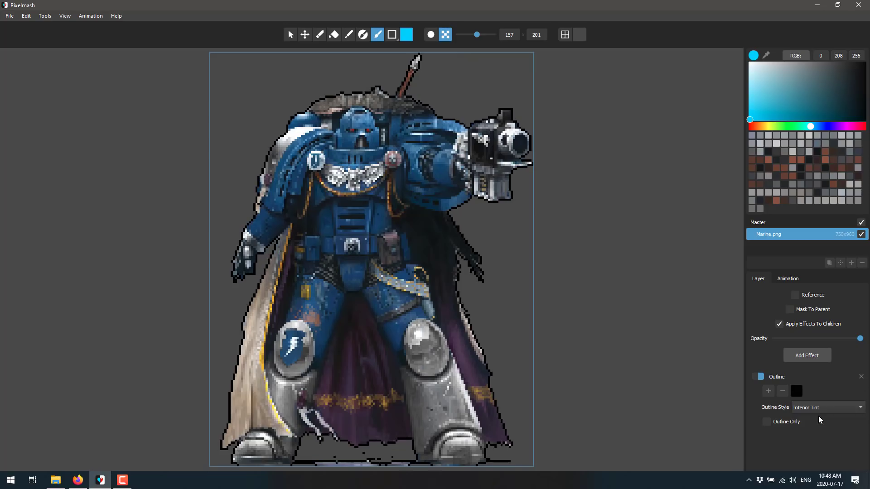
{"action": "left_click", "coordinate": [826, 407]}
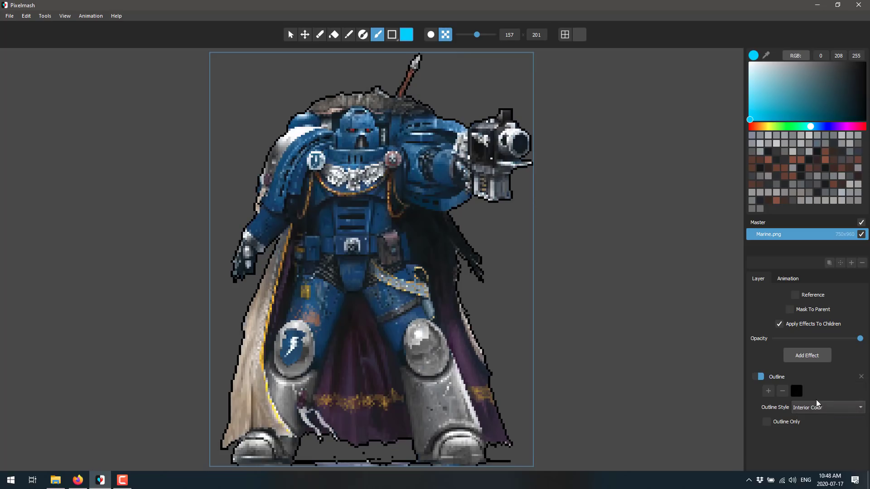
{"action": "left_click", "coordinate": [826, 407]}
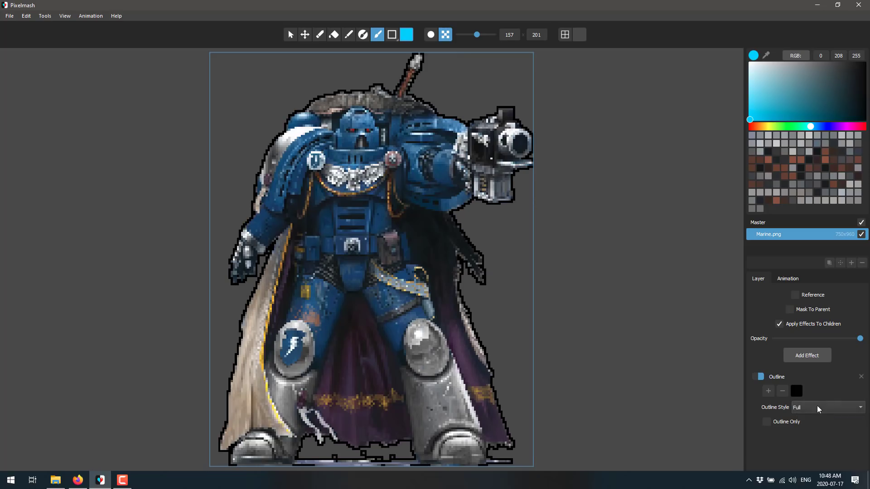
{"action": "left_click", "coordinate": [766, 102]}
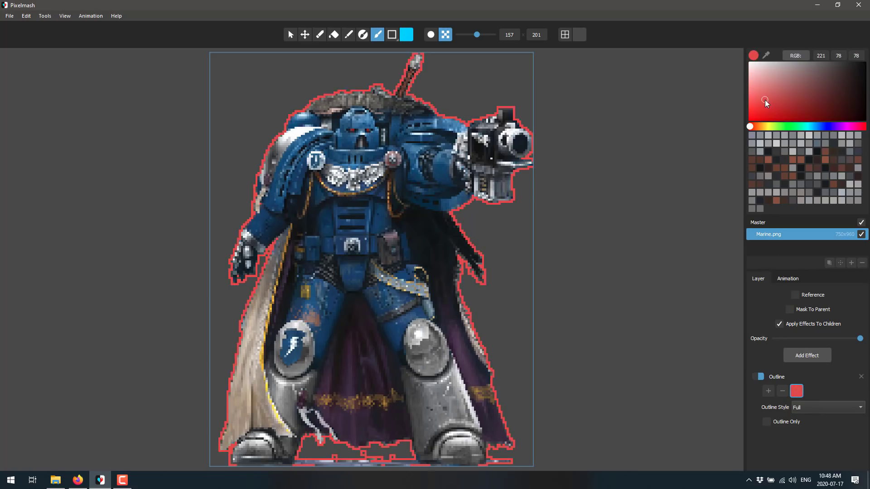
{"action": "left_click", "coordinate": [760, 109]}
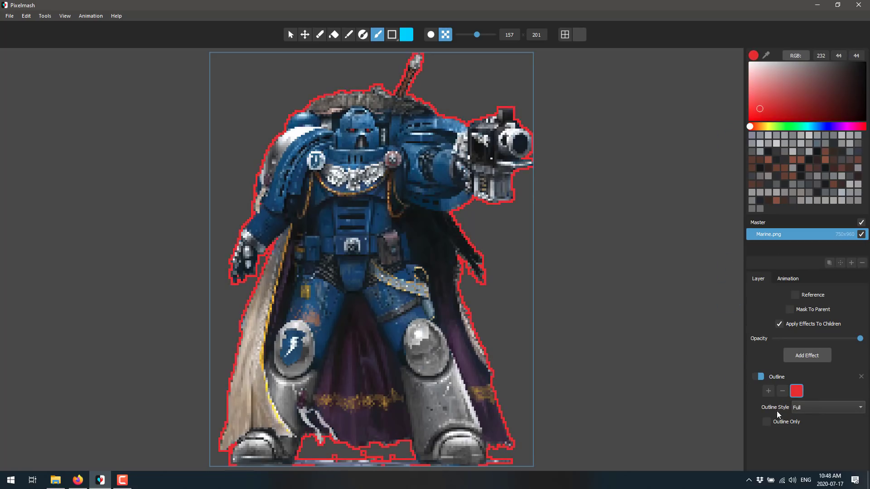
{"action": "left_click", "coordinate": [769, 422]}
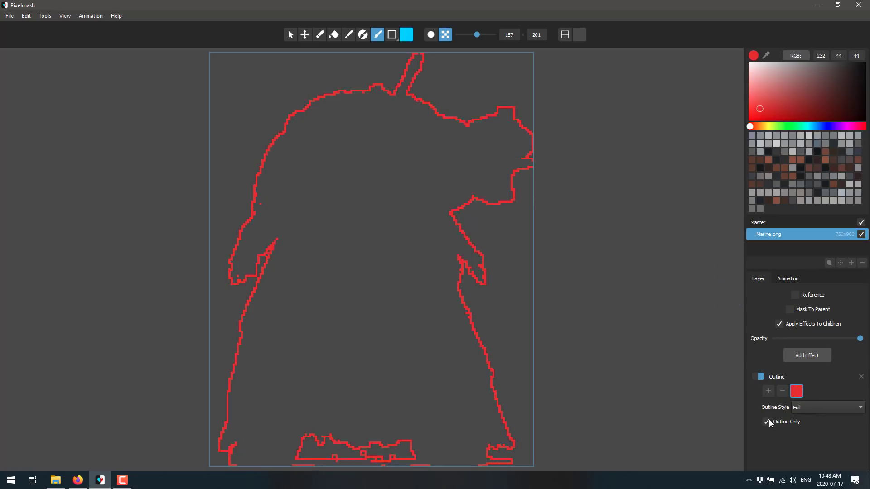
{"action": "left_click", "coordinate": [769, 421]}
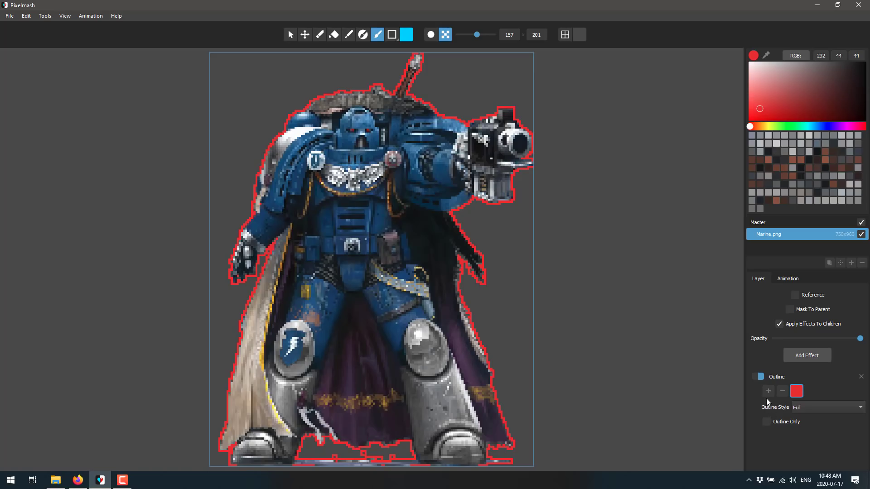
{"action": "mouse_move", "coordinate": [858, 377]}
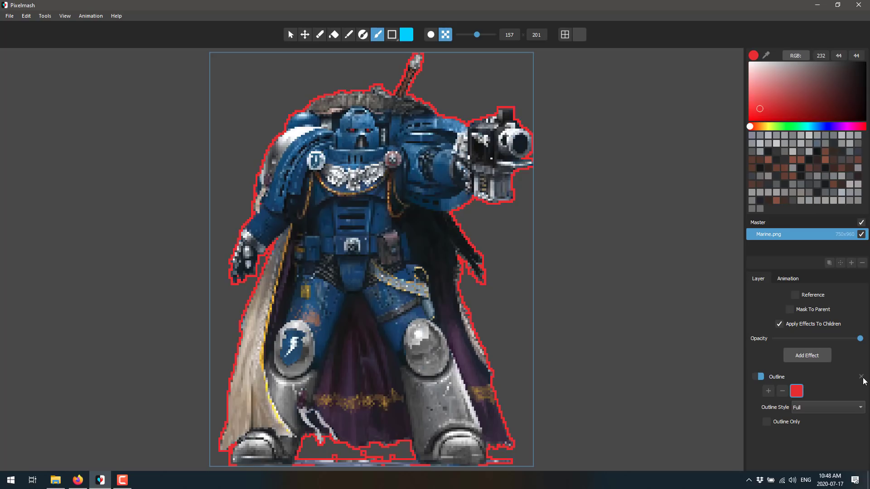
{"action": "left_click", "coordinate": [806, 355]}
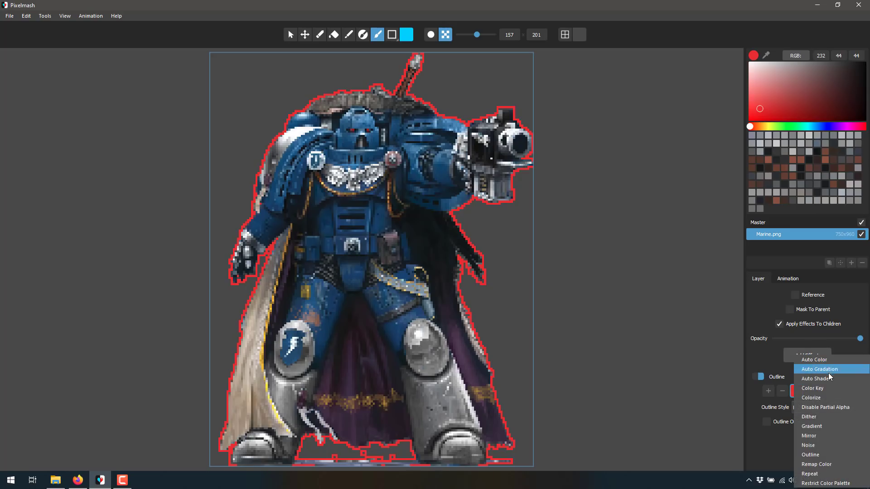
{"action": "mouse_move", "coordinate": [825, 406]}
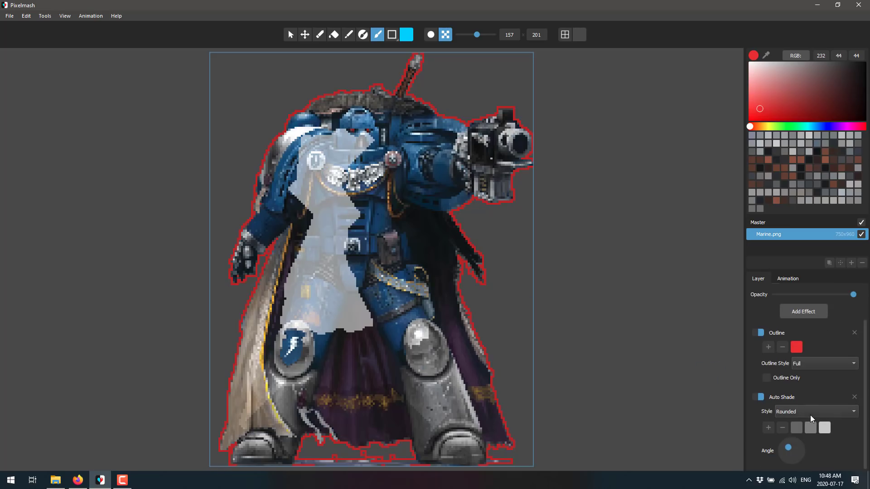
- Adjust the Auto Shade effect to two shading colours and a new shading angle
{"action": "left_click", "coordinate": [759, 397]}
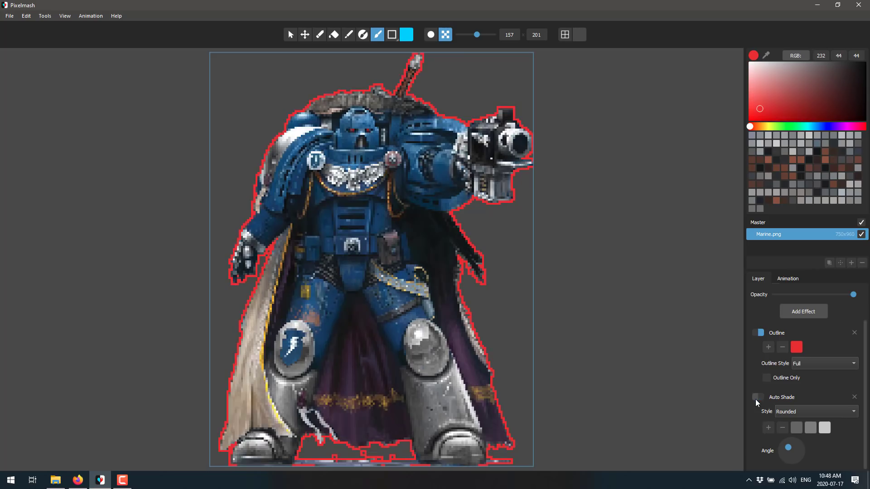
{"action": "left_click", "coordinate": [810, 427]}
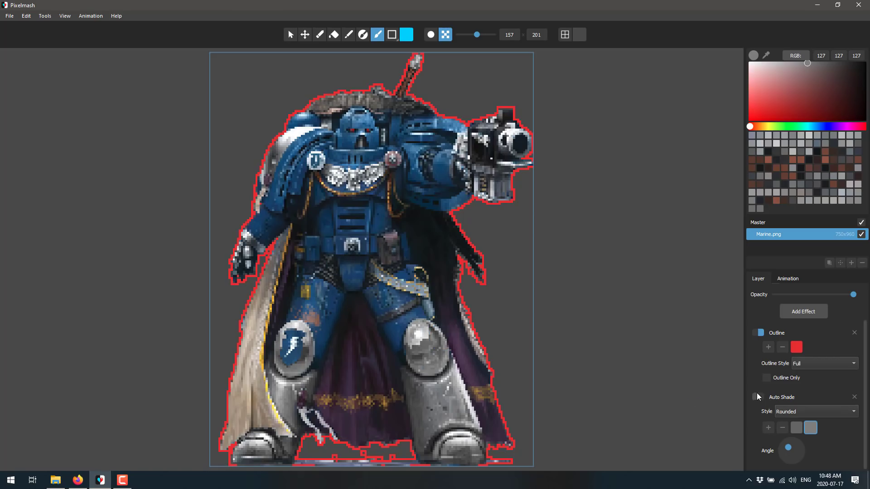
{"action": "left_click", "coordinate": [759, 397]}
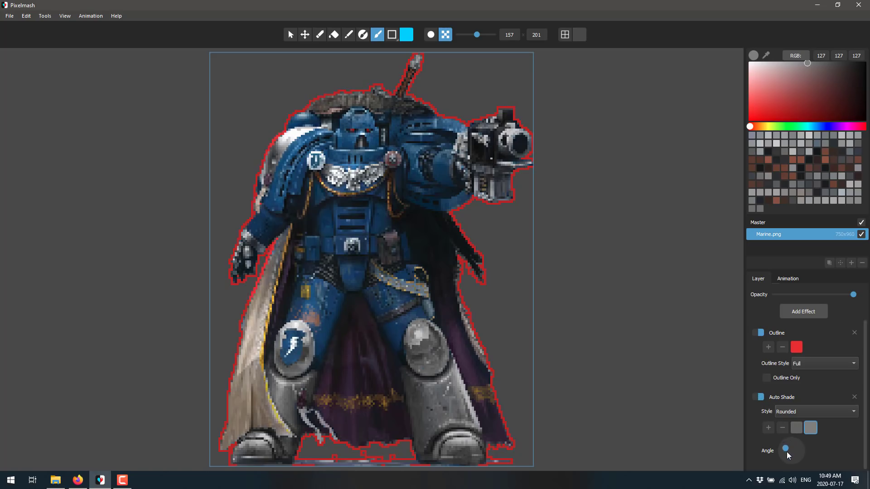
{"action": "left_click_drag", "start_coordinate": [786, 449], "coordinate": [792, 447]}
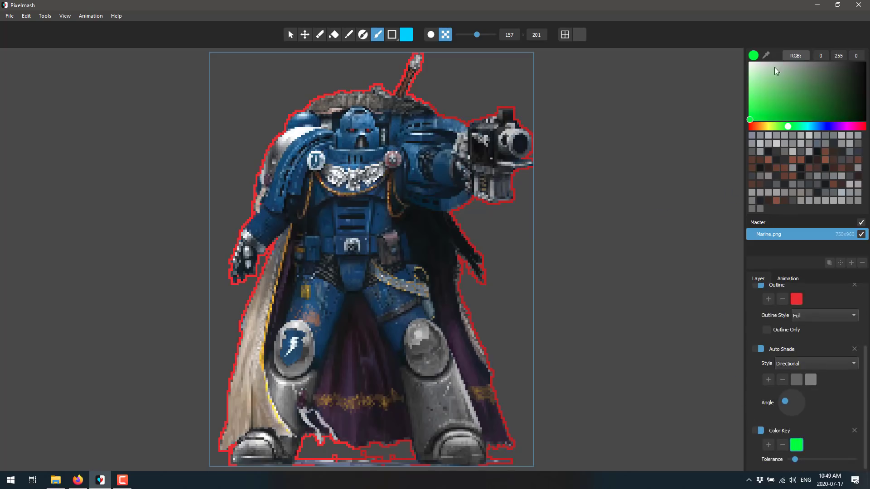
{"action": "mouse_move", "coordinate": [373, 340]}
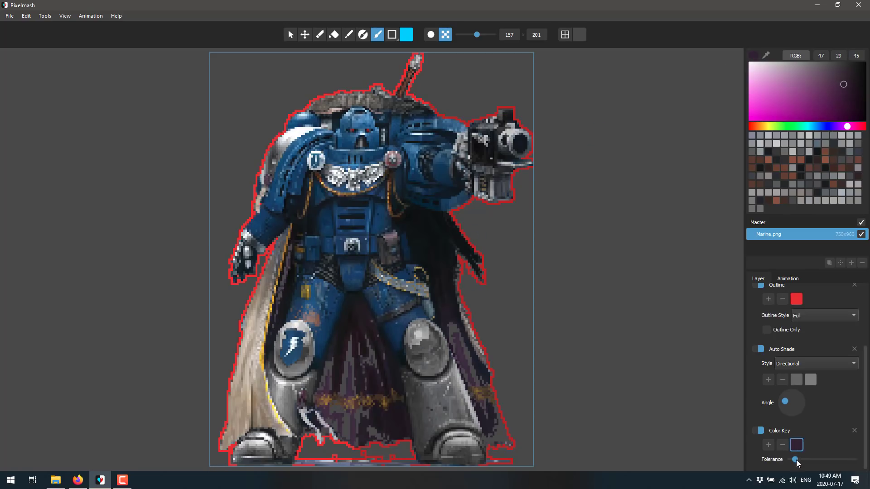
- Raise the Color Key tolerance slightly to knock out the dark cape areas
{"action": "left_click_drag", "start_coordinate": [797, 459], "coordinate": [793, 459]}
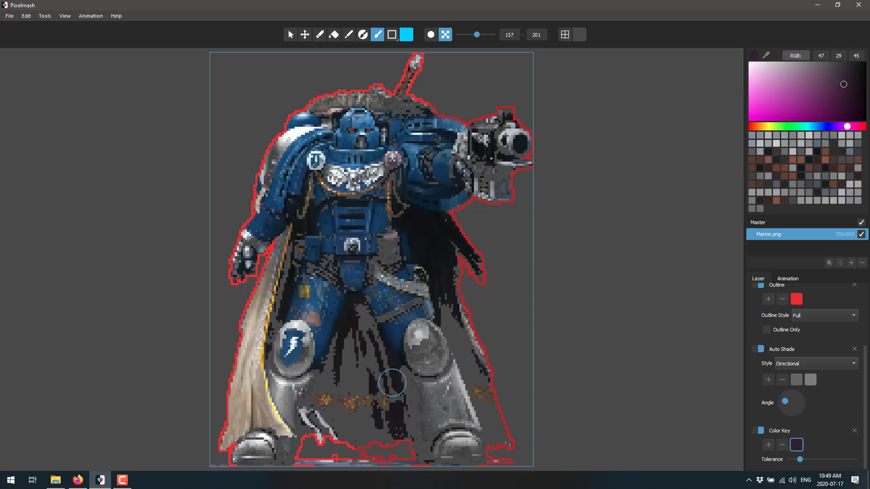
{"action": "mouse_move", "coordinate": [438, 383]}
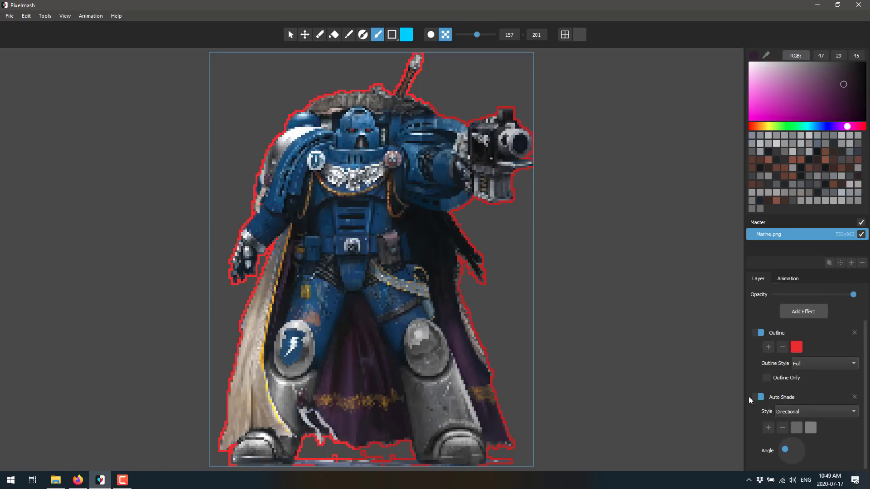
{"action": "mouse_move", "coordinate": [836, 334]}
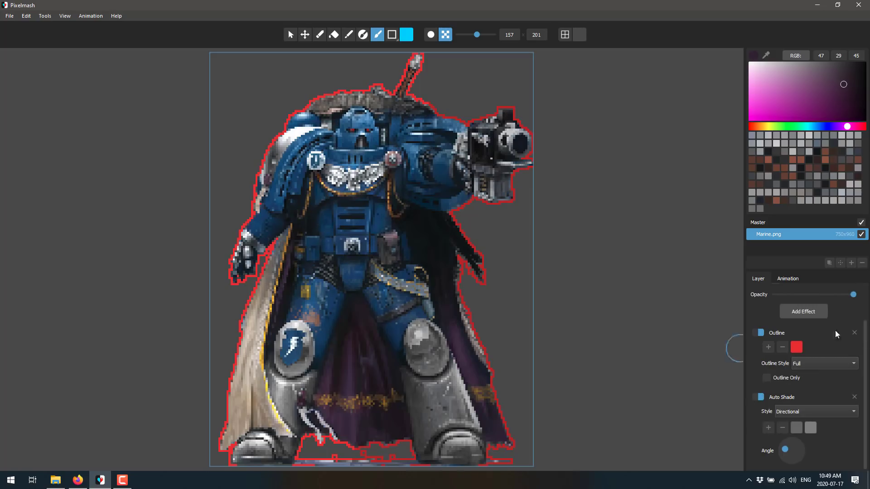
- Add a Mirror effect reflecting the marine from the document's right side
{"action": "left_click", "coordinate": [801, 311]}
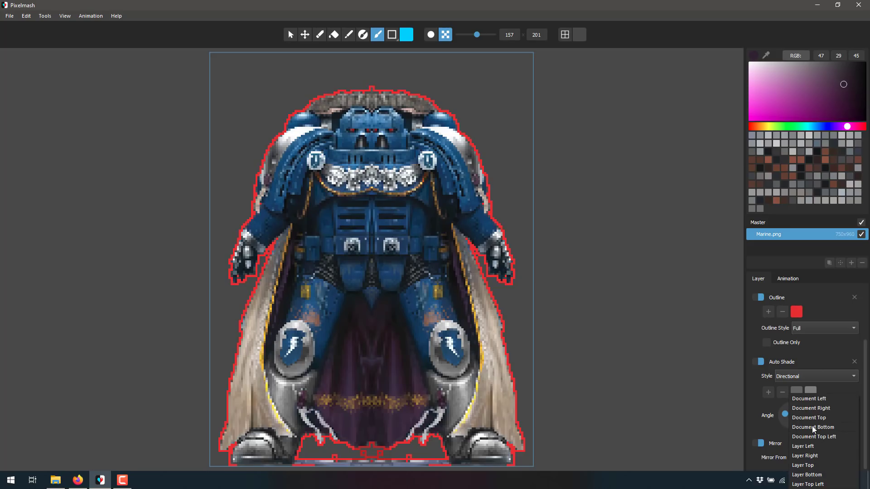
{"action": "left_click", "coordinate": [810, 408]}
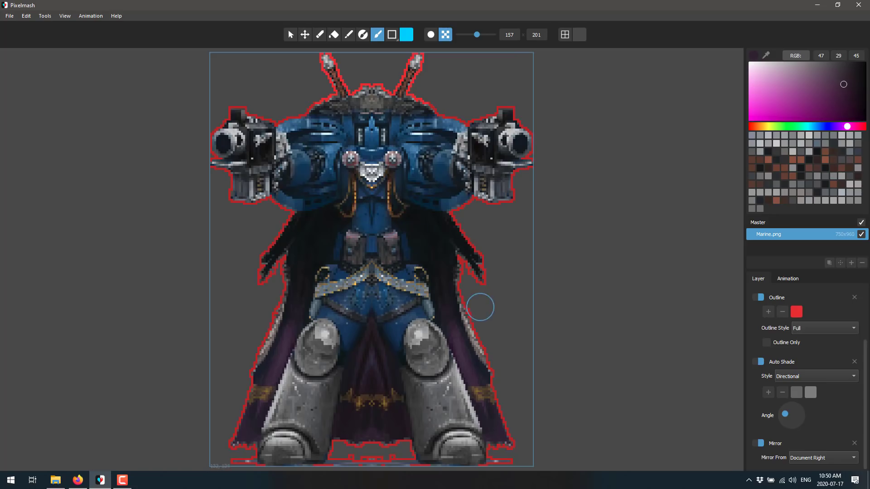
{"action": "mouse_move", "coordinate": [785, 454]}
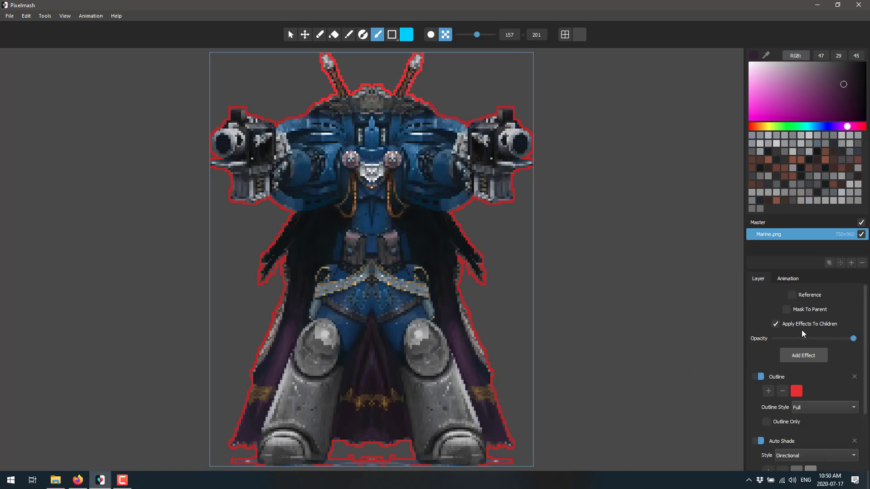
- Add a Restrict Color Palette effect with black and settle its tolerance at a moderate value
{"action": "left_click", "coordinate": [802, 355]}
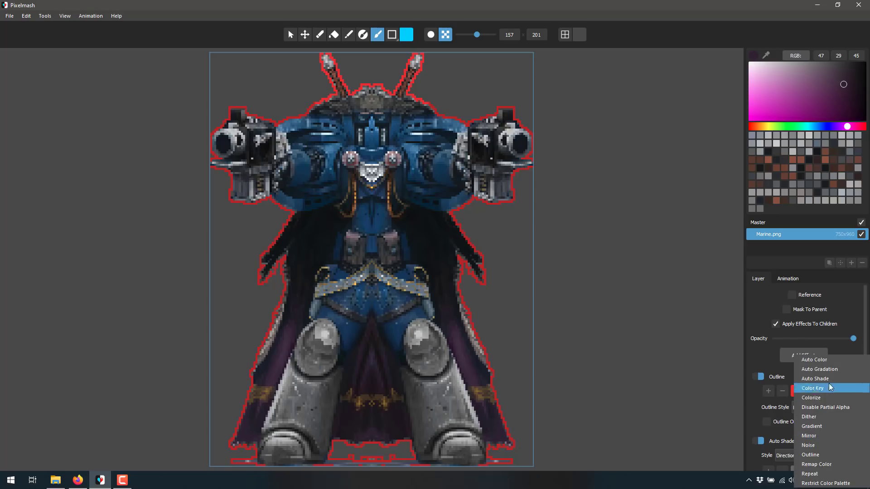
{"action": "mouse_move", "coordinate": [826, 455]}
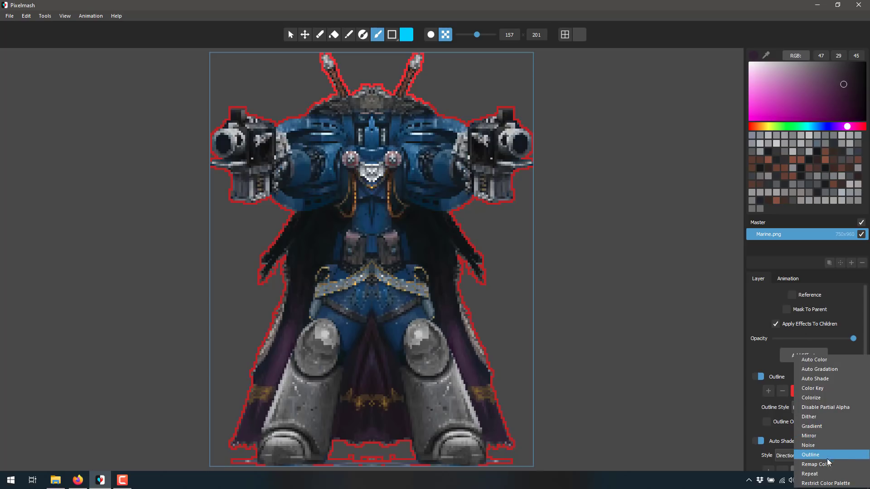
{"action": "mouse_move", "coordinate": [821, 464]}
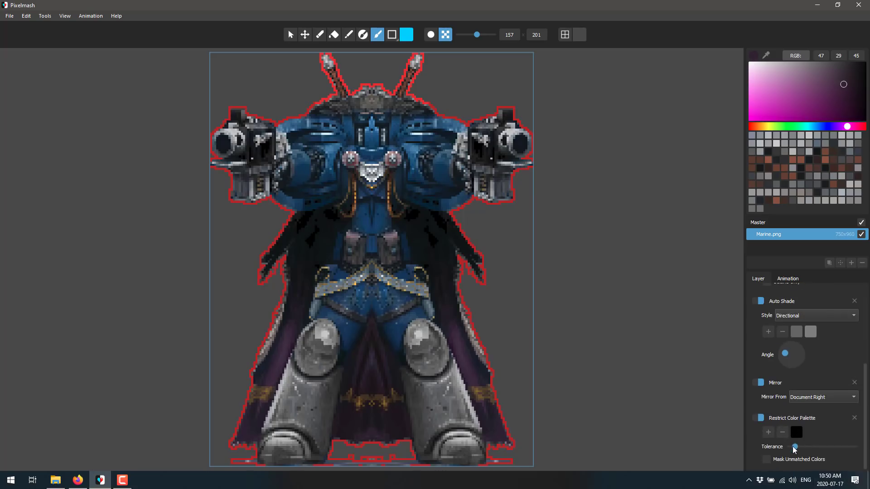
{"action": "left_click_drag", "start_coordinate": [792, 447], "coordinate": [815, 446]}
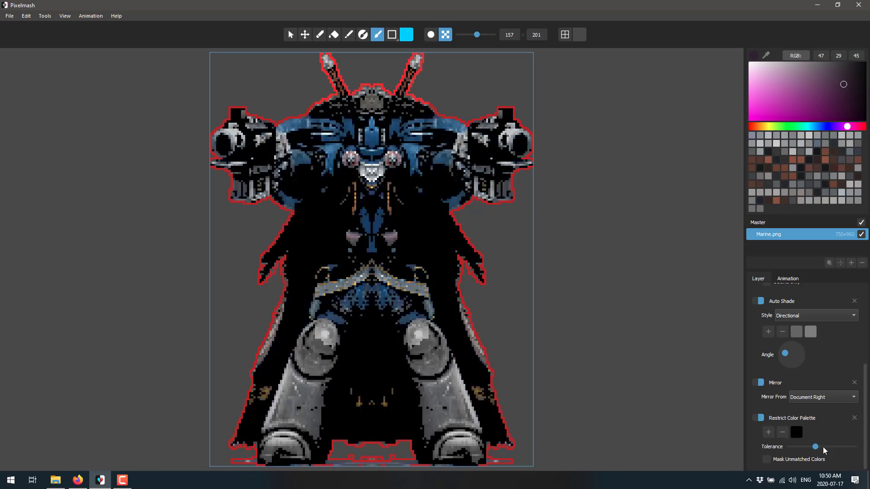
{"action": "left_click_drag", "start_coordinate": [816, 447], "coordinate": [808, 447]}
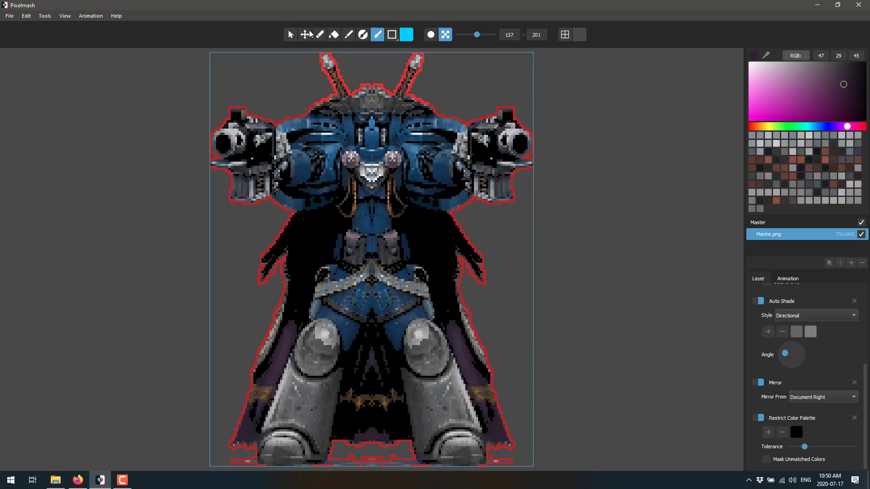
{"action": "mouse_move", "coordinate": [363, 33]}
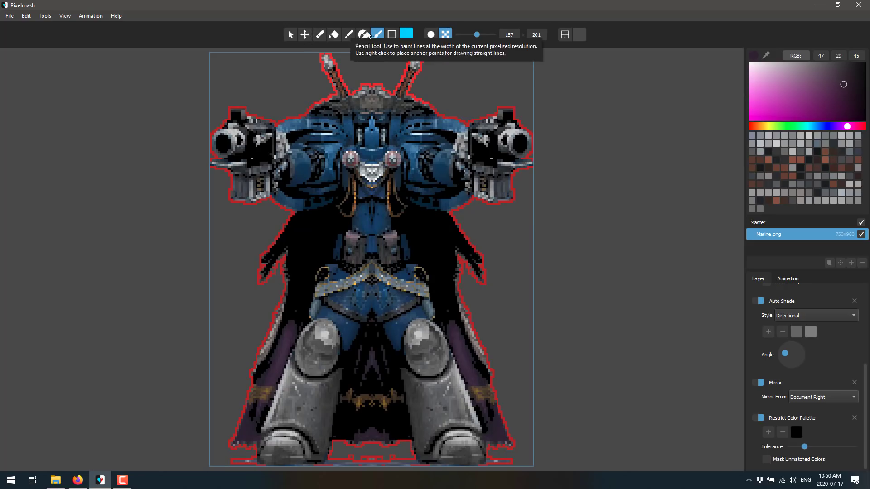
{"action": "mouse_move", "coordinate": [363, 33]}
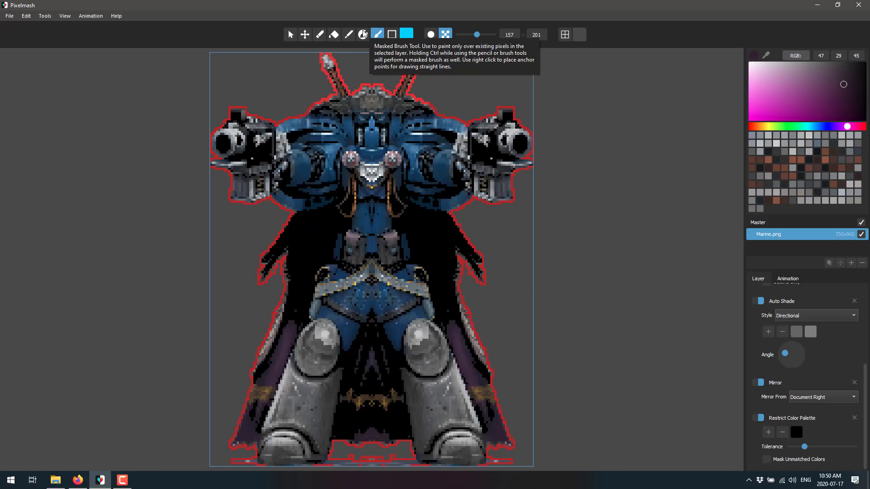
{"action": "mouse_move", "coordinate": [821, 283]}
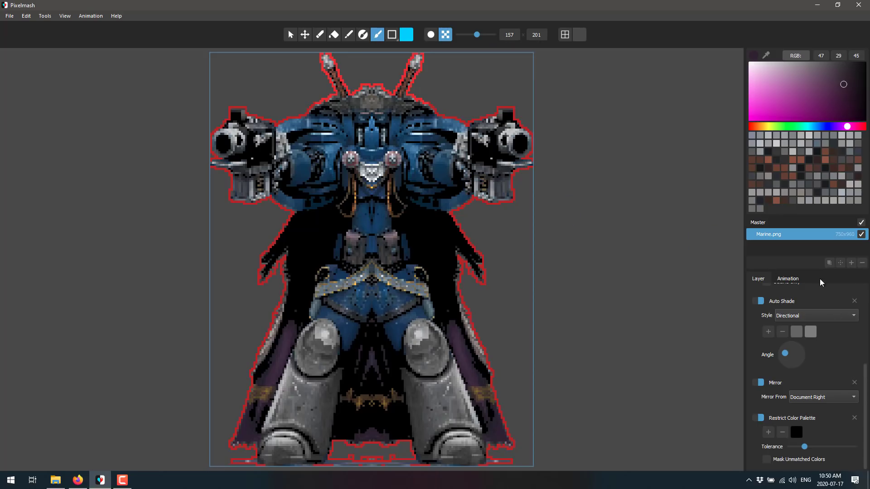
- Create a new Standard Pixel Art project of 32 × 32 pixels at scale 10
{"action": "left_click", "coordinate": [786, 279]}
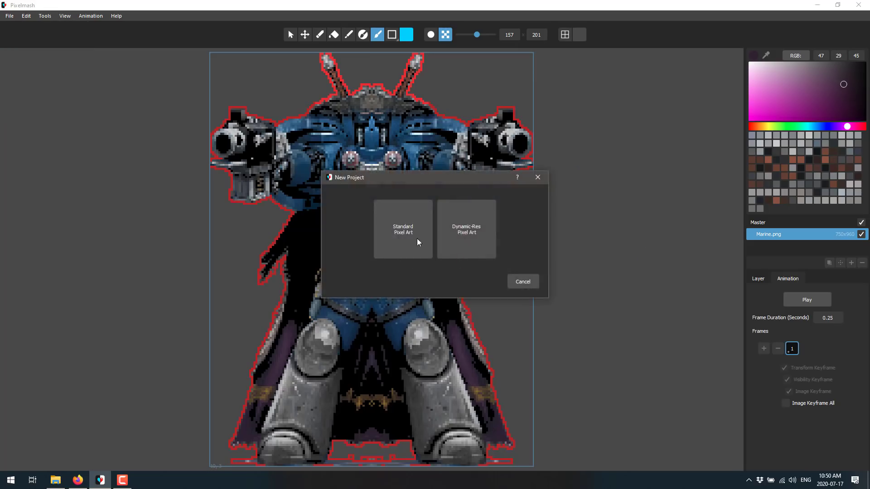
{"action": "mouse_move", "coordinate": [394, 274]}
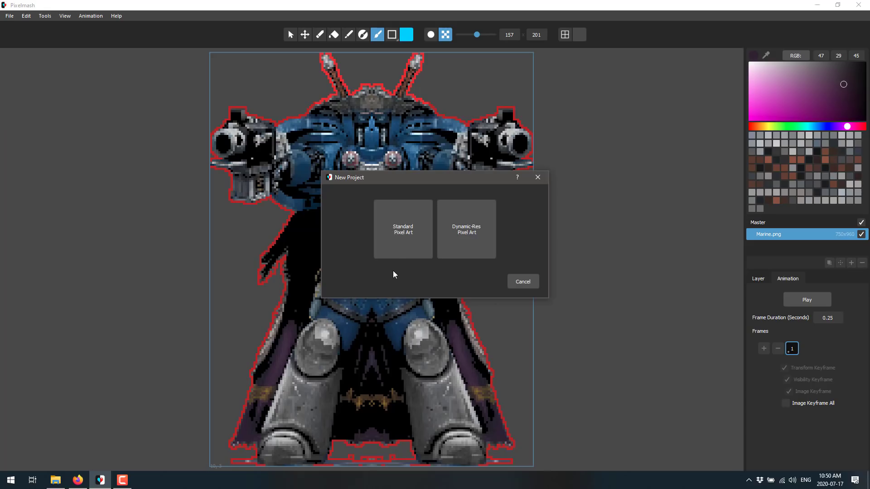
{"action": "mouse_move", "coordinate": [394, 232]}
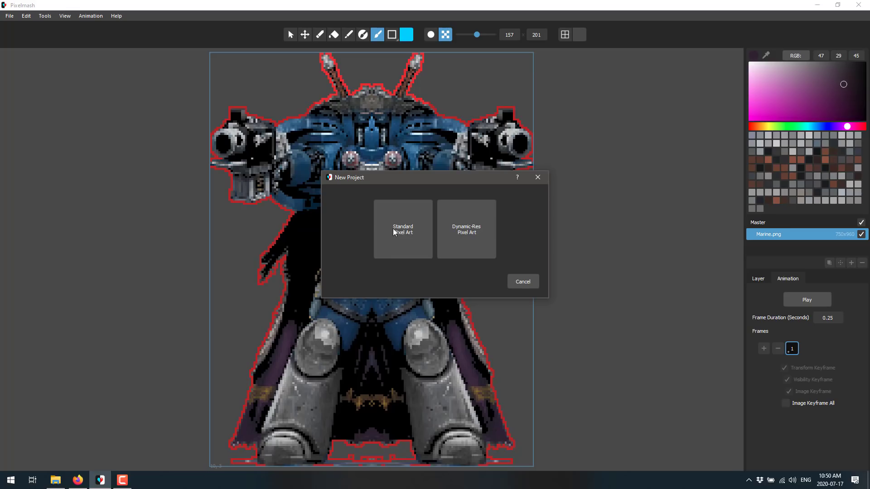
{"action": "left_click", "coordinate": [402, 229]}
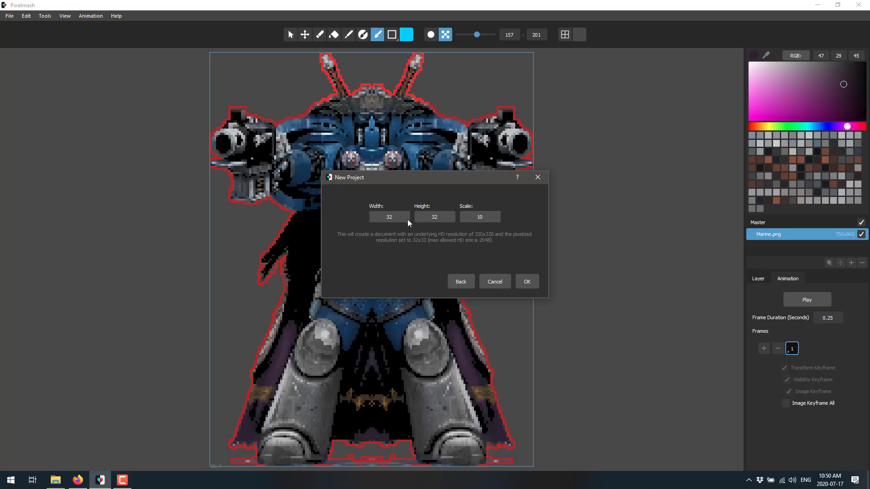
{"action": "mouse_move", "coordinate": [479, 236]}
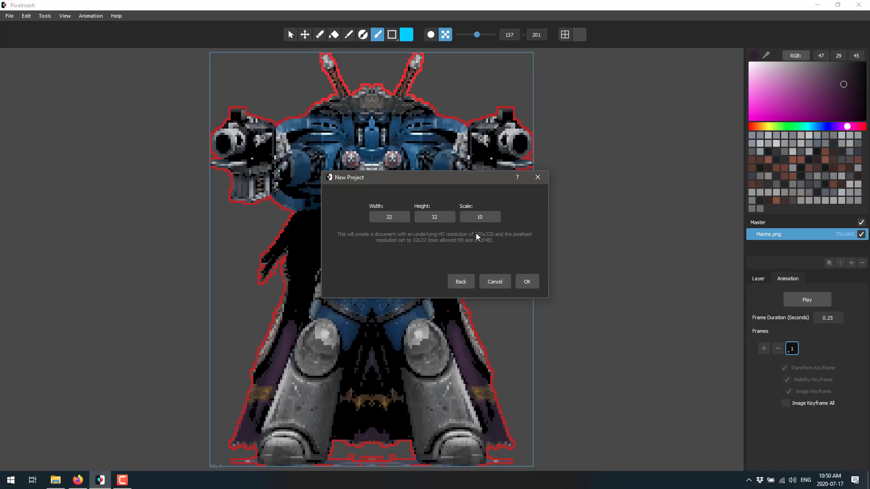
{"action": "mouse_move", "coordinate": [474, 268]}
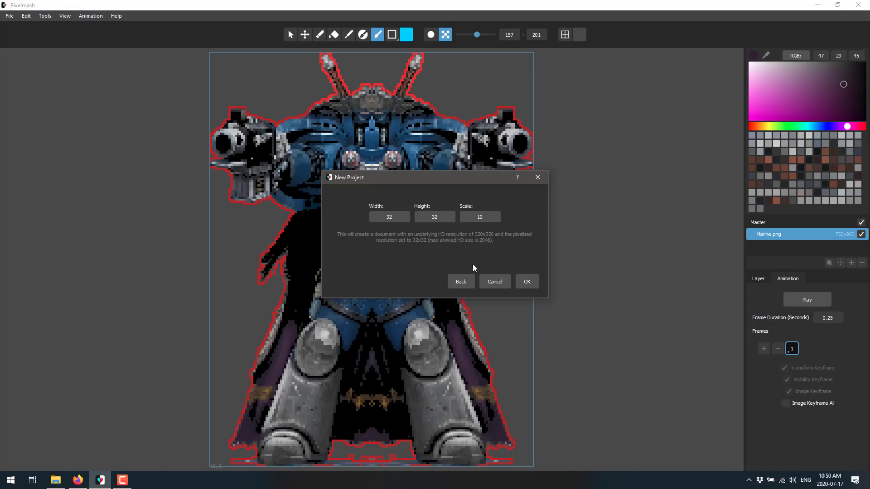
{"action": "left_click", "coordinate": [526, 281]}
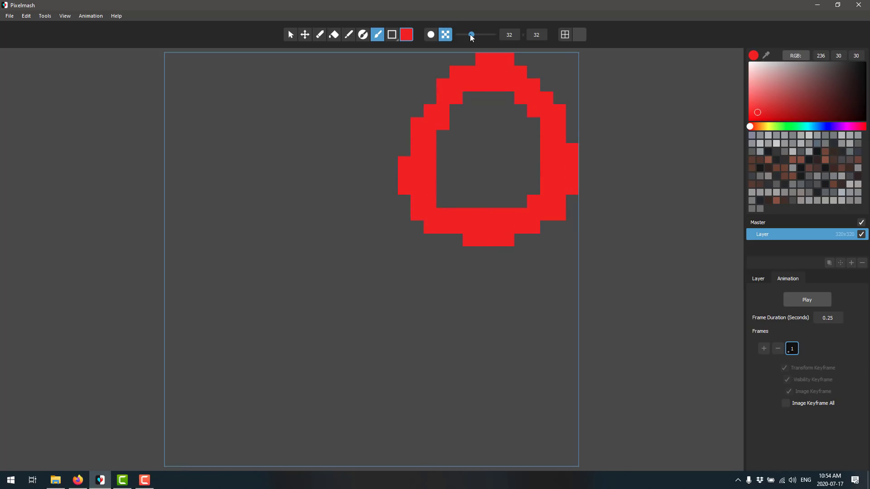
- Fill the inside of the red ring with a darker muted red
{"action": "left_click_drag", "start_coordinate": [470, 34], "coordinate": [481, 34]}
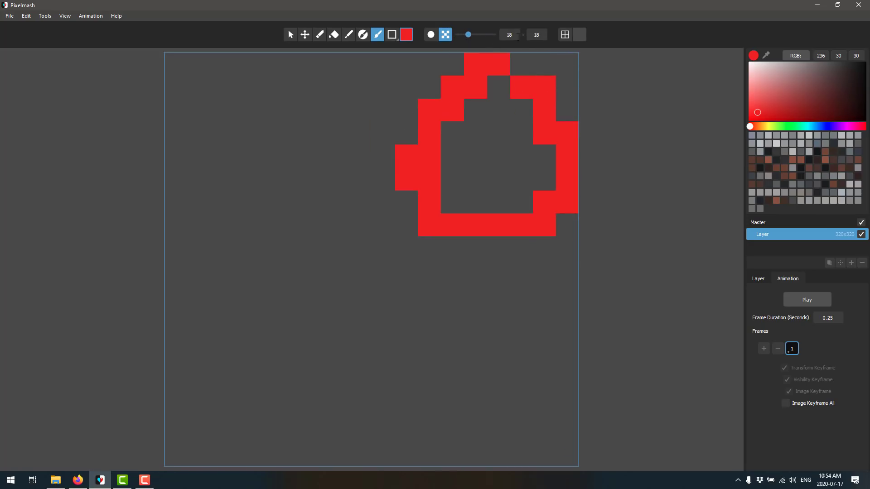
{"action": "left_click_drag", "start_coordinate": [467, 34], "coordinate": [470, 34]}
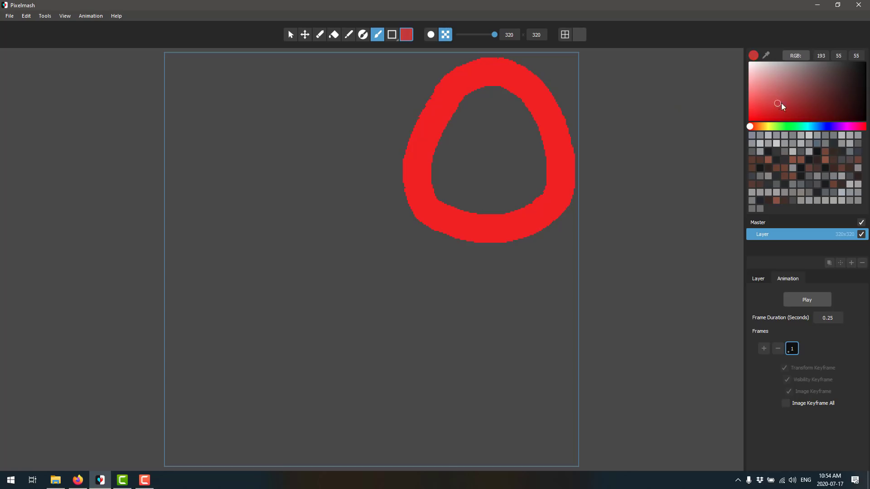
{"action": "left_click", "coordinate": [334, 34]}
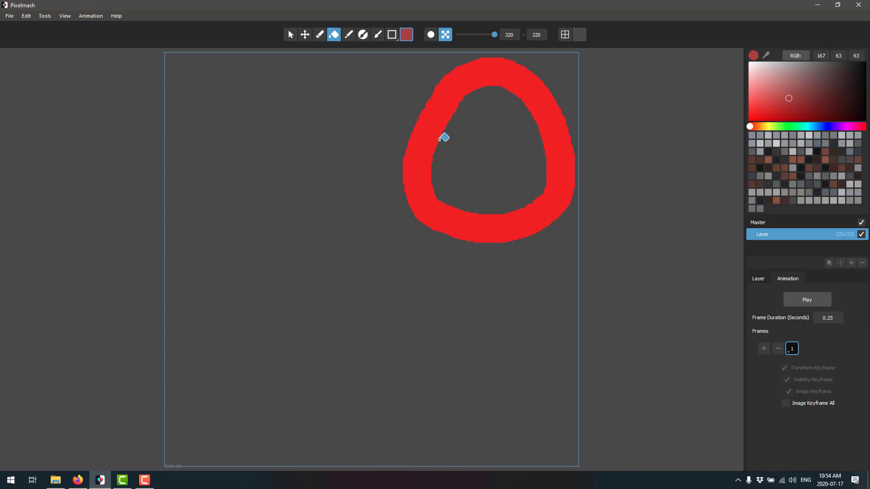
{"action": "left_click", "coordinate": [443, 137]}
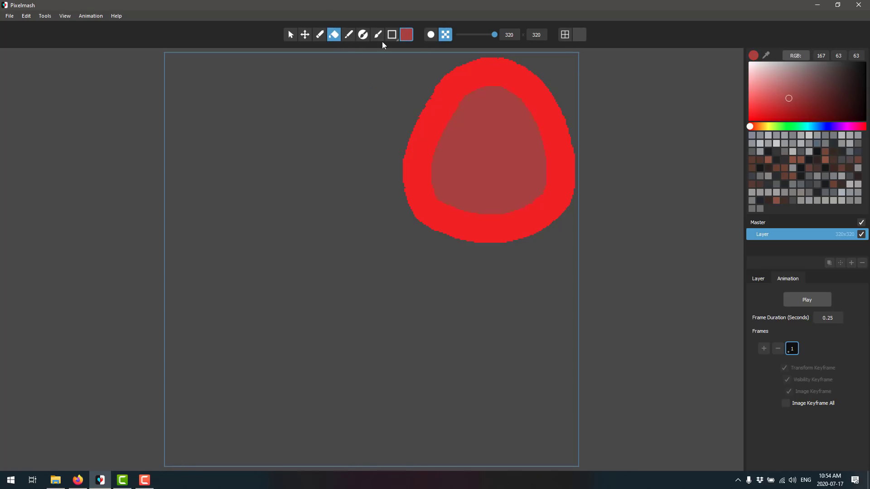
- Brush a purple crescent along the ring's left edge
{"action": "left_click", "coordinate": [362, 34]}
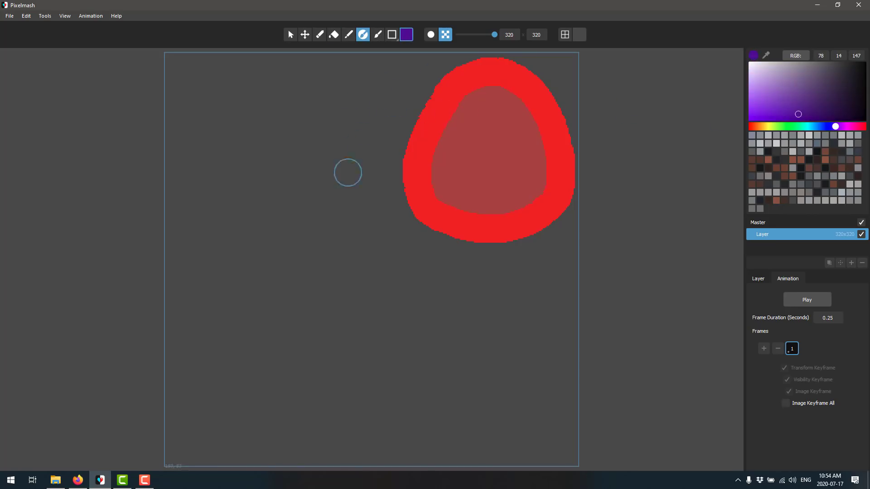
{"action": "left_click_drag", "start_coordinate": [348, 172], "coordinate": [423, 102]}
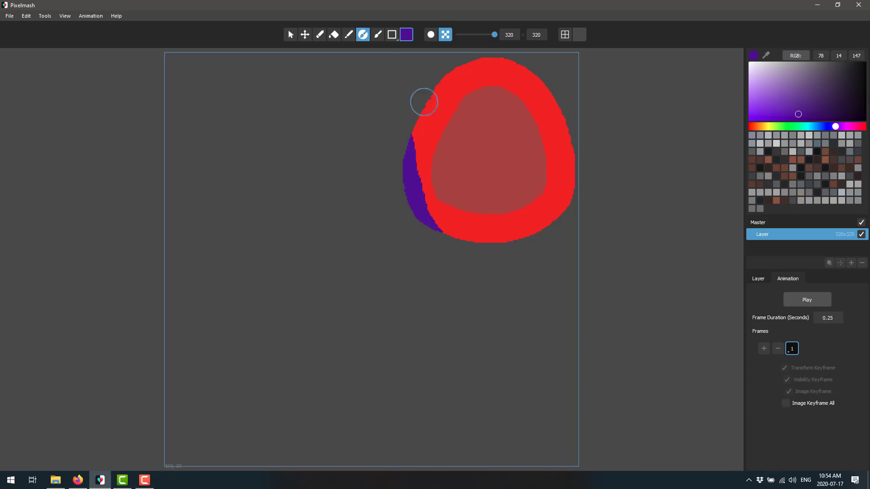
{"action": "mouse_move", "coordinate": [578, 217]}
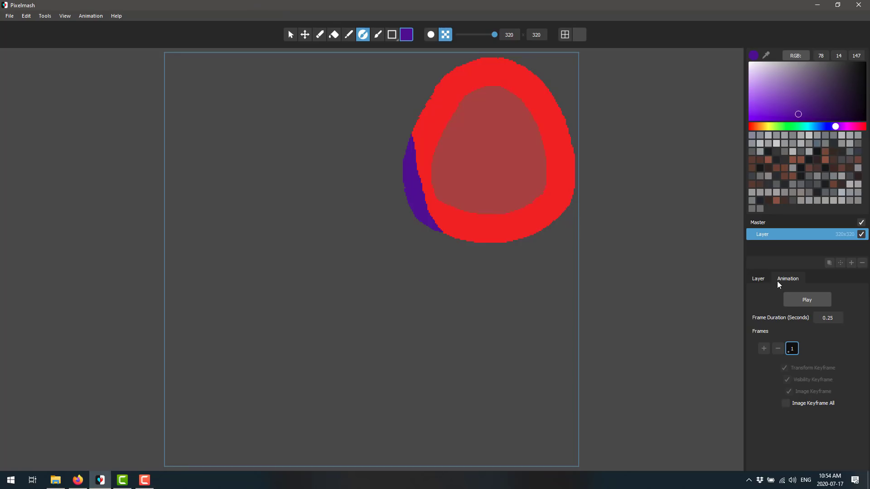
- Add a second animation frame with the ring moved down and to the left
{"action": "left_click", "coordinate": [757, 278]}
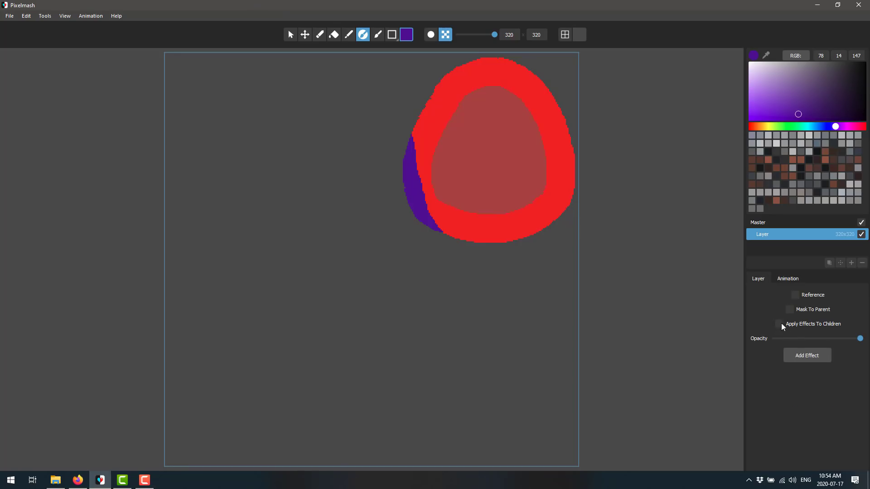
{"action": "left_click", "coordinate": [787, 278]}
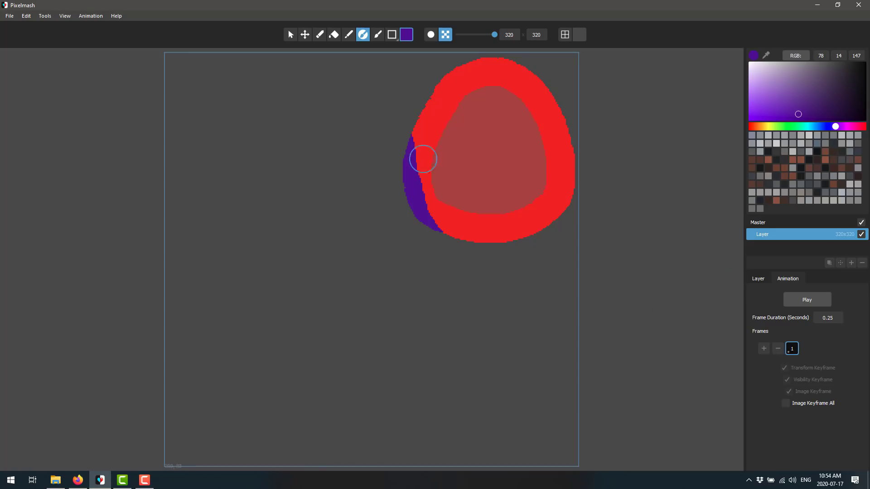
{"action": "left_click", "coordinate": [305, 35]}
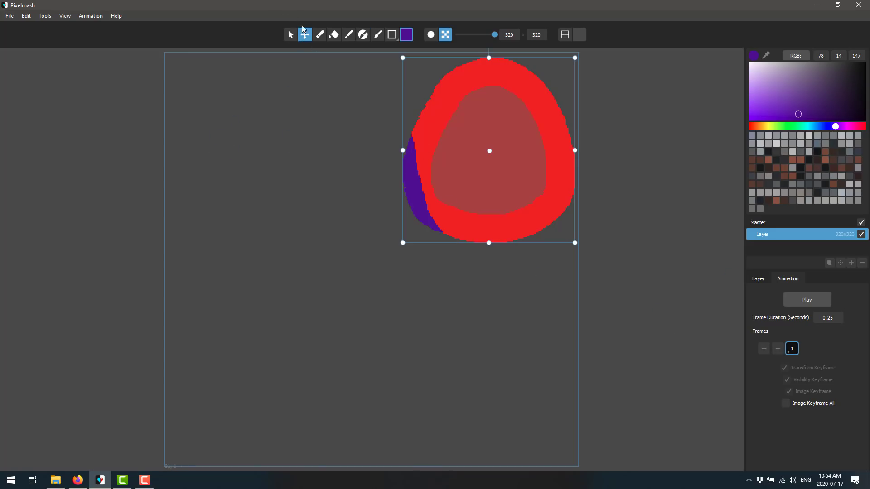
{"action": "left_click", "coordinate": [763, 348]}
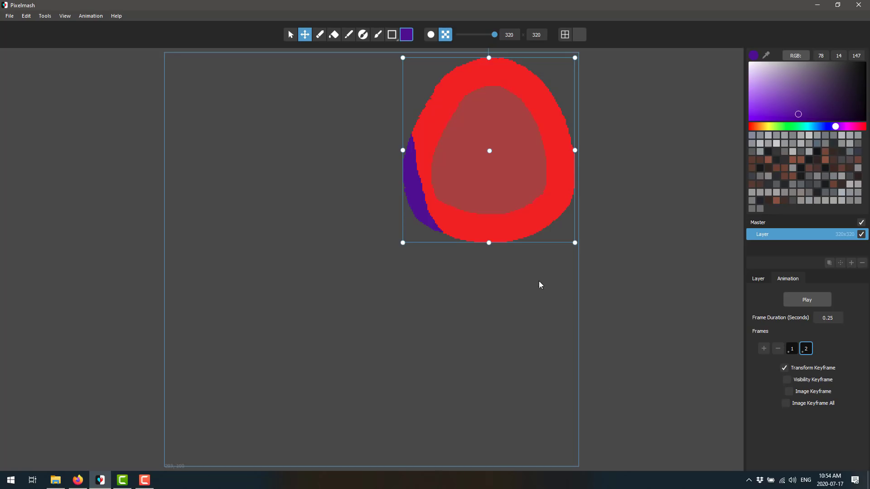
{"action": "mouse_move", "coordinate": [473, 170]}
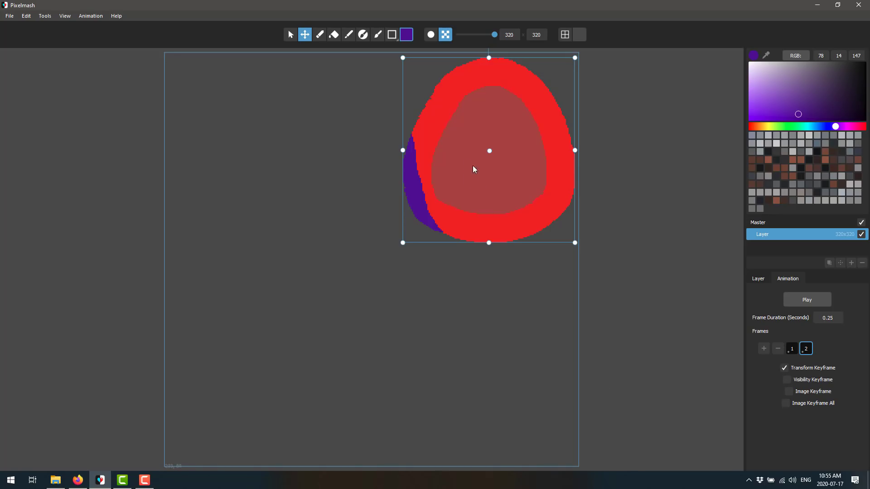
{"action": "left_click_drag", "start_coordinate": [488, 150], "coordinate": [465, 211]}
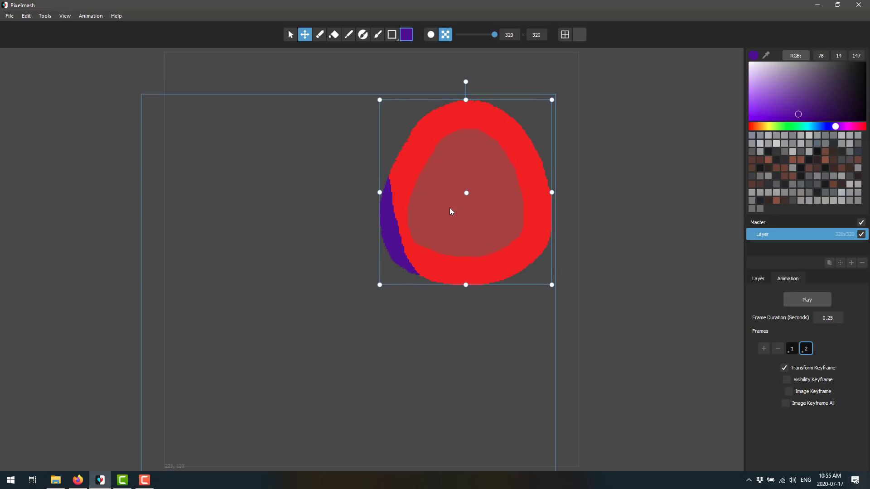
{"action": "mouse_move", "coordinate": [355, 162]}
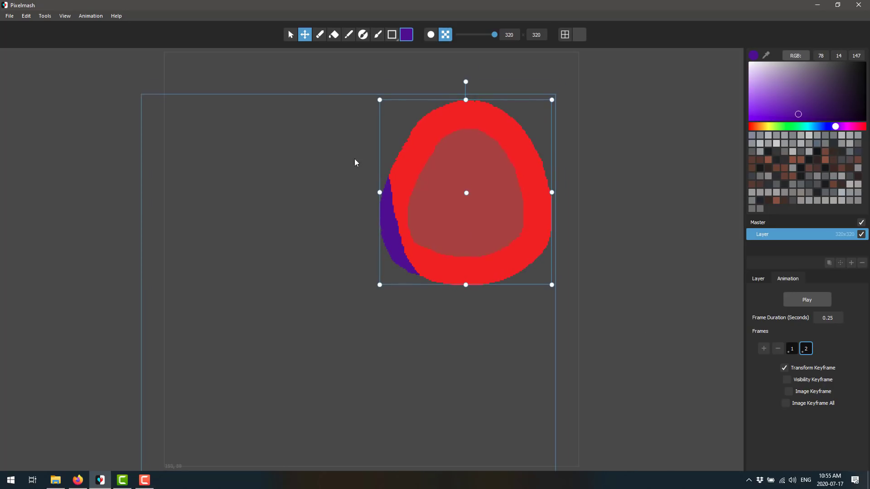
- Turn on Show Onion Skin so frame one appears as a faint ghost
{"action": "left_click", "coordinate": [91, 15]}
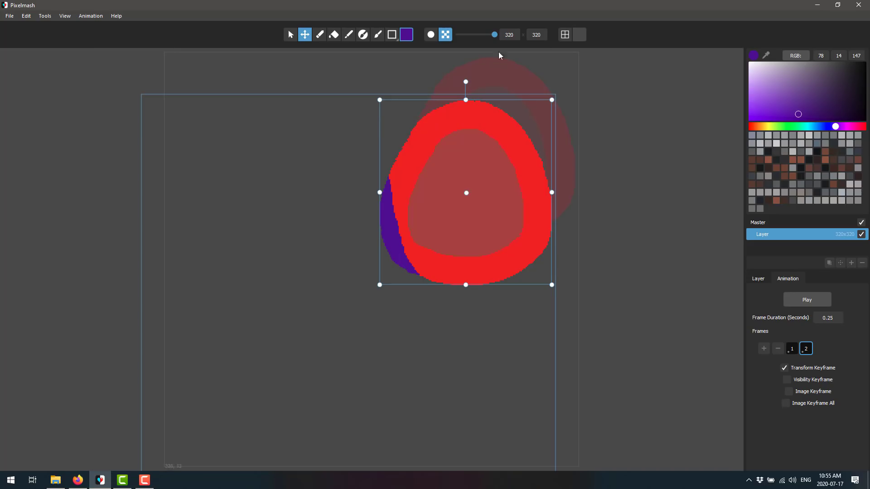
{"action": "left_click", "coordinate": [91, 16]}
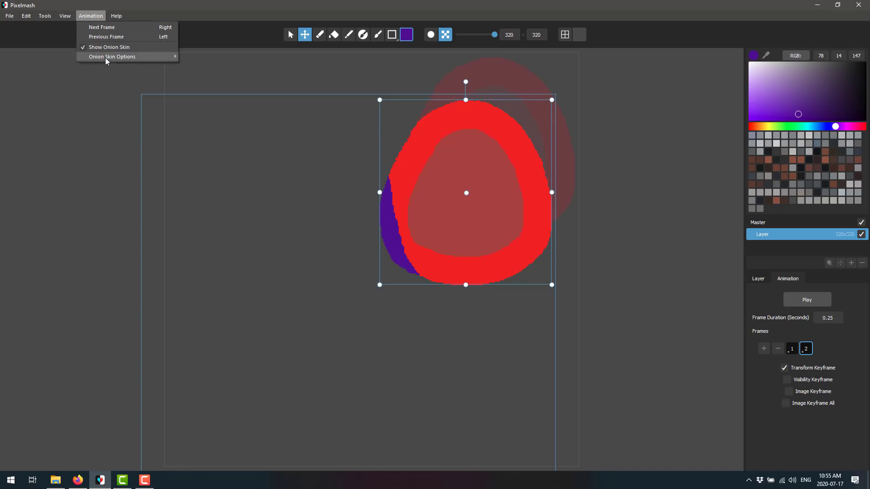
{"action": "mouse_move", "coordinate": [113, 56]}
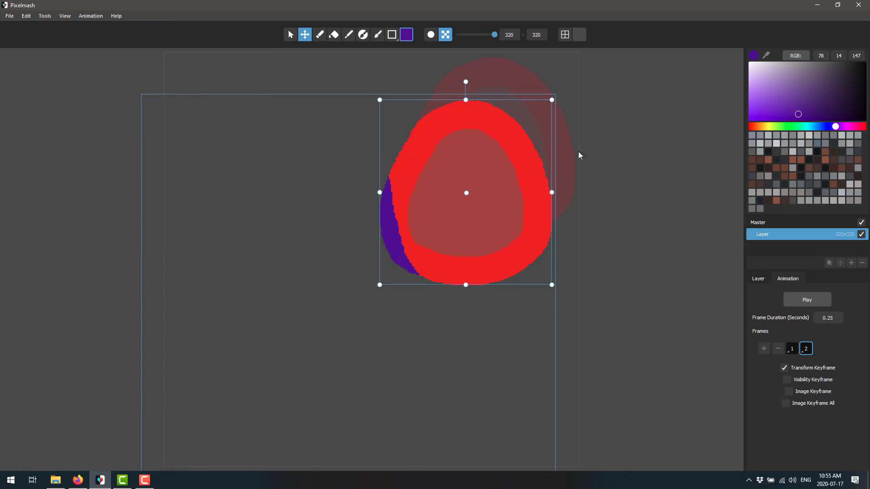
{"action": "mouse_move", "coordinate": [493, 292]}
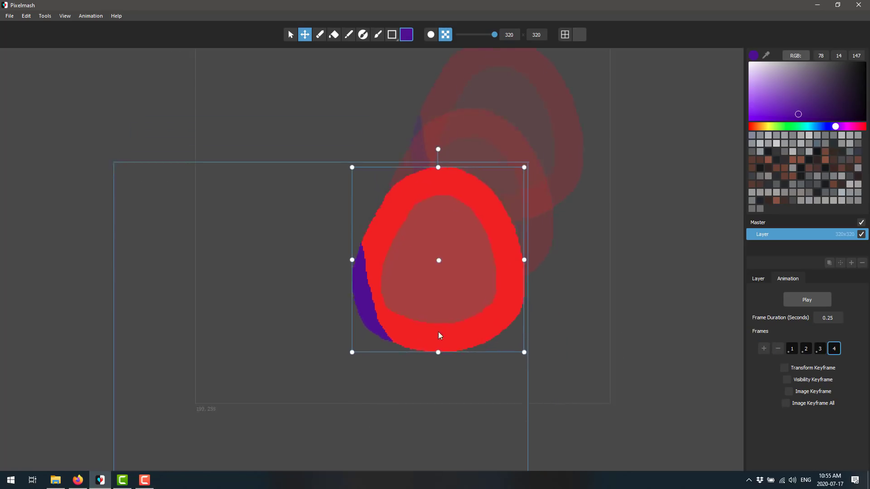
- Add a frame where the ring drops further and squashes flat at the bottom
{"action": "left_click", "coordinate": [847, 347]}
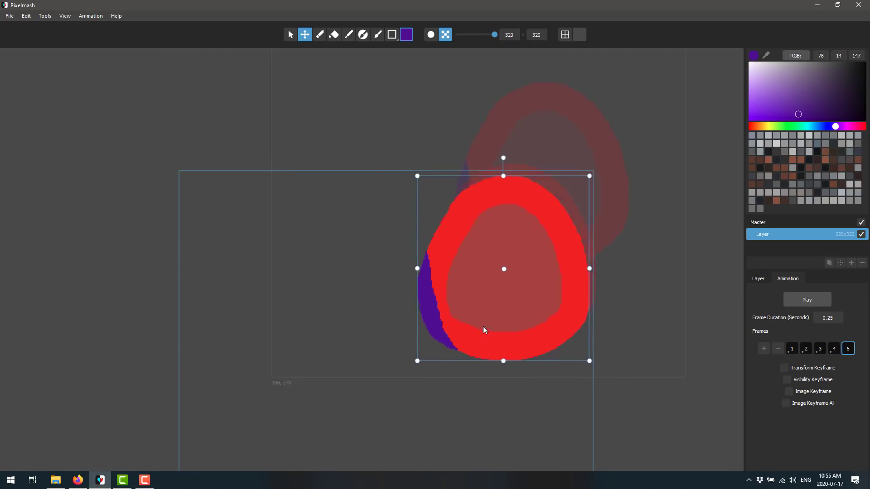
{"action": "left_click_drag", "start_coordinate": [504, 269], "coordinate": [472, 311]}
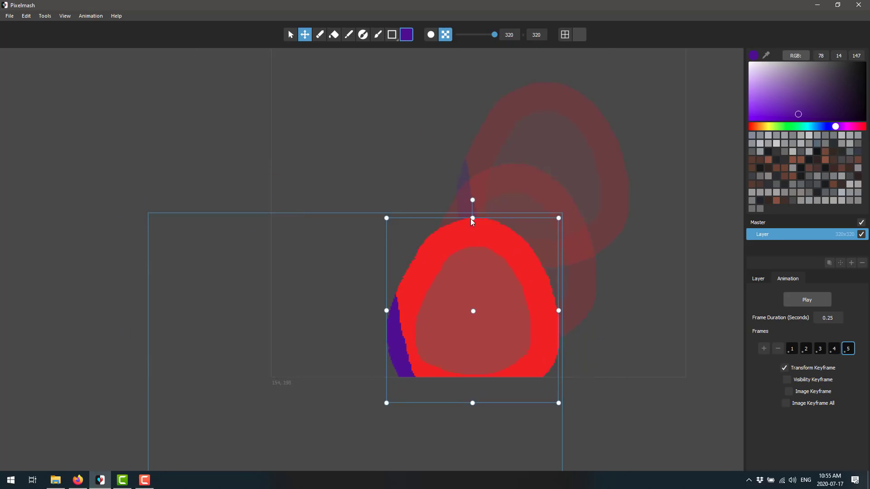
{"action": "left_click_drag", "start_coordinate": [473, 218], "coordinate": [472, 264]}
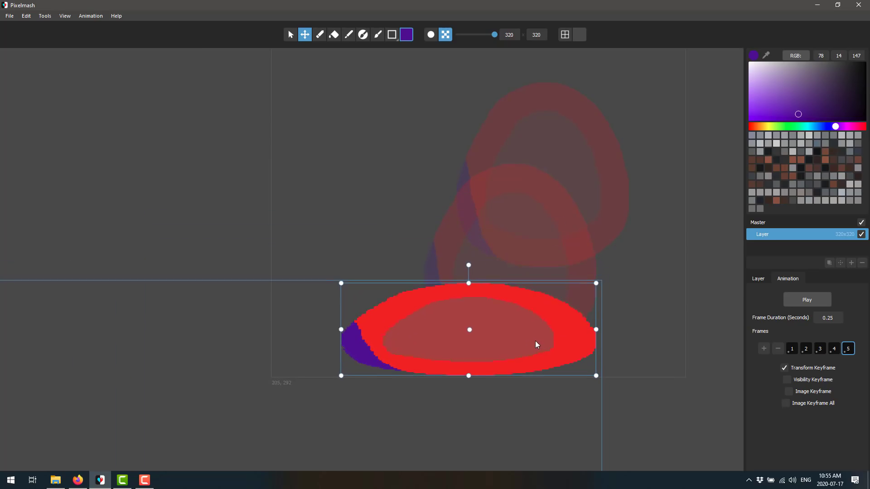
- Add a frame where the flattened ring rises, rounds out and stretches taller
{"action": "left_click", "coordinate": [763, 348]}
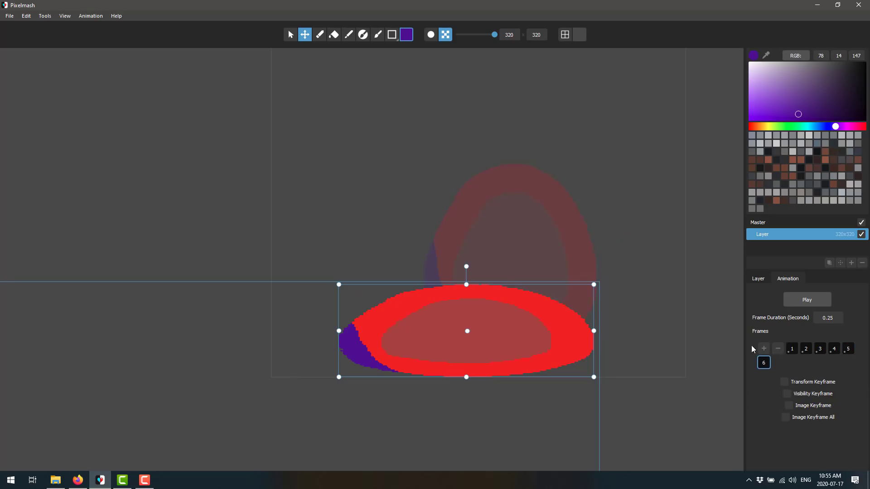
{"action": "left_click_drag", "start_coordinate": [465, 332], "coordinate": [402, 234]}
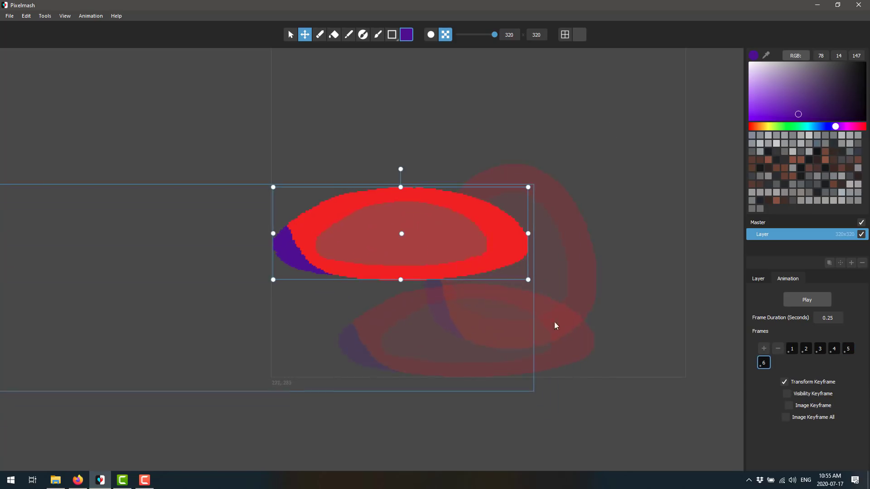
{"action": "left_click_drag", "start_coordinate": [556, 325], "coordinate": [488, 292]}
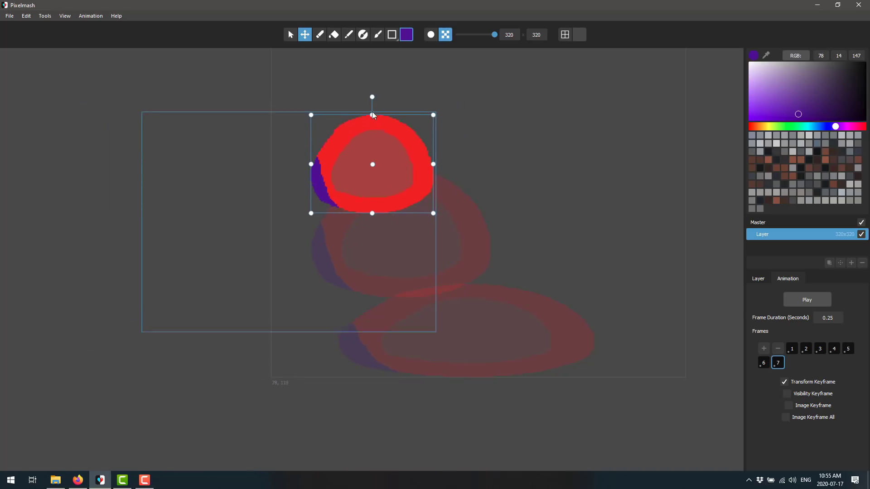
{"action": "left_click_drag", "start_coordinate": [373, 164], "coordinate": [358, 159]}
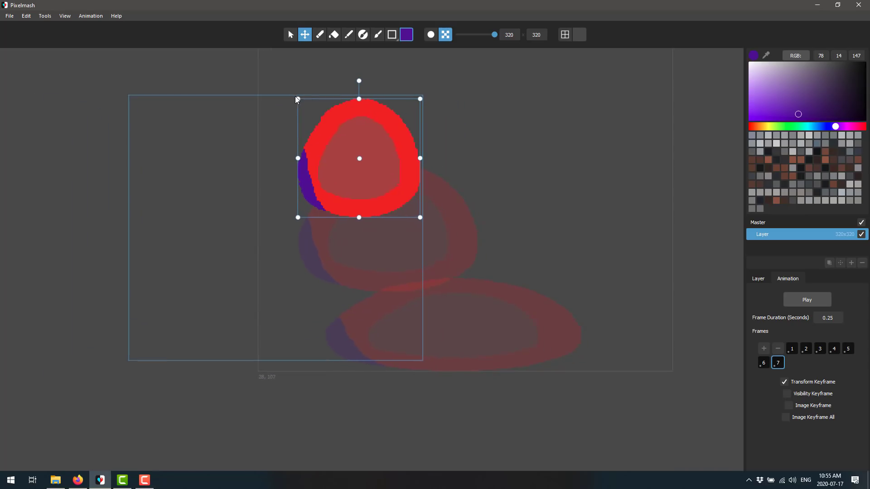
{"action": "left_click_drag", "start_coordinate": [358, 157], "coordinate": [418, 254]}
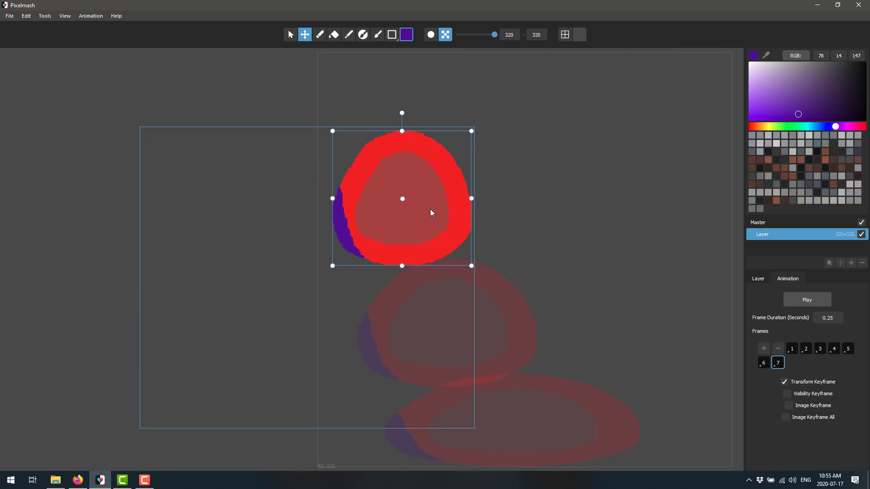
- Add an eighth frame with the ring raised higher up the canvas
{"action": "left_click", "coordinate": [792, 363]}
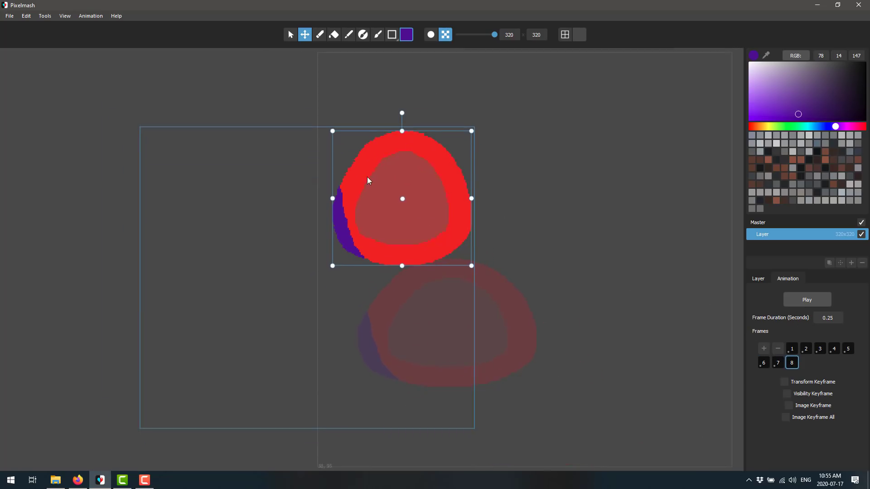
{"action": "left_click_drag", "start_coordinate": [402, 198], "coordinate": [367, 105]}
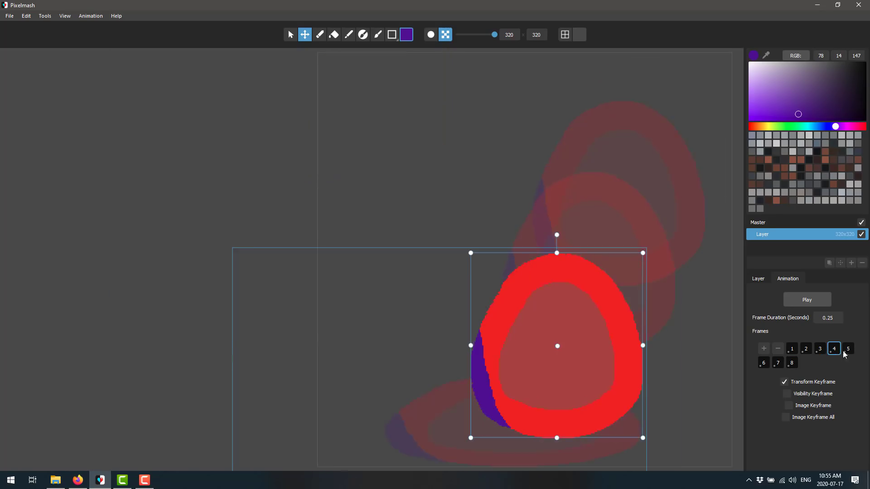
{"action": "left_click", "coordinate": [791, 348]}
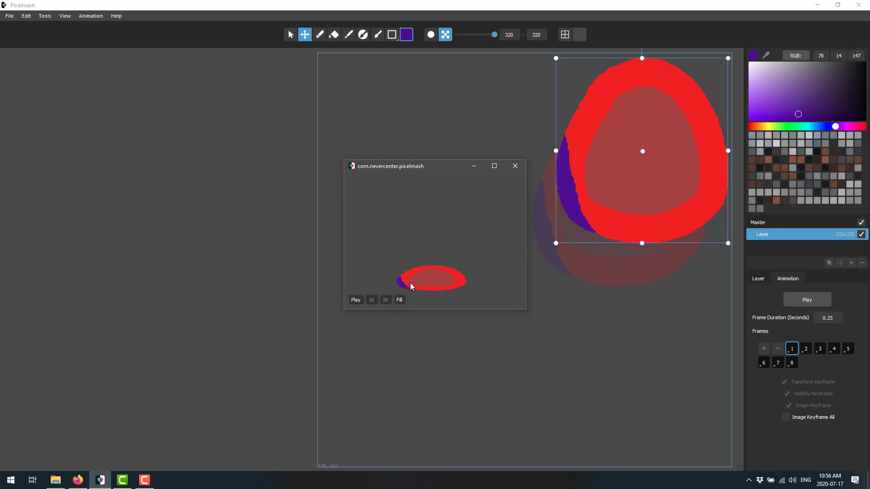
{"action": "mouse_move", "coordinate": [466, 311]}
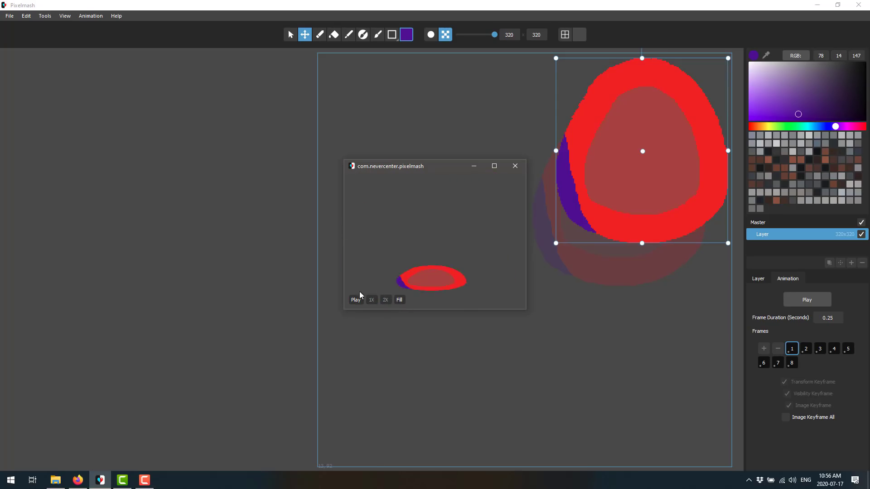
{"action": "mouse_move", "coordinate": [497, 240]}
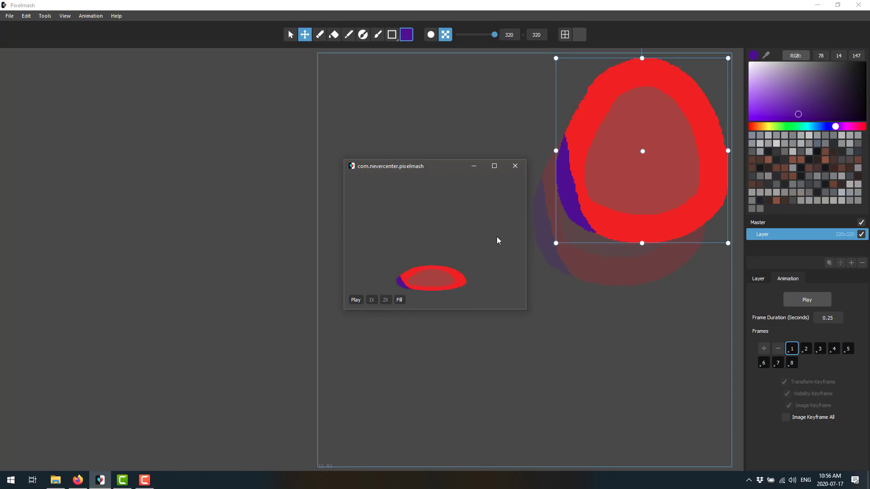
{"action": "left_click", "coordinate": [514, 165]}
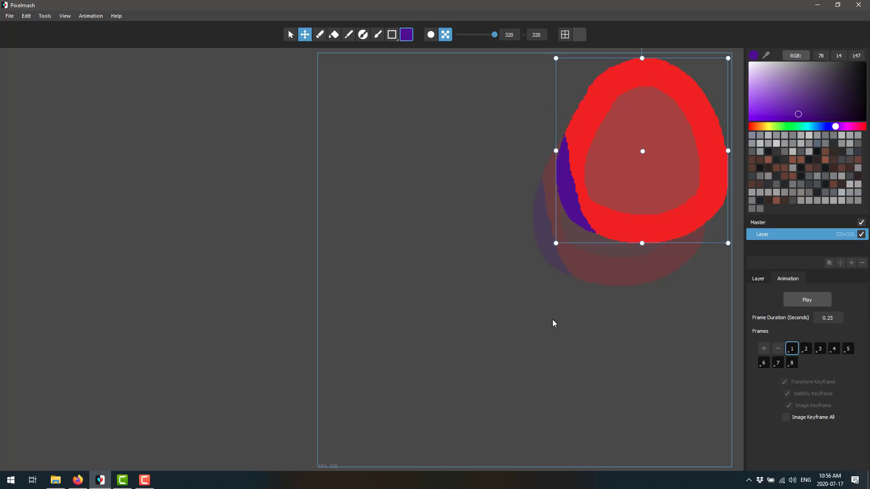
- Add a Colorize effect in Hue style with a blue tint at reduced amount
{"action": "left_click", "coordinate": [757, 278]}
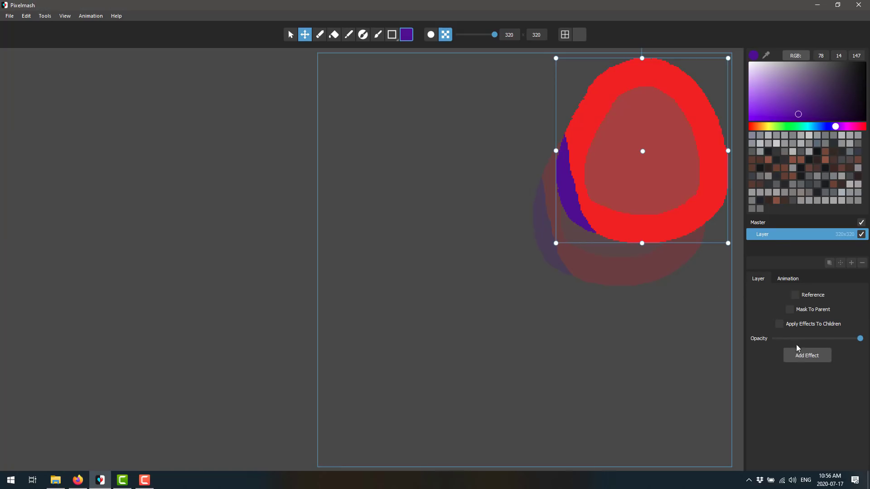
{"action": "left_click", "coordinate": [807, 356]}
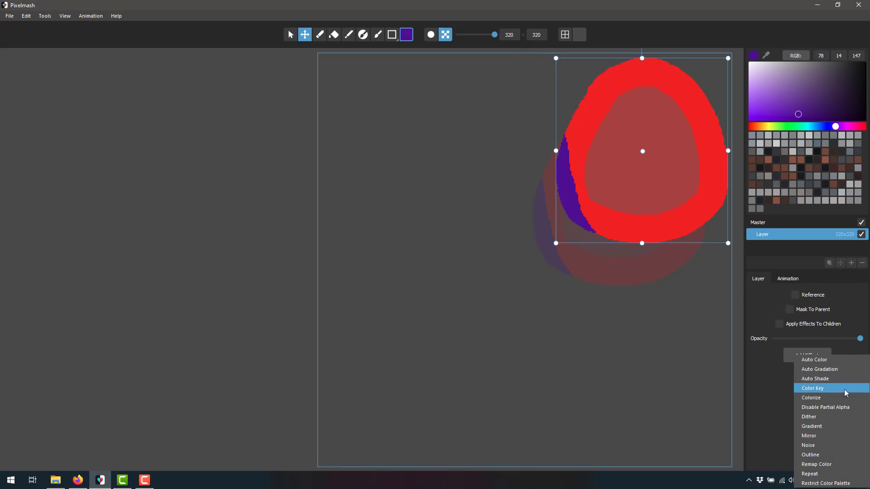
{"action": "left_click", "coordinate": [810, 397]}
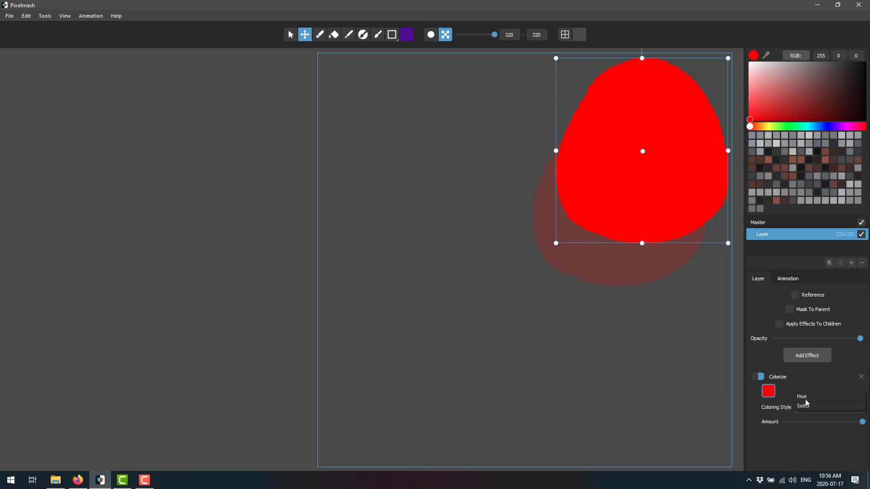
{"action": "left_click", "coordinate": [826, 406]}
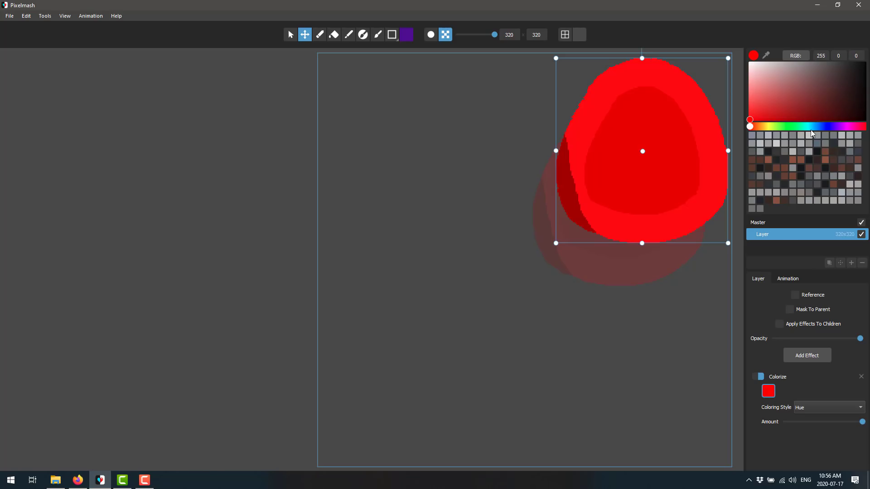
{"action": "left_click", "coordinate": [828, 127]}
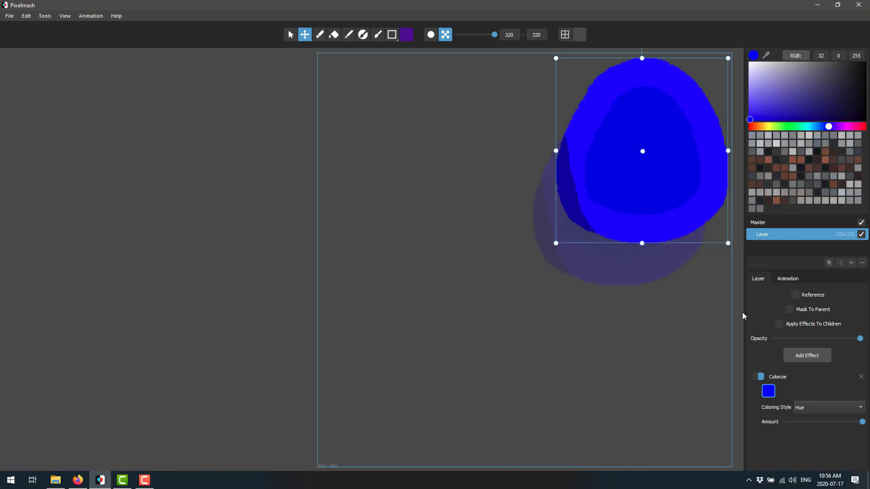
{"action": "left_click_drag", "start_coordinate": [861, 421], "coordinate": [840, 421]}
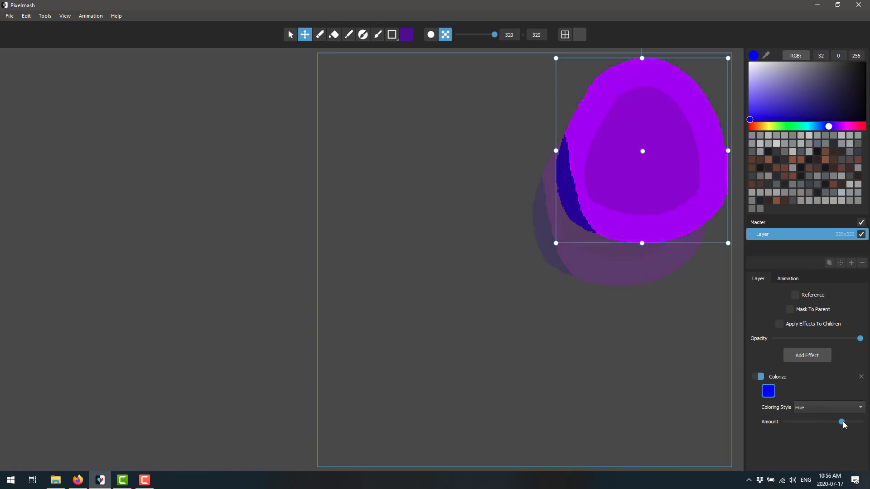
- Add a black Outline and Auto Shade with a less bright highlight
{"action": "left_click", "coordinate": [806, 355]}
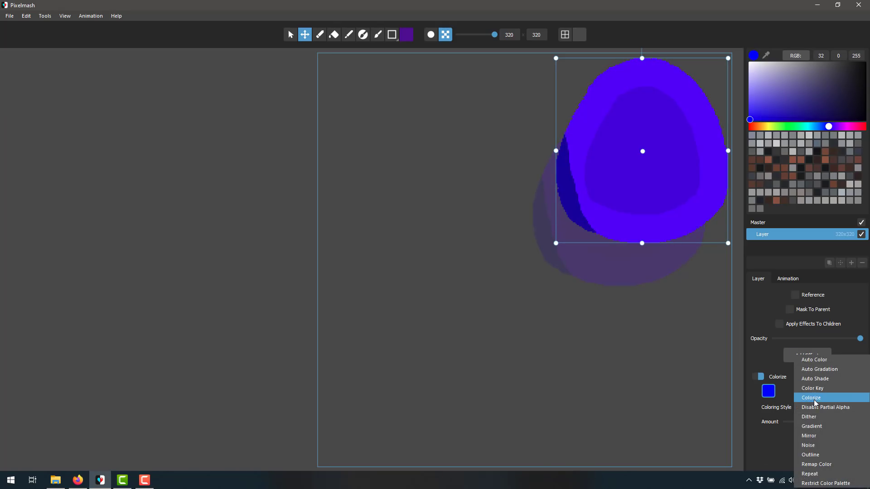
{"action": "mouse_move", "coordinate": [819, 369]}
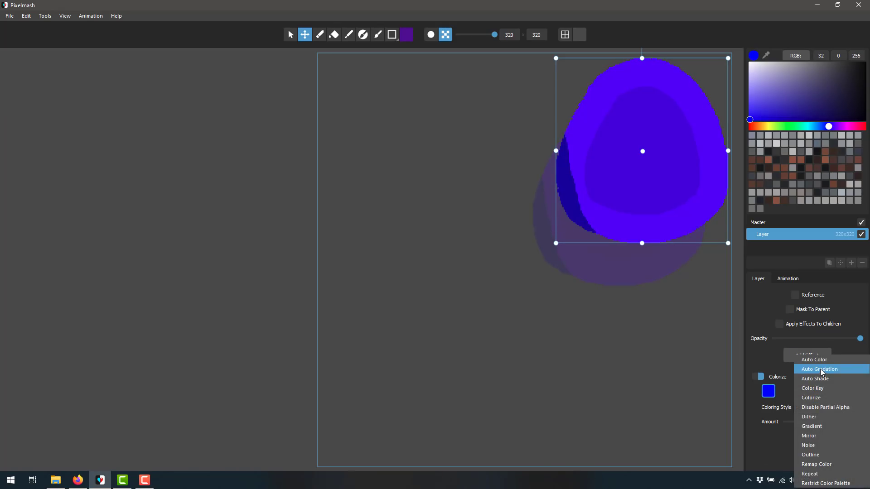
{"action": "mouse_move", "coordinate": [810, 398]}
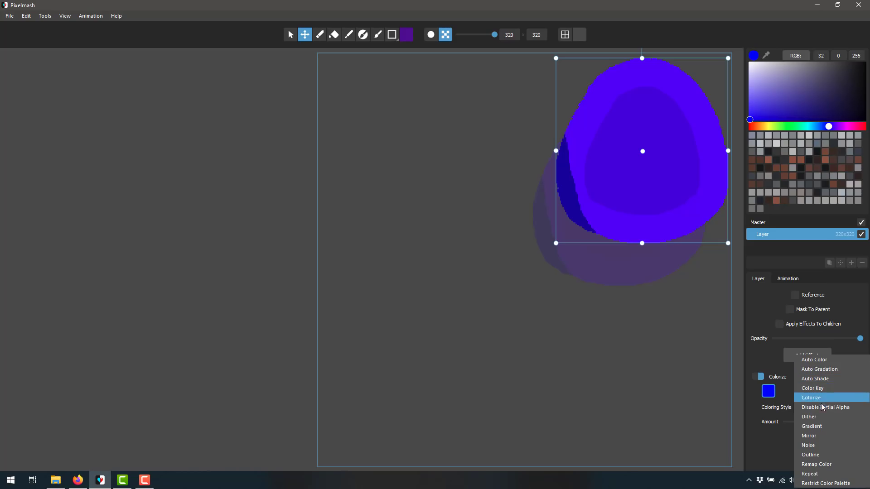
{"action": "left_click", "coordinate": [808, 455]}
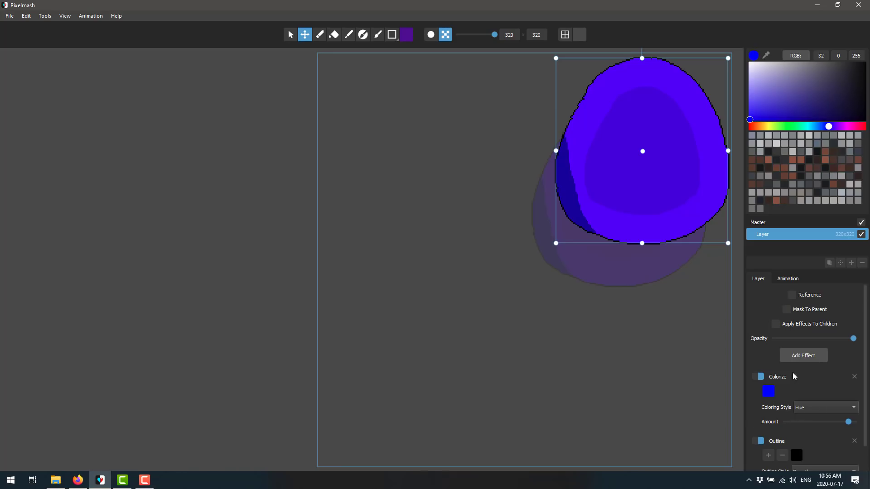
{"action": "left_click", "coordinate": [802, 355]}
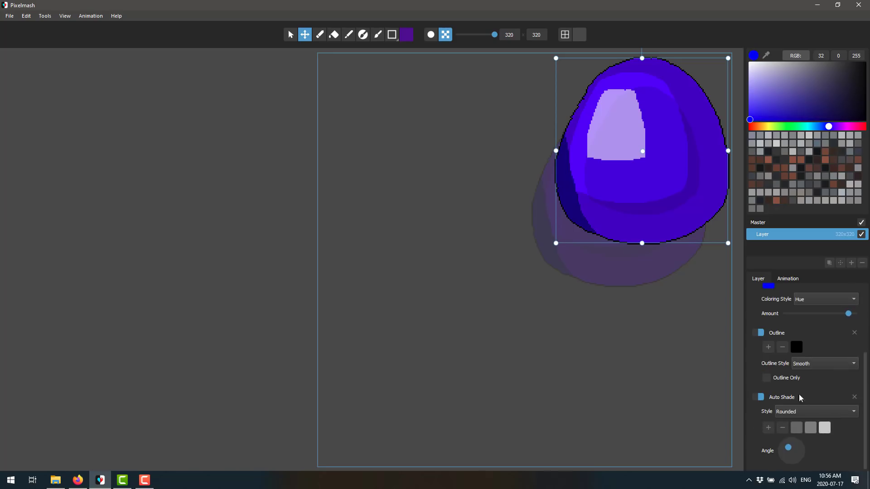
{"action": "left_click", "coordinate": [824, 427]}
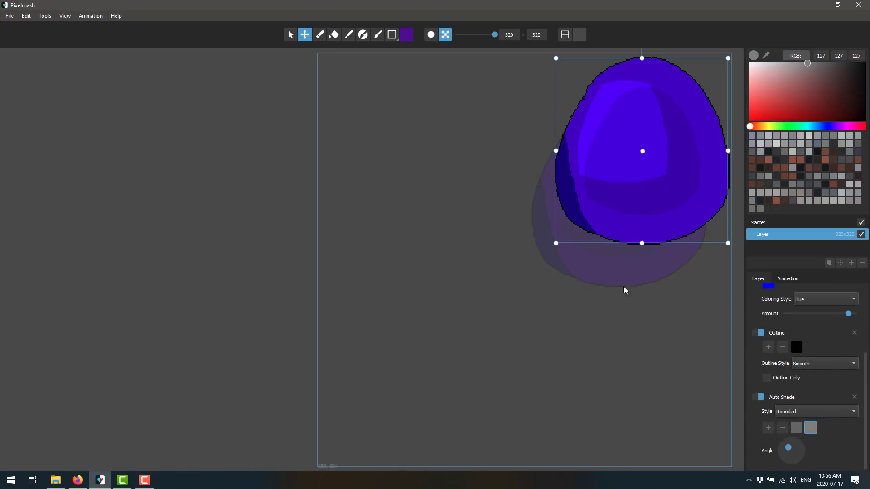
{"action": "mouse_move", "coordinate": [625, 130]}
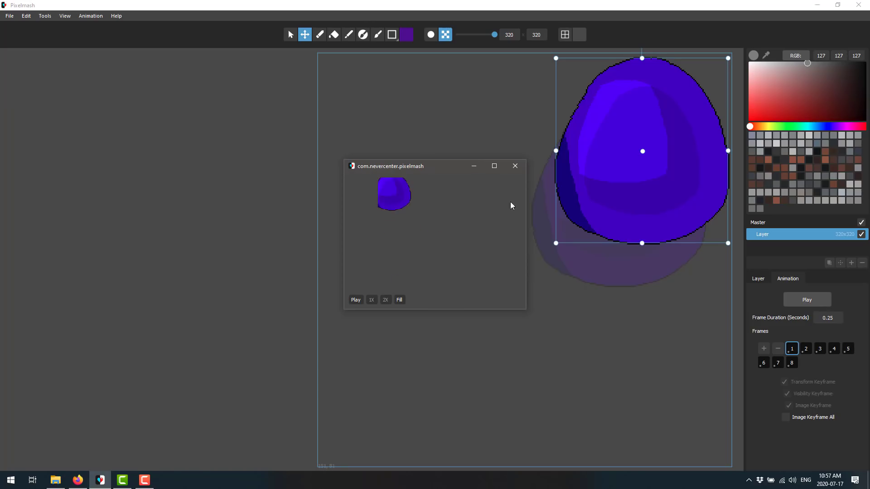
{"action": "mouse_move", "coordinate": [470, 201]}
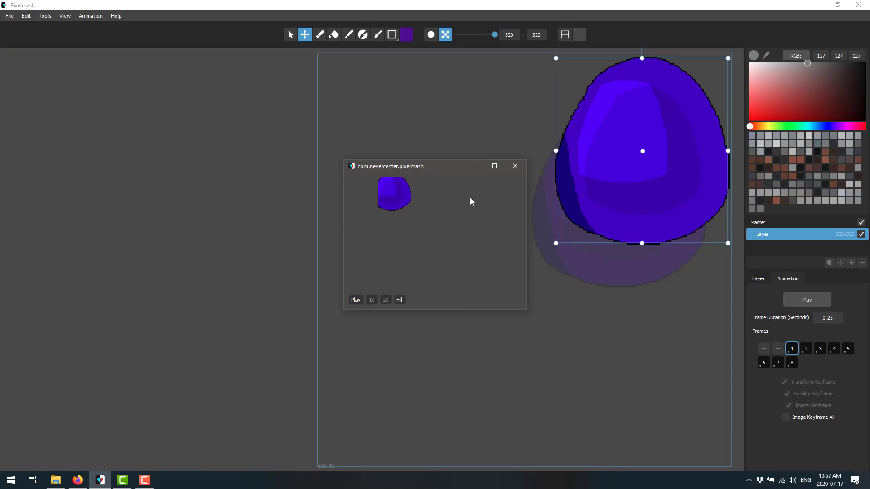
{"action": "mouse_move", "coordinate": [444, 253]}
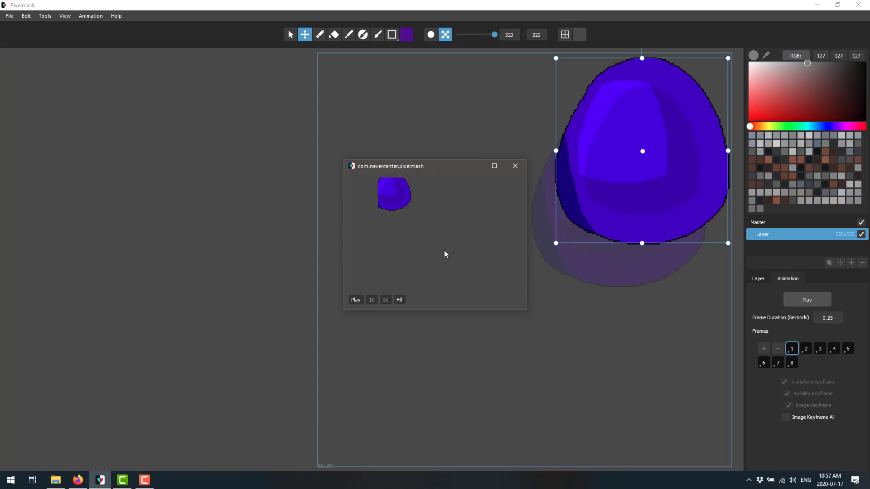
- Close the animation preview window after watching the ball
{"action": "left_click", "coordinate": [514, 165]}
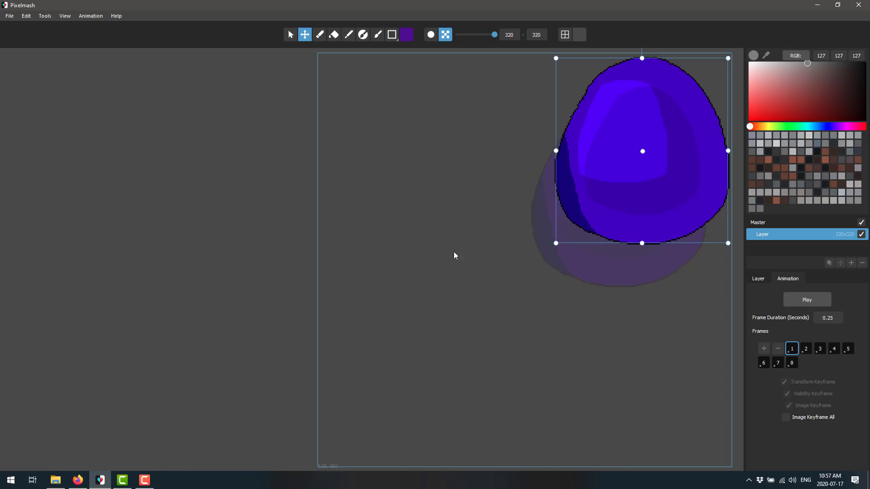
- Browse the menus and automatically sort the colour palette
{"action": "left_click", "coordinate": [44, 15]}
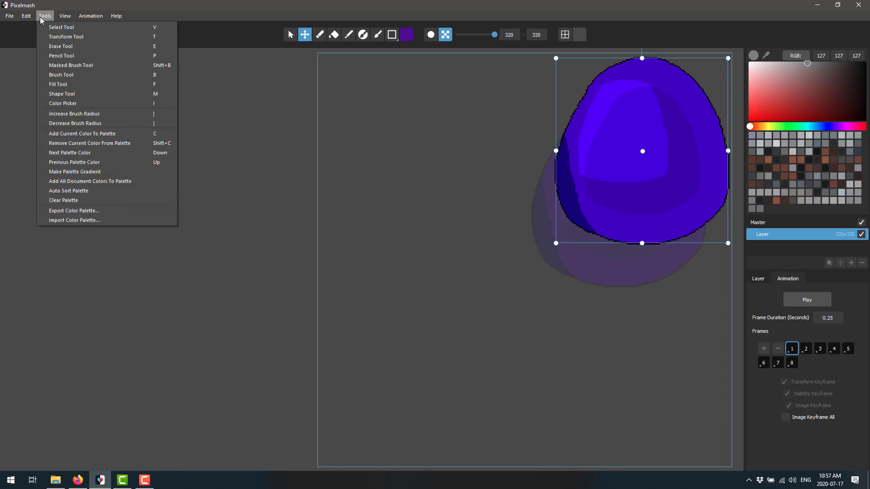
{"action": "mouse_move", "coordinate": [64, 200]}
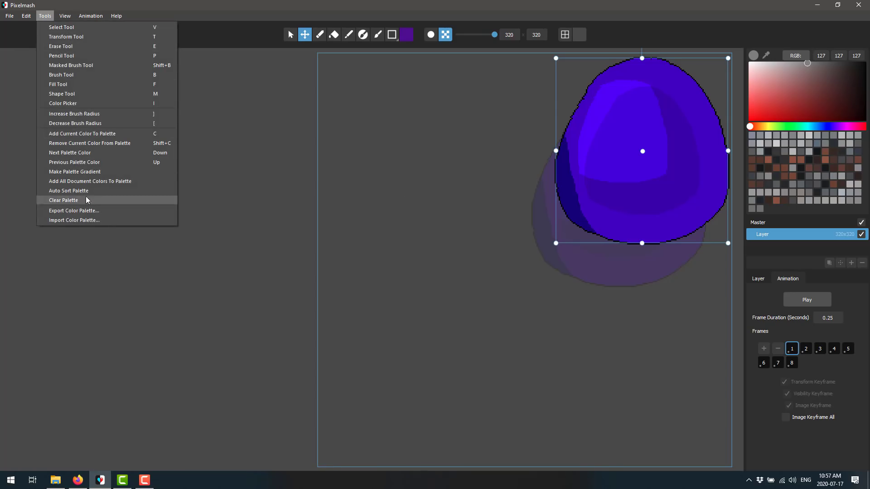
{"action": "mouse_move", "coordinate": [74, 171]}
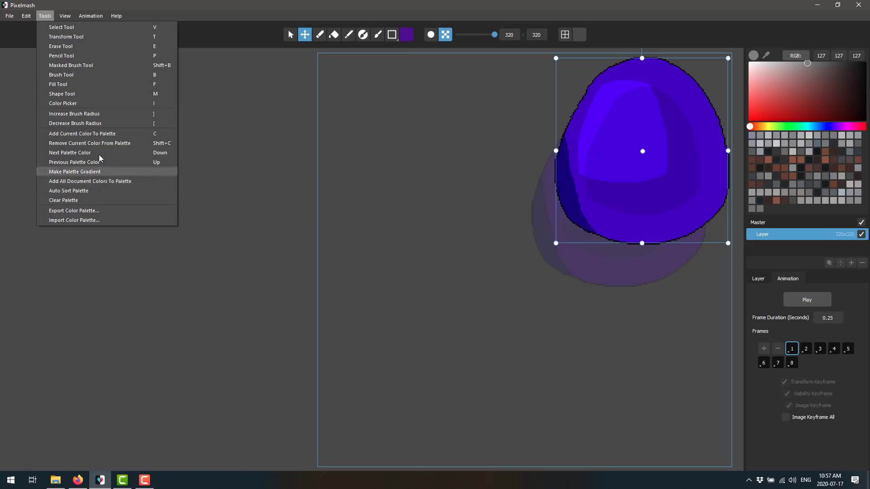
{"action": "mouse_move", "coordinate": [74, 114]}
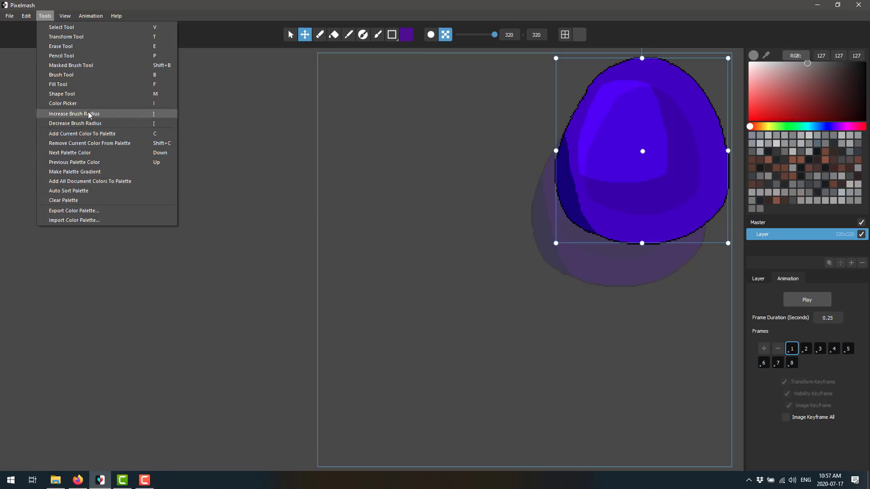
{"action": "mouse_move", "coordinate": [97, 99]}
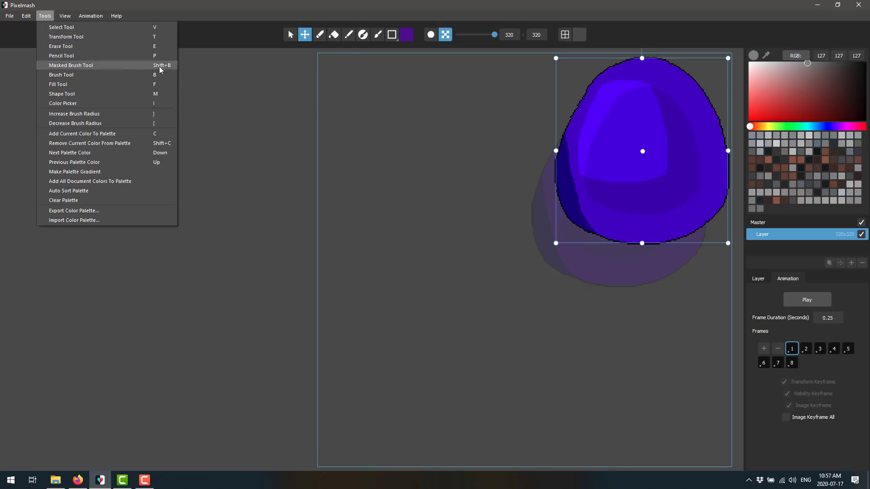
{"action": "left_click", "coordinate": [91, 15]}
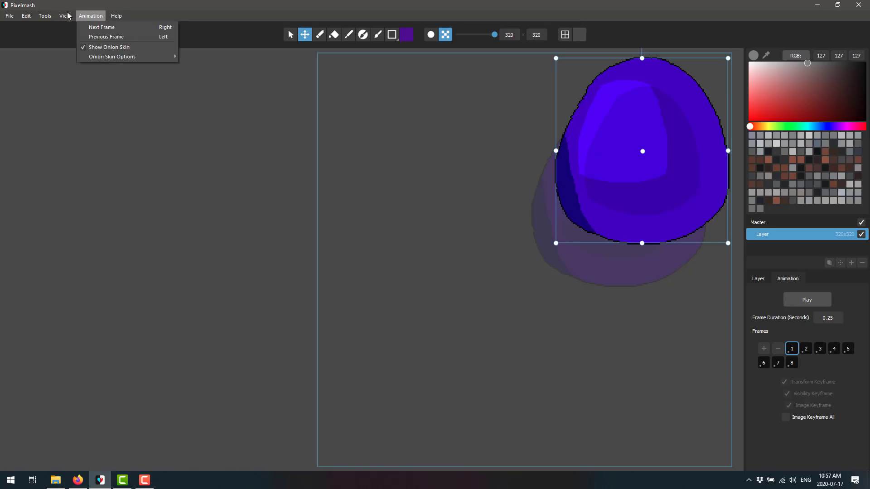
{"action": "left_click", "coordinate": [64, 15]}
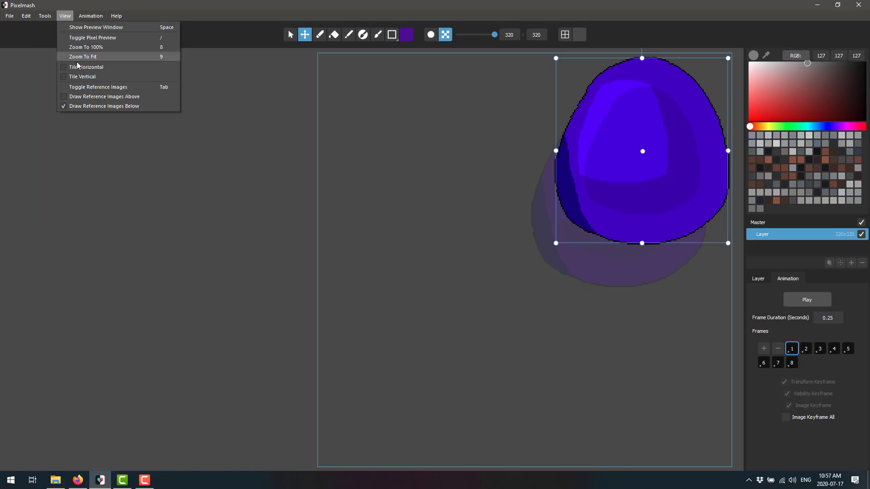
{"action": "left_click", "coordinate": [44, 15]}
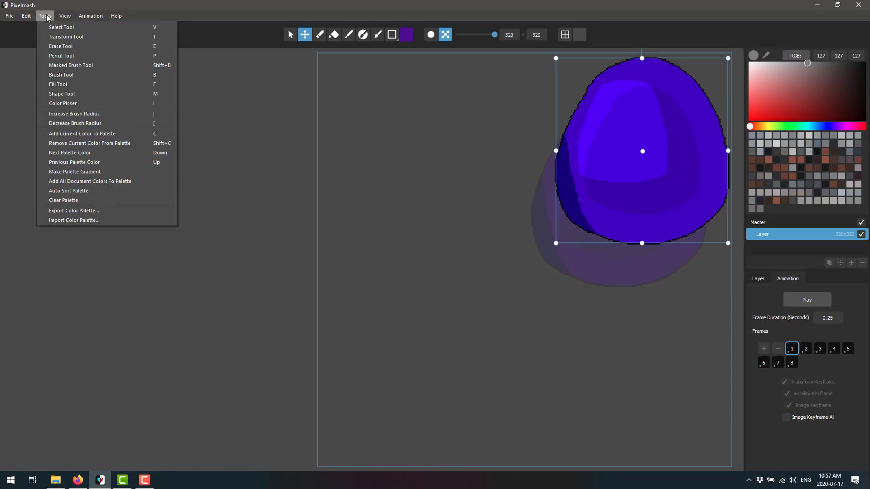
{"action": "mouse_move", "coordinate": [68, 190]}
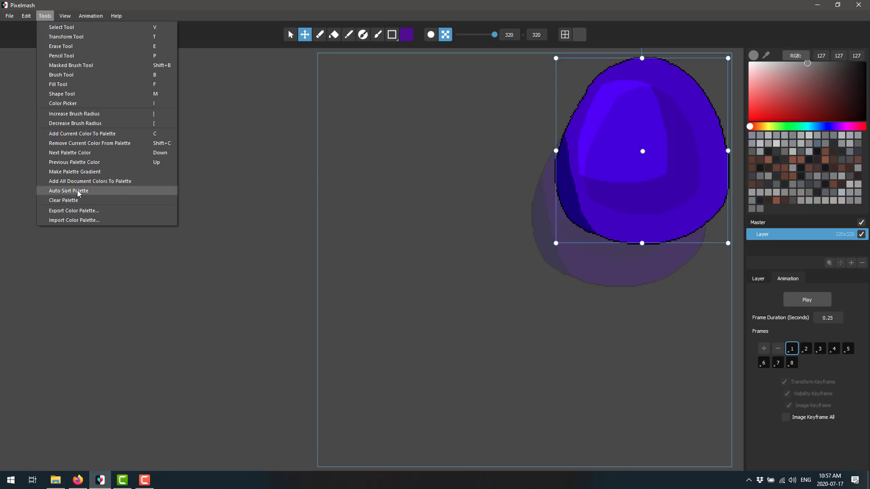
{"action": "left_click", "coordinate": [67, 190]}
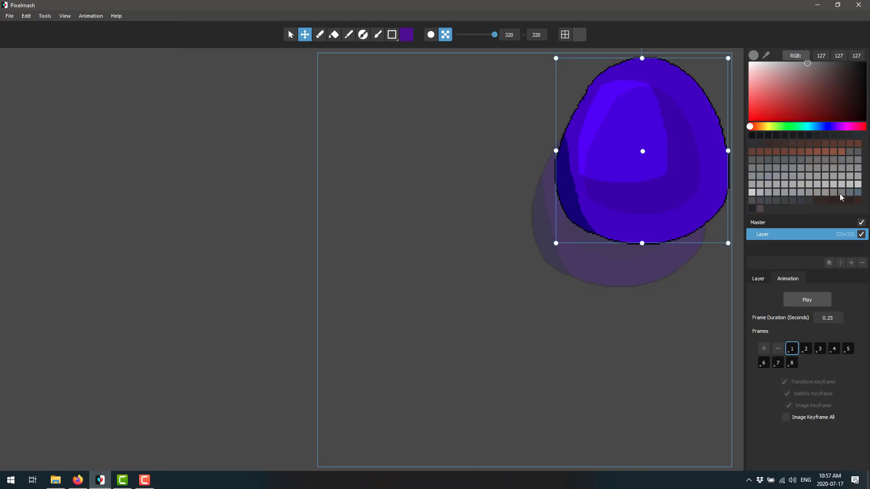
{"action": "mouse_move", "coordinate": [324, 100]}
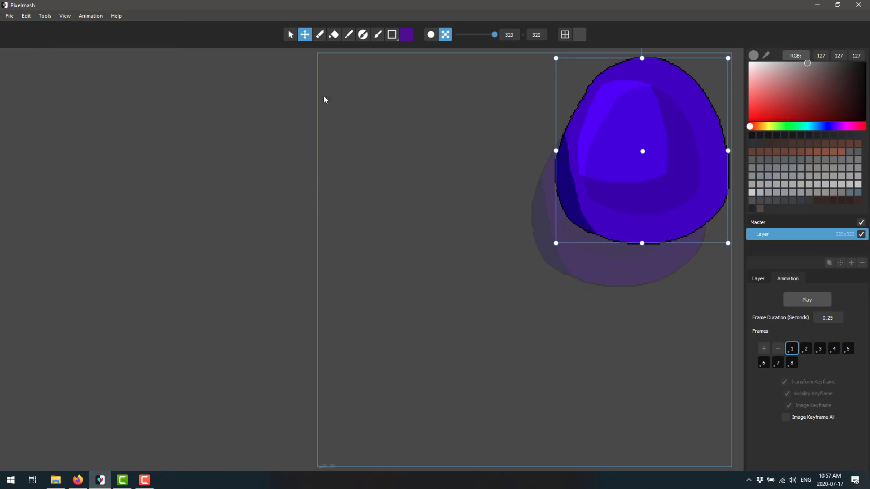
- Sort the remaining blue-violet palette swatches again from the Palette menu
{"action": "left_click", "coordinate": [26, 15]}
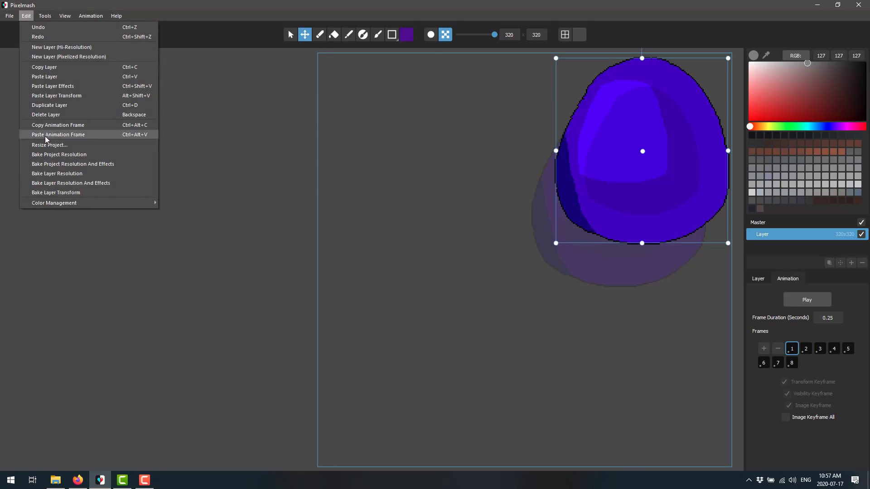
{"action": "left_click", "coordinate": [44, 15]}
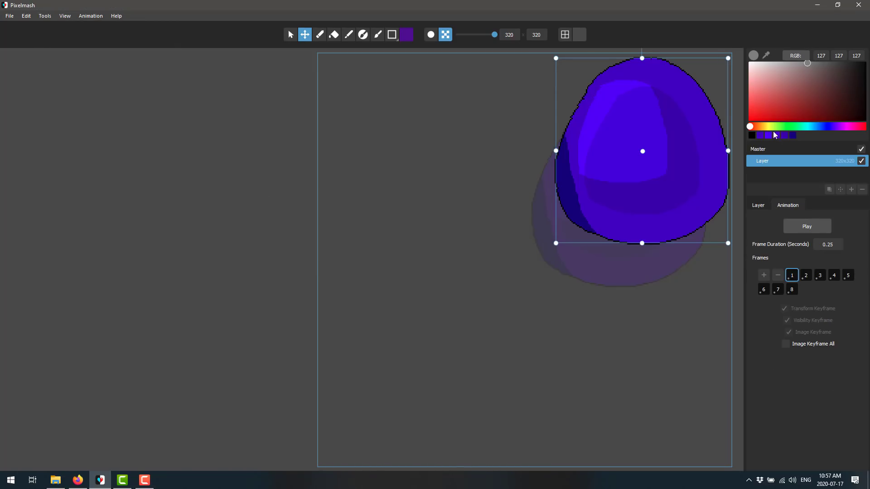
{"action": "left_click", "coordinate": [45, 16]}
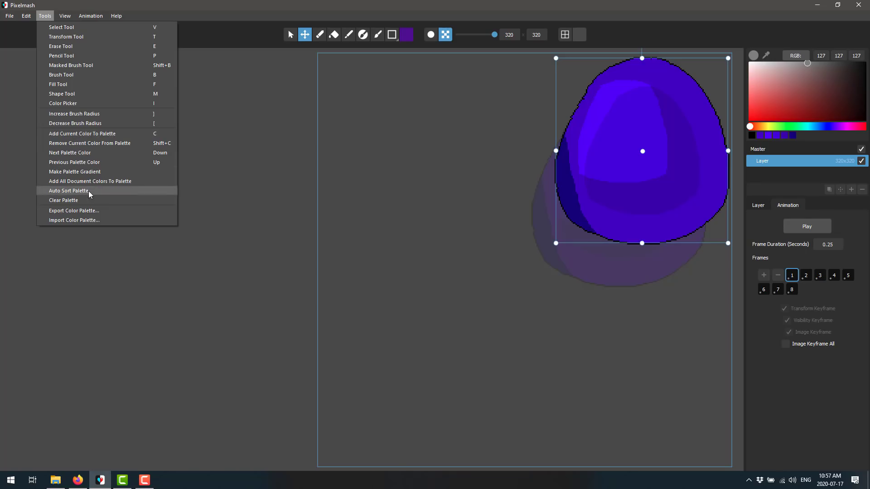
{"action": "left_click", "coordinate": [68, 191]}
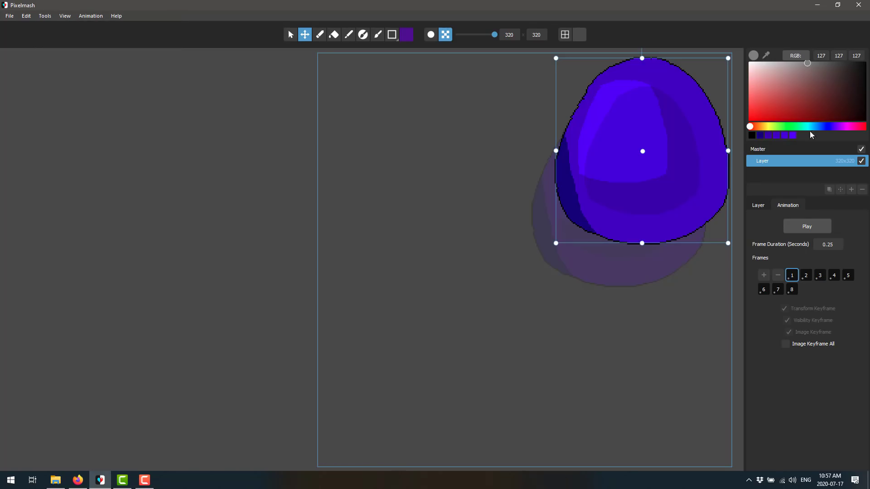
{"action": "mouse_move", "coordinate": [832, 203]}
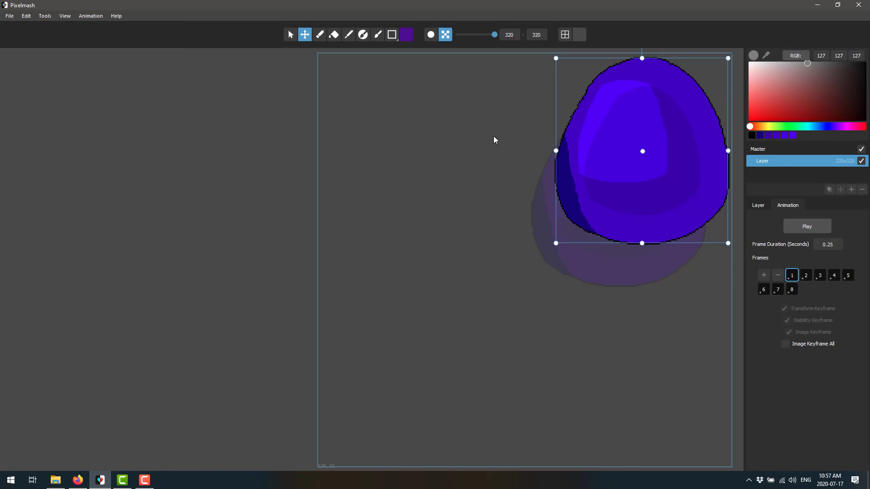
- Review Edit > Color Management keeping Work in sRGB, leaving the Edit menu open
{"action": "left_click", "coordinate": [25, 16]}
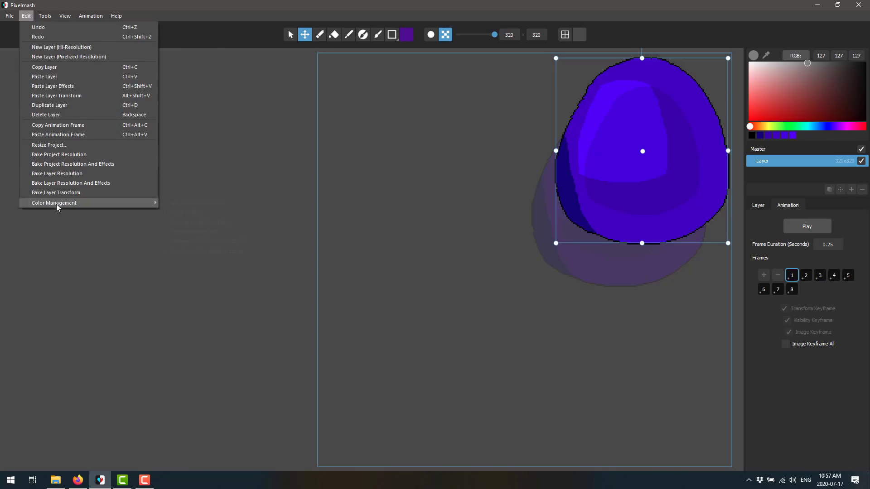
{"action": "left_click", "coordinate": [163, 213]}
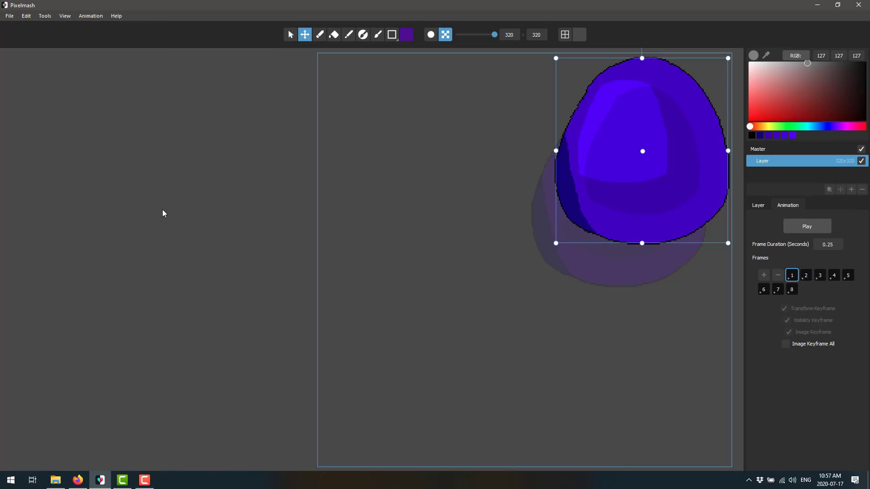
{"action": "left_click", "coordinate": [26, 15]}
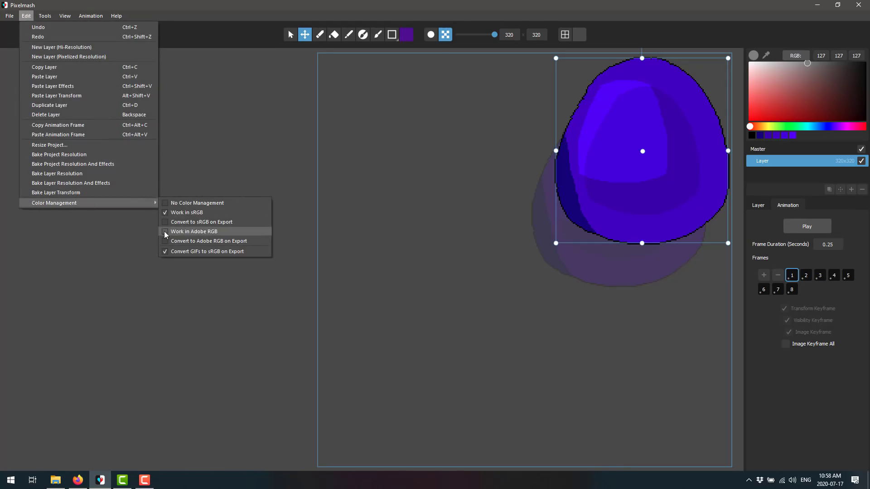
{"action": "left_click", "coordinate": [195, 231]}
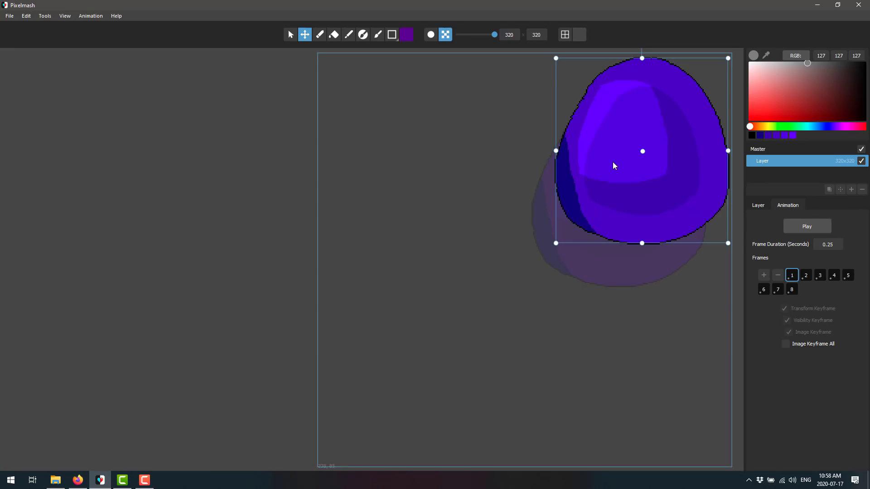
{"action": "left_click", "coordinate": [26, 15]}
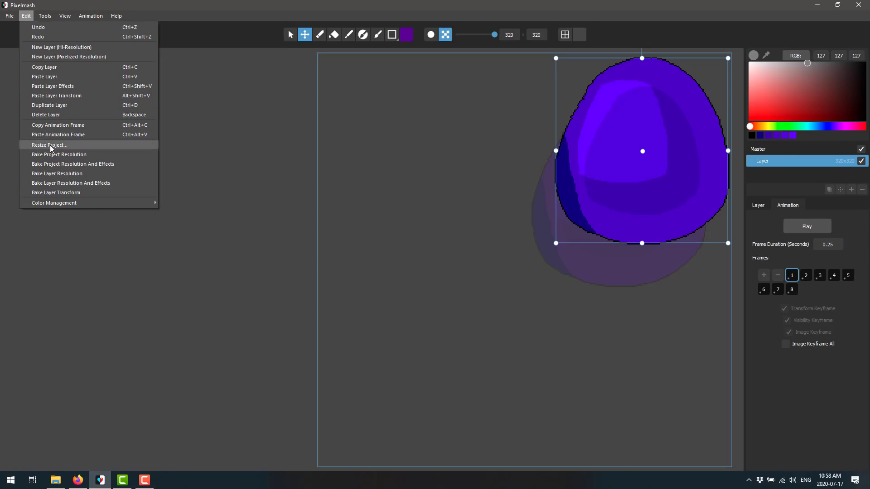
{"action": "mouse_move", "coordinate": [57, 134]}
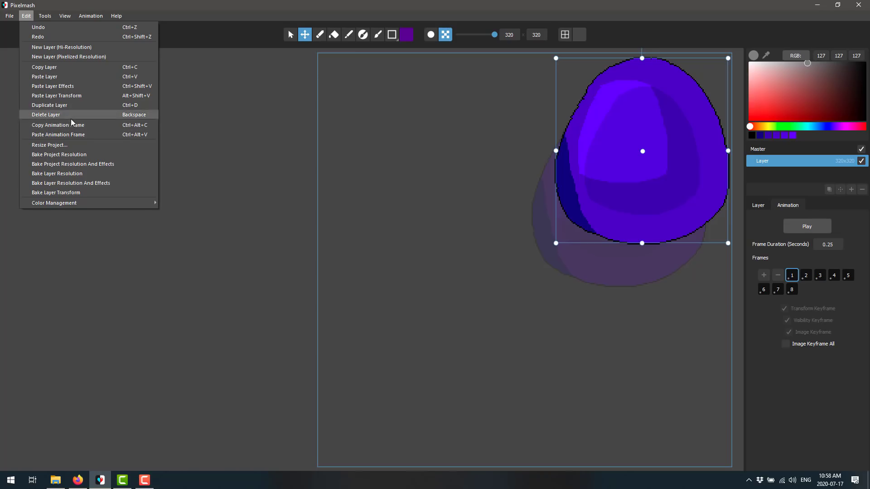
{"action": "mouse_move", "coordinate": [58, 135]}
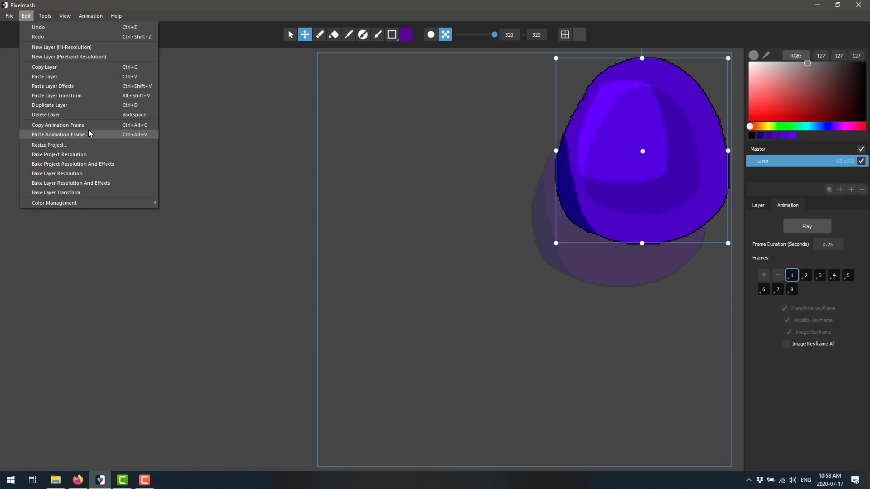
{"action": "mouse_move", "coordinate": [172, 131]}
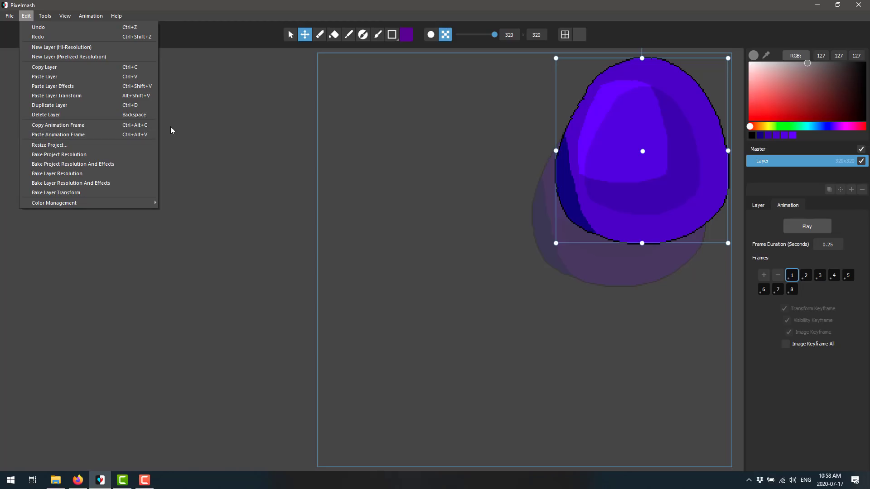
{"action": "mouse_move", "coordinate": [815, 330]}
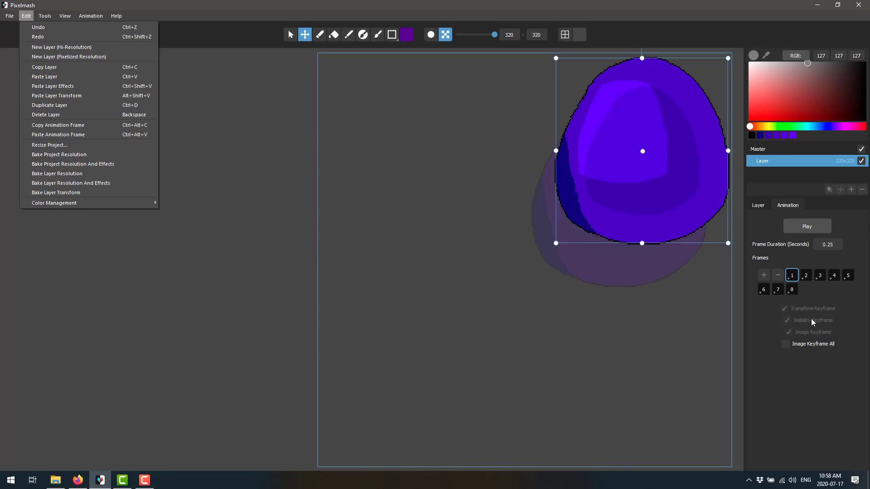
- Hide the ball on frame 2 with a visibility keyframe
{"action": "left_click", "coordinate": [680, 125]}
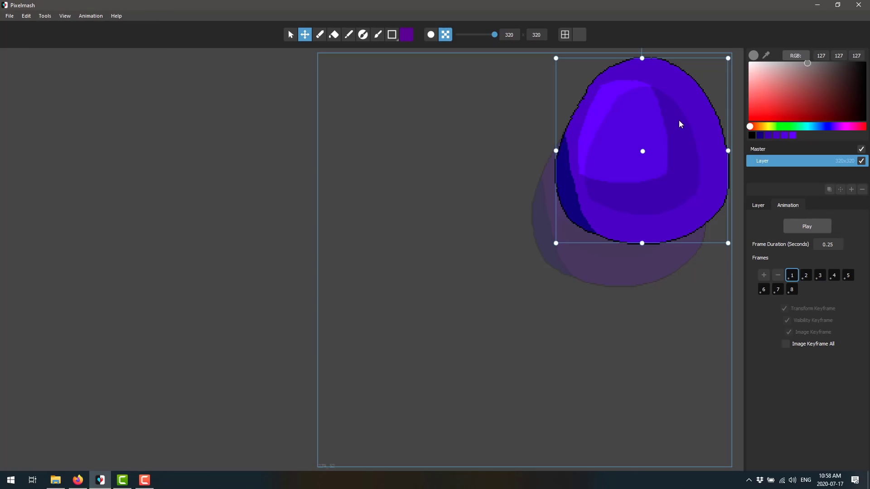
{"action": "left_click", "coordinate": [757, 204]}
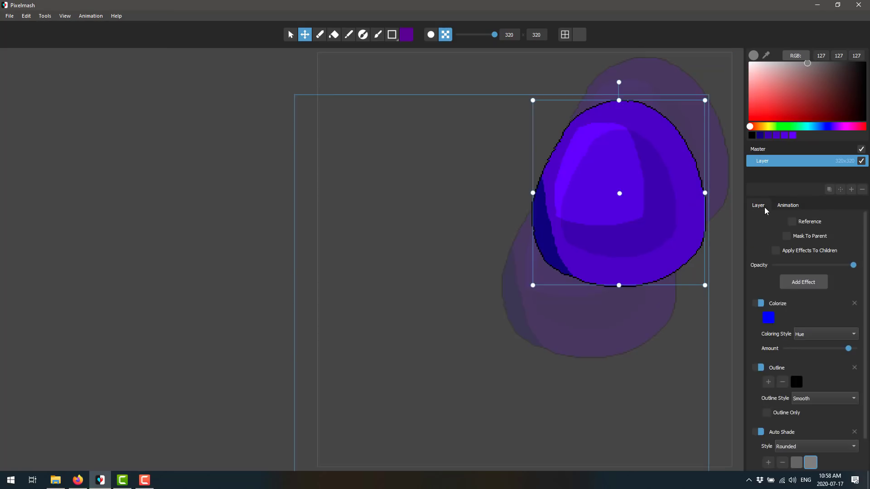
{"action": "left_click", "coordinate": [787, 205]}
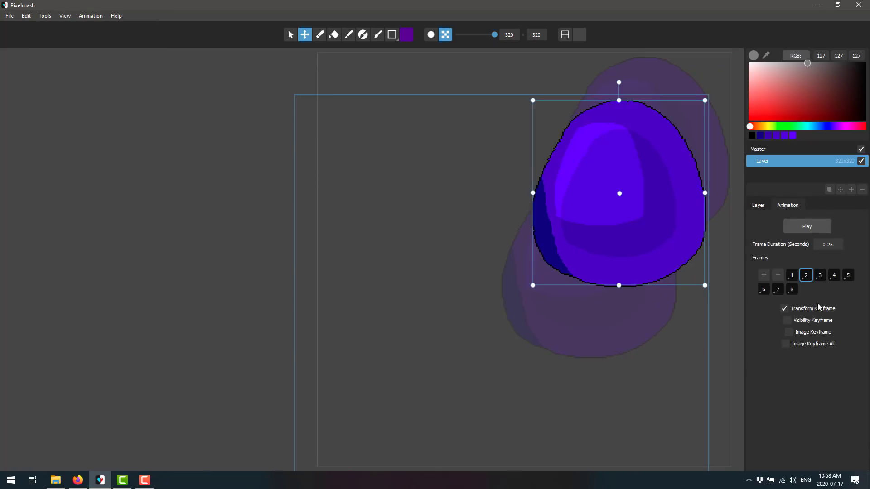
{"action": "left_click", "coordinate": [787, 320]}
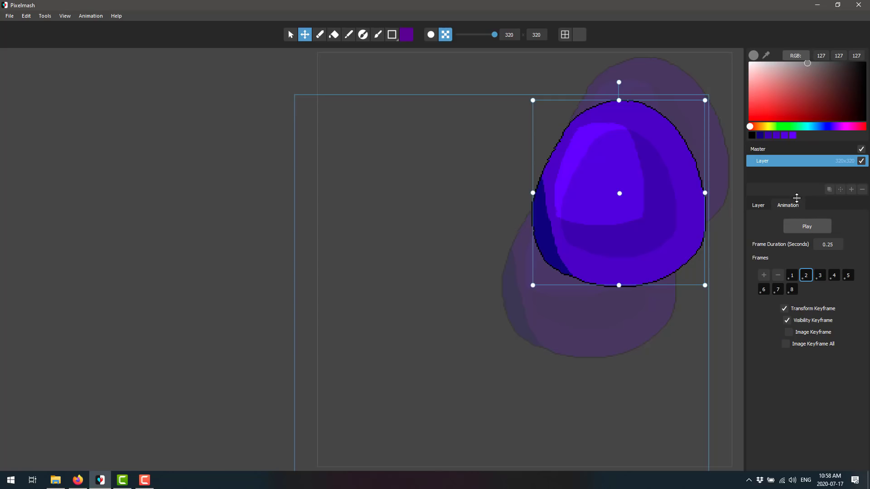
{"action": "left_click", "coordinate": [758, 204]}
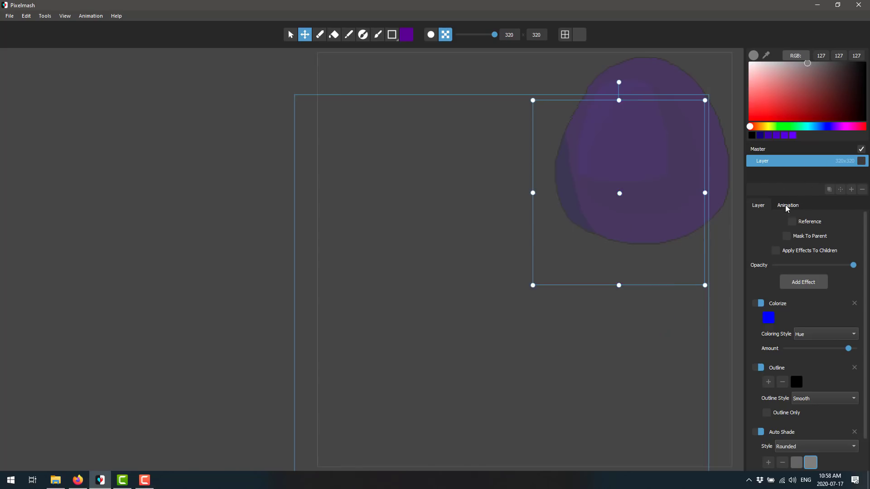
- Make the ball visible again from frame 4 with a visibility keyframe, previewing the result
{"action": "left_click", "coordinate": [786, 205]}
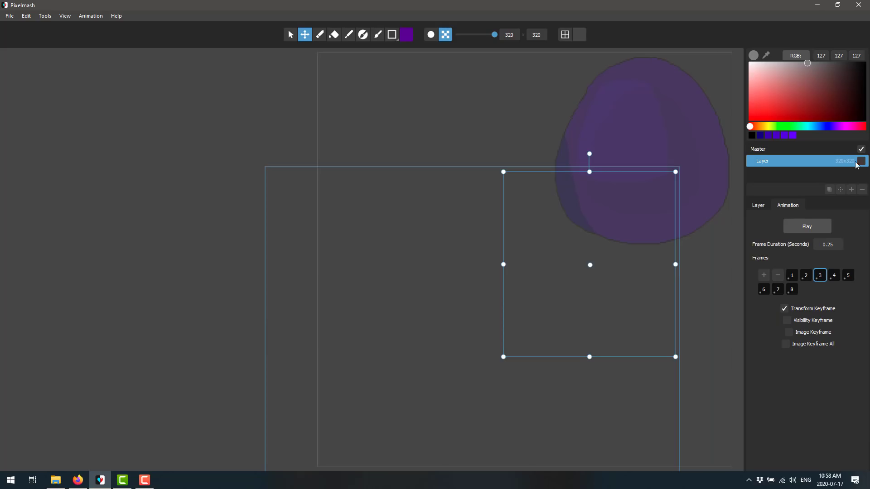
{"action": "left_click", "coordinate": [847, 276]}
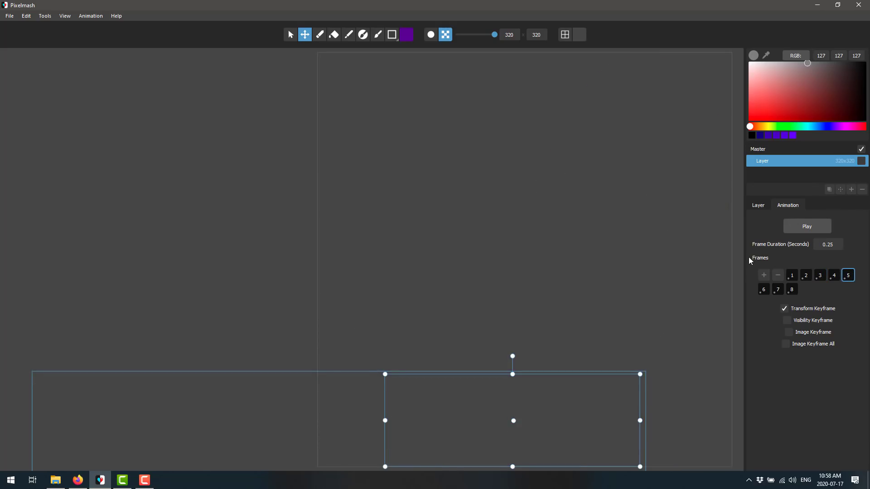
{"action": "left_click", "coordinate": [806, 226]}
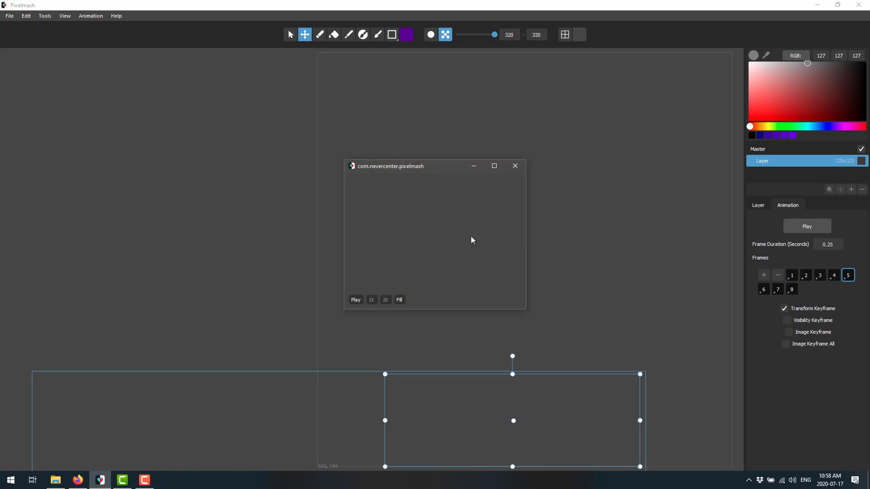
{"action": "mouse_move", "coordinate": [508, 155]}
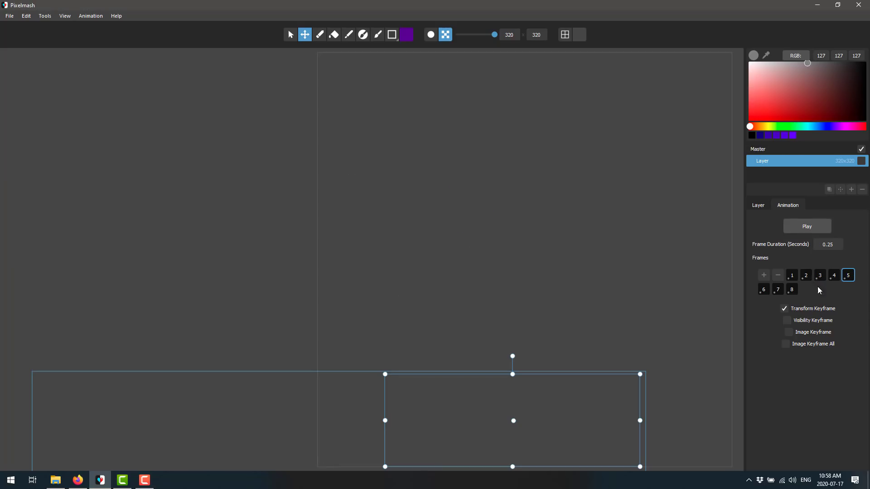
{"action": "mouse_move", "coordinate": [792, 335]}
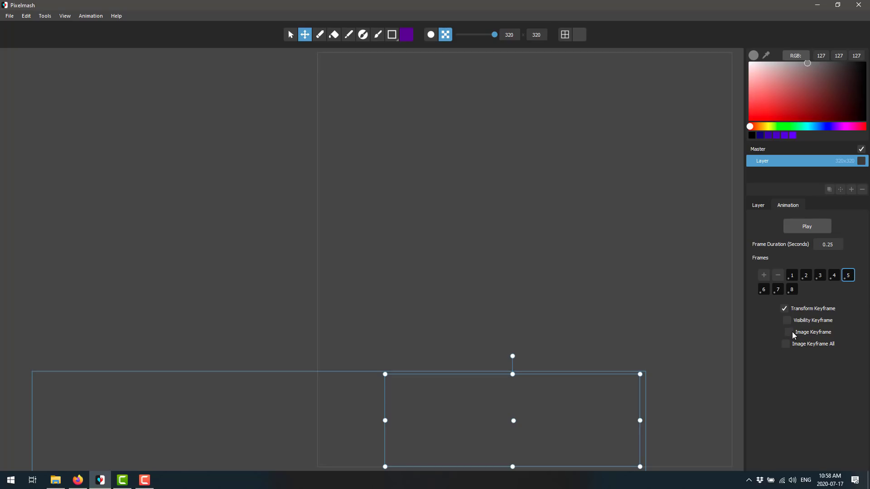
{"action": "left_click", "coordinate": [820, 275]}
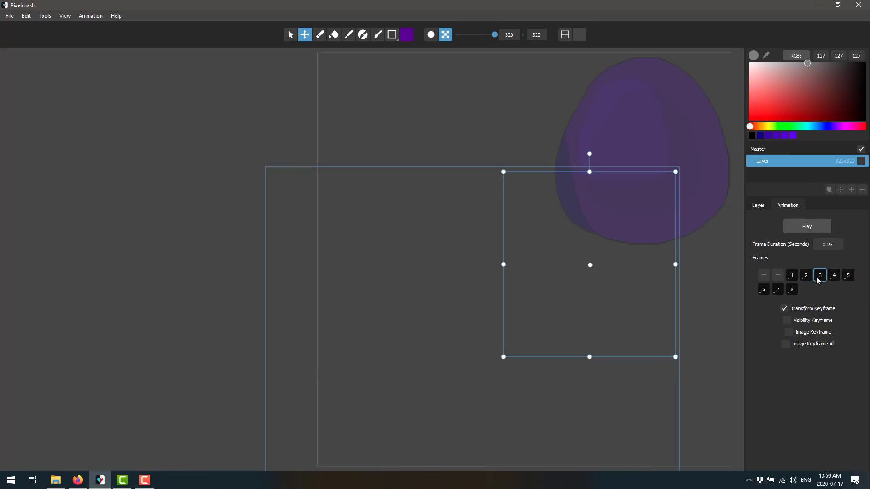
{"action": "left_click", "coordinate": [805, 275]}
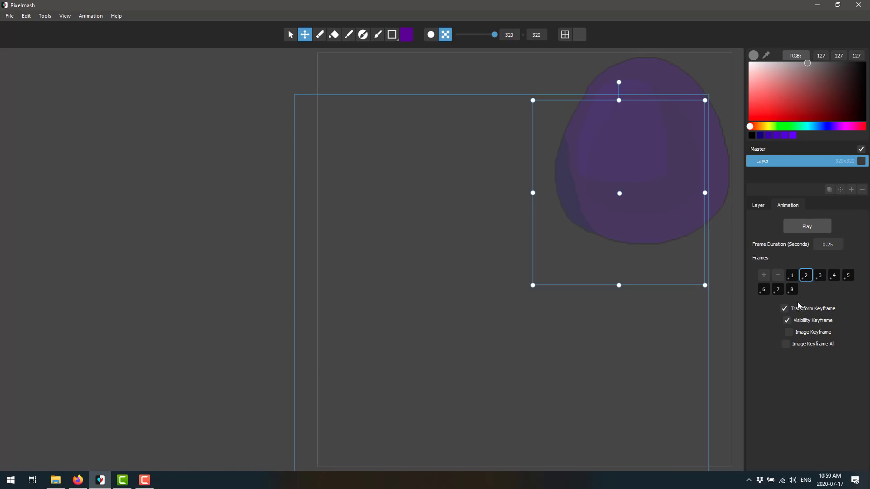
{"action": "left_click", "coordinate": [819, 274]}
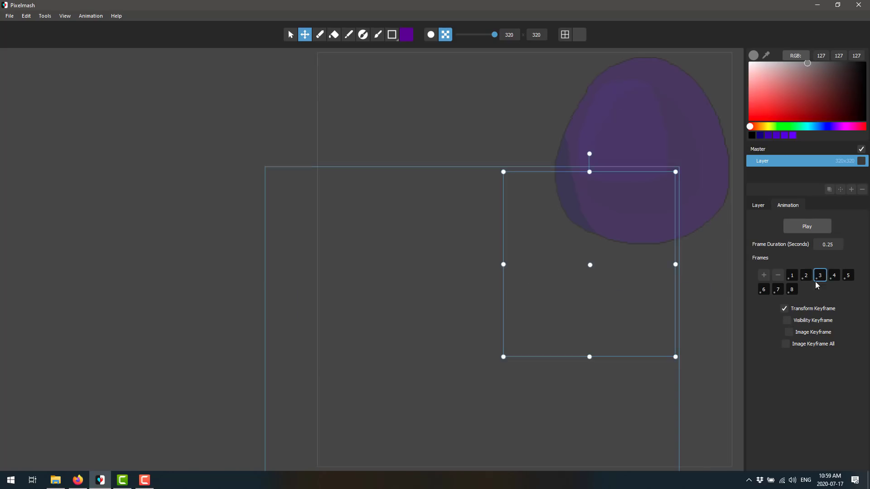
{"action": "left_click", "coordinate": [834, 275]}
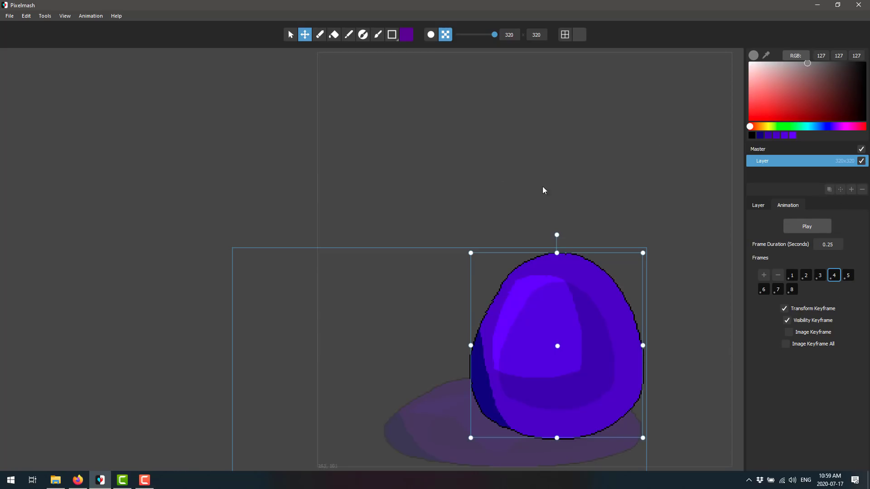
- Preview the hide-and-reappear animation, then bring up the export size prompt
{"action": "left_click", "coordinate": [806, 226]}
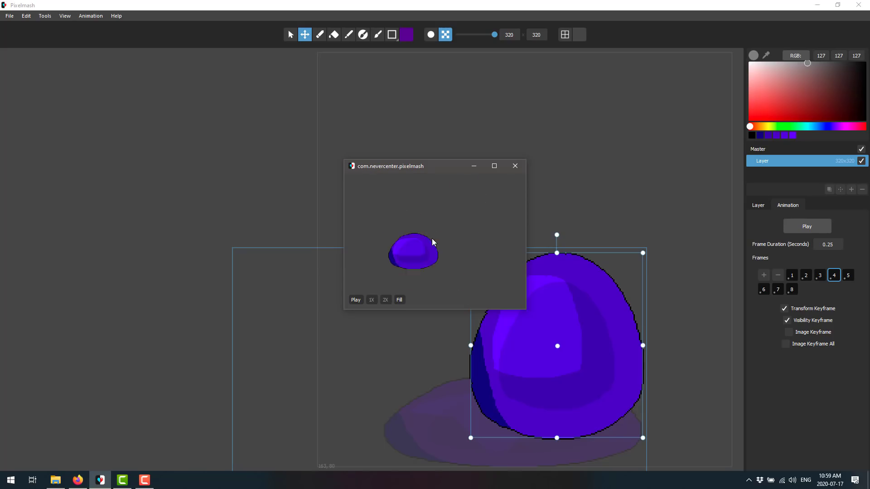
{"action": "left_click", "coordinate": [515, 166]}
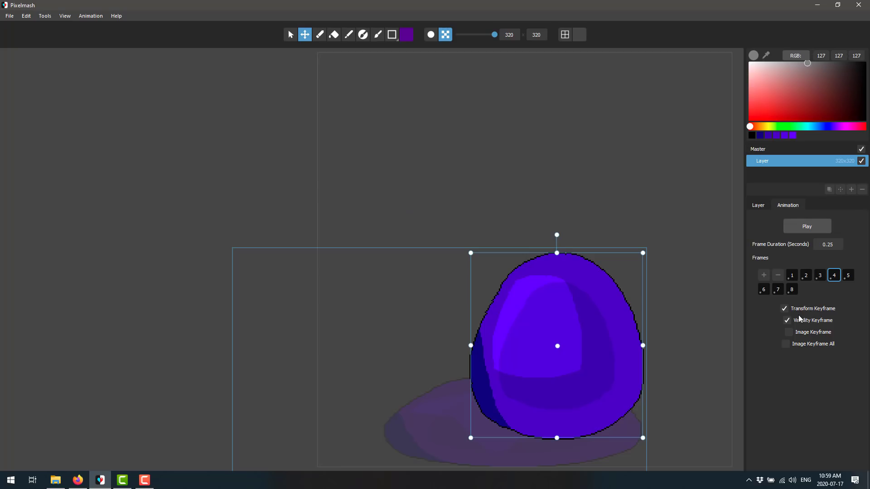
{"action": "mouse_move", "coordinate": [679, 421]}
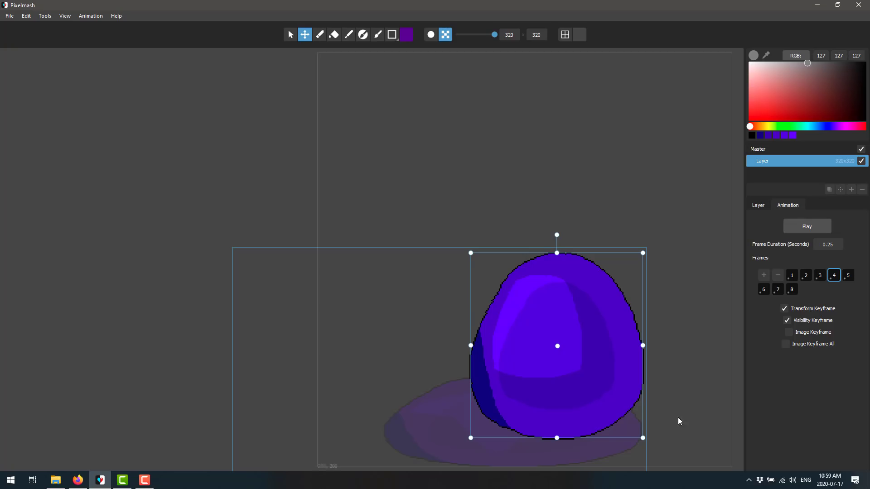
{"action": "mouse_move", "coordinate": [454, 258]}
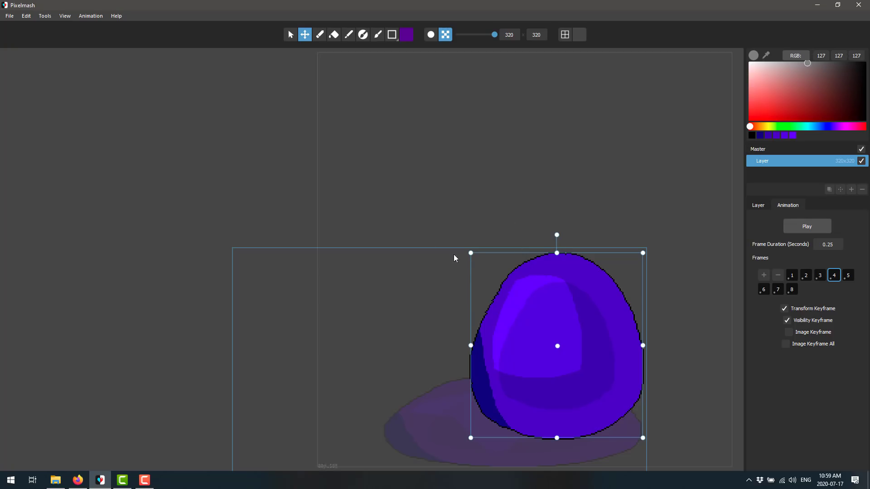
{"action": "left_click", "coordinate": [9, 15]}
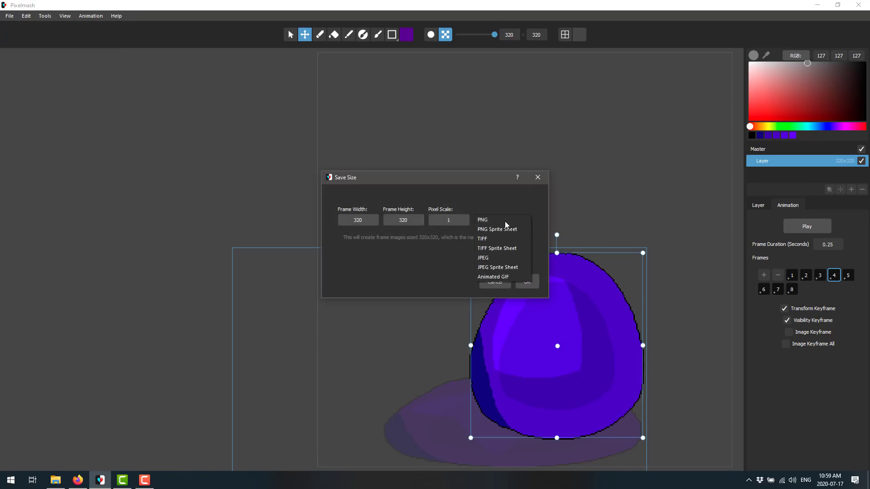
{"action": "mouse_move", "coordinate": [490, 268]}
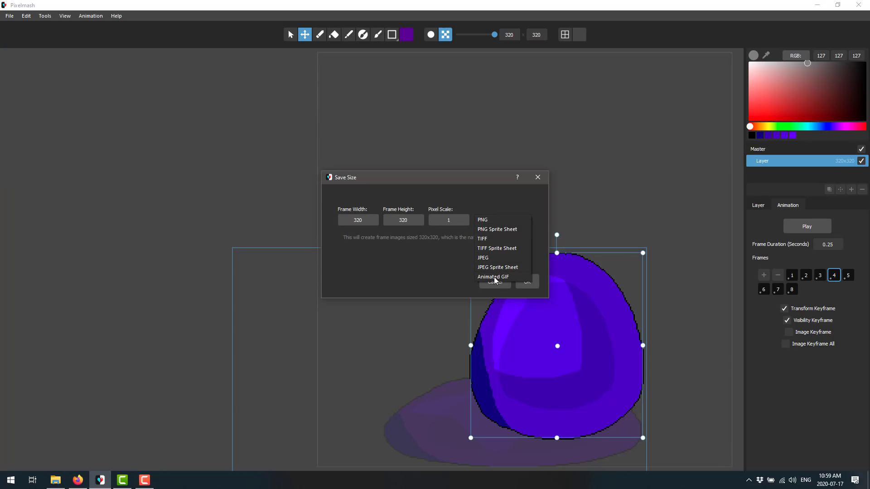
- Keep PNG as the format but cancel the image save, then preview the 0.01-second-frame animation
{"action": "left_click", "coordinate": [481, 219]}
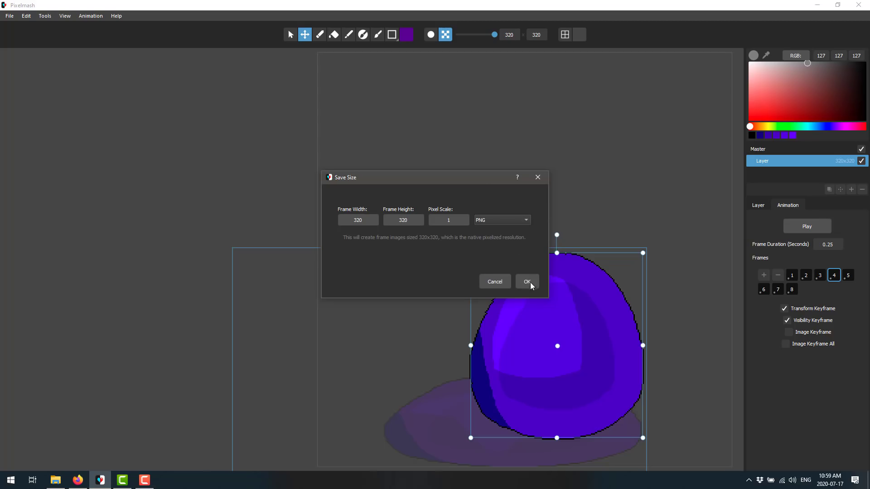
{"action": "left_click", "coordinate": [526, 281]}
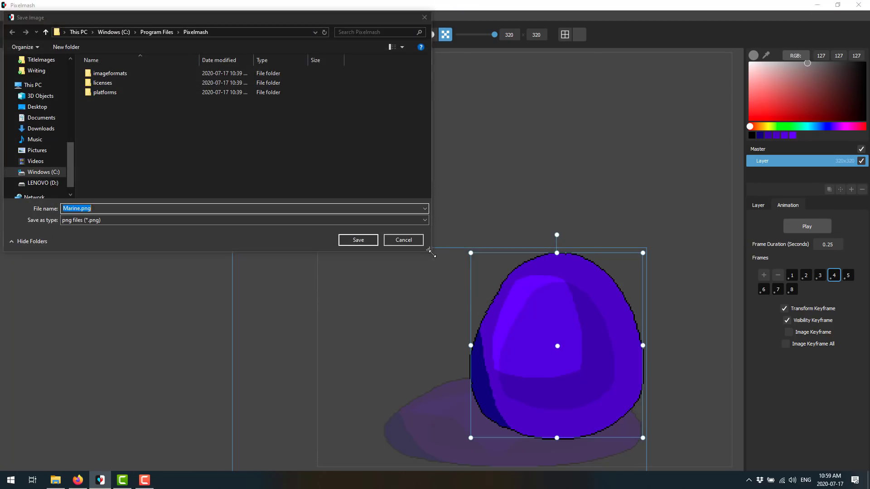
{"action": "left_click", "coordinate": [402, 240]}
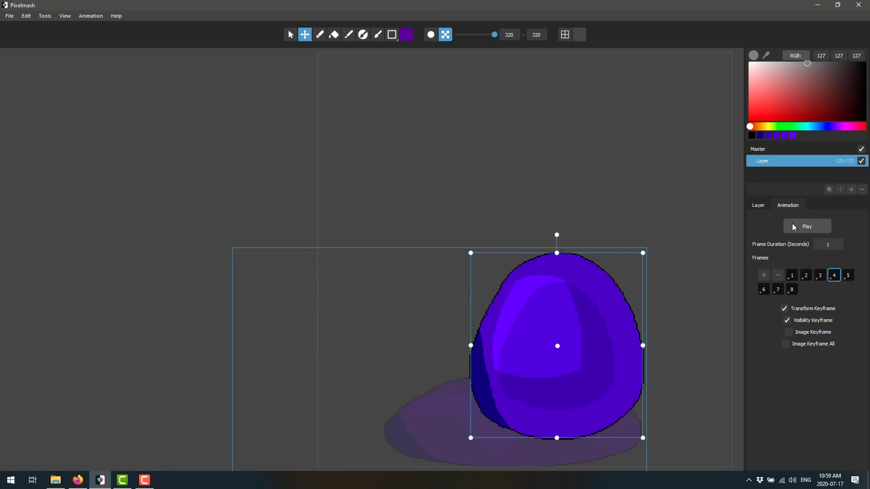
{"action": "left_click", "coordinate": [807, 226]}
{"action": "type", "text": "0.01"}
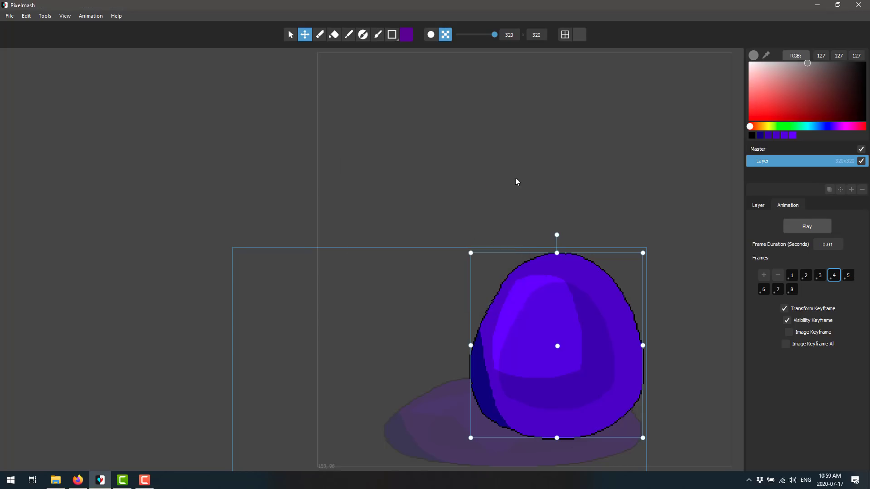
{"action": "mouse_move", "coordinate": [520, 311]}
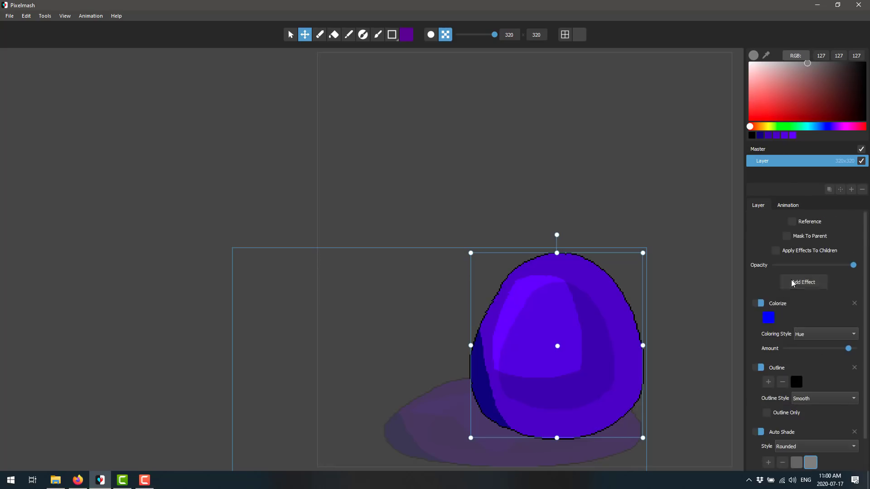
- Import Marine.png as a new layer above the ball
{"action": "left_click", "coordinate": [803, 282]}
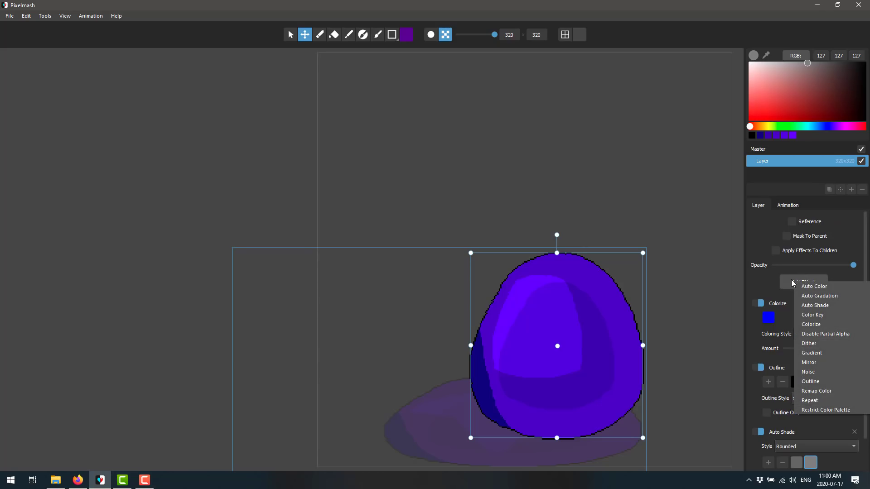
{"action": "left_click", "coordinate": [9, 16]}
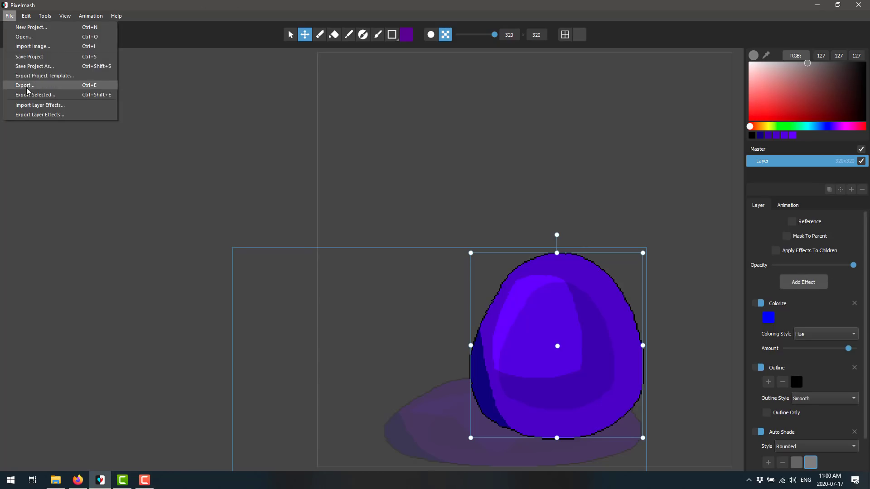
{"action": "left_click", "coordinate": [32, 46]}
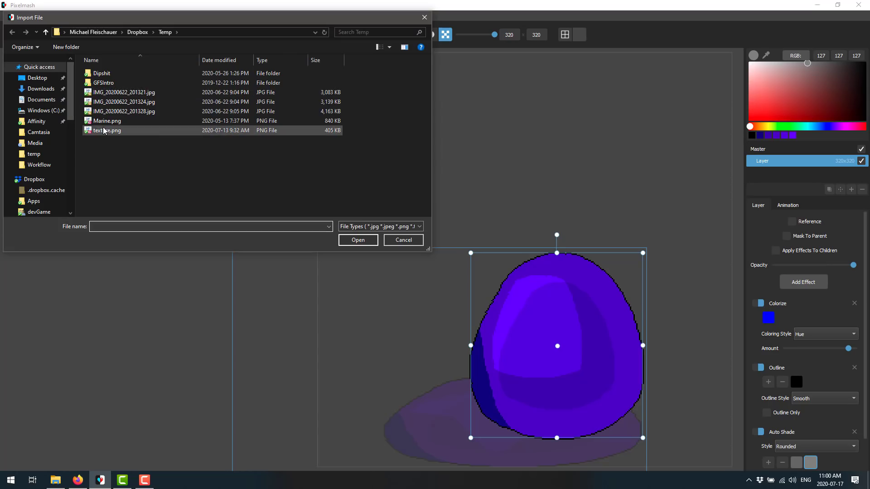
{"action": "left_click", "coordinate": [107, 121]}
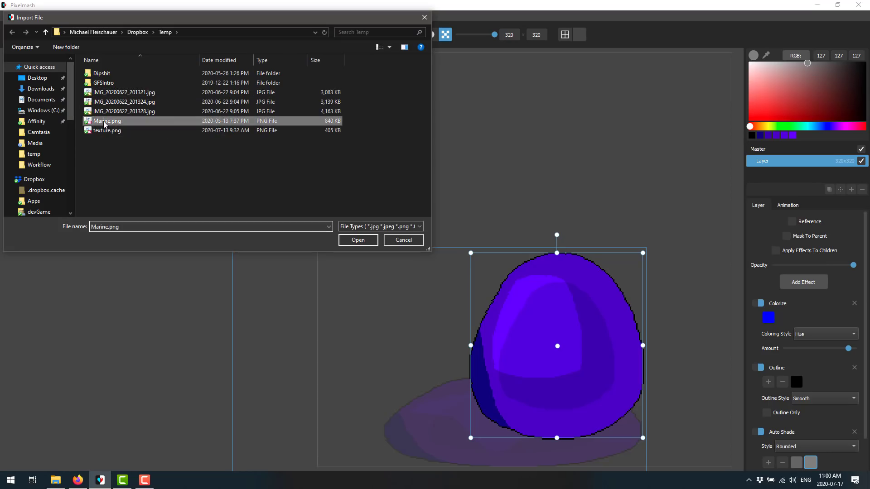
{"action": "left_click", "coordinate": [358, 239]}
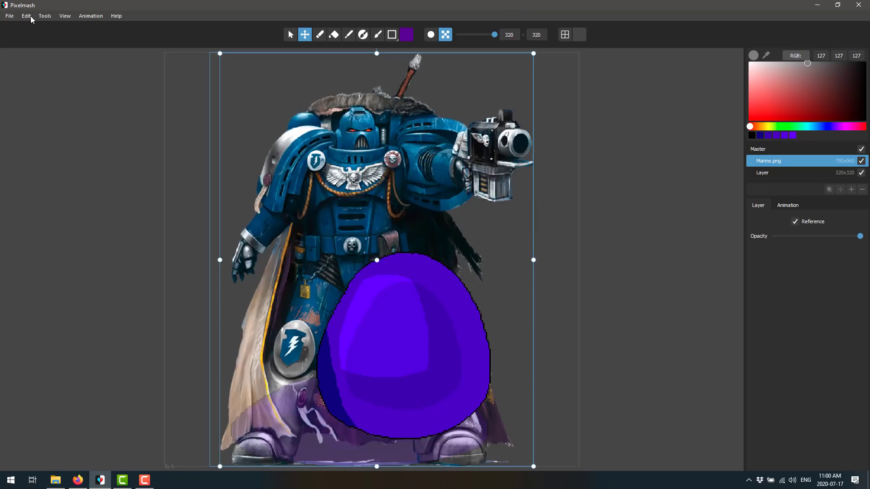
- Lower the resolution to pixelate the marine image, then restore it to 320
{"action": "left_click", "coordinate": [45, 15]}
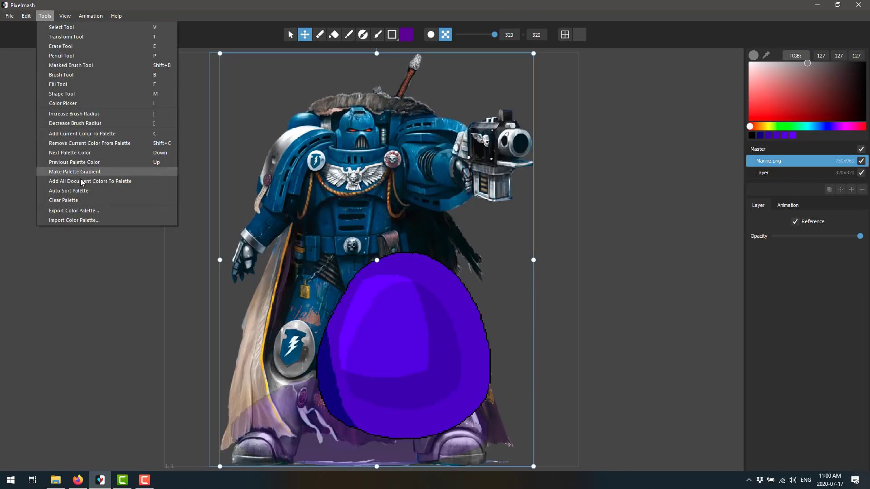
{"action": "left_click", "coordinate": [64, 16]}
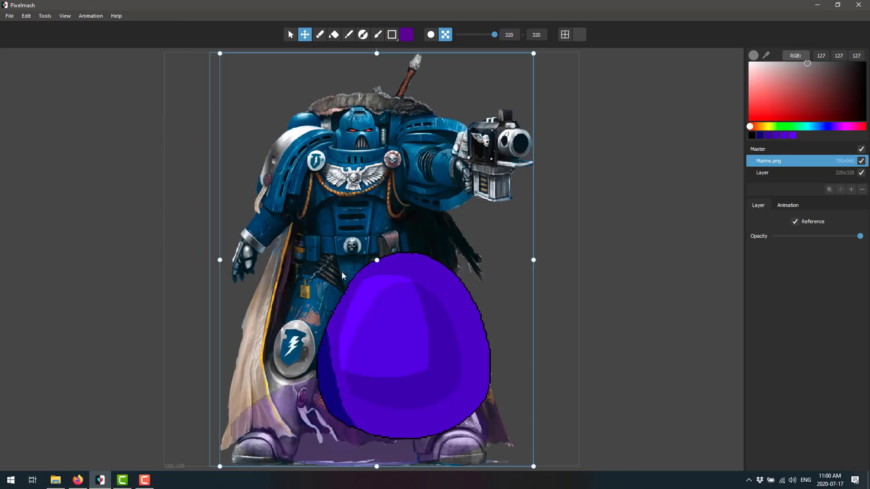
{"action": "mouse_move", "coordinate": [355, 183]}
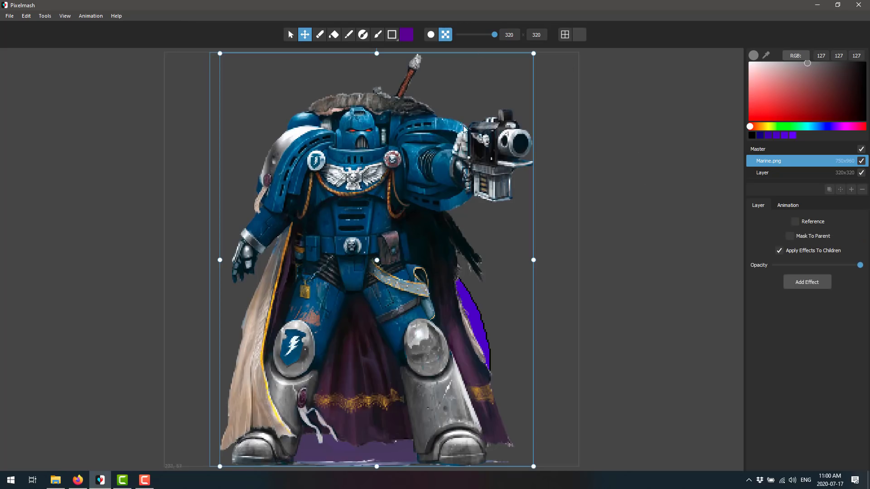
{"action": "left_click_drag", "start_coordinate": [491, 35], "coordinate": [481, 34]}
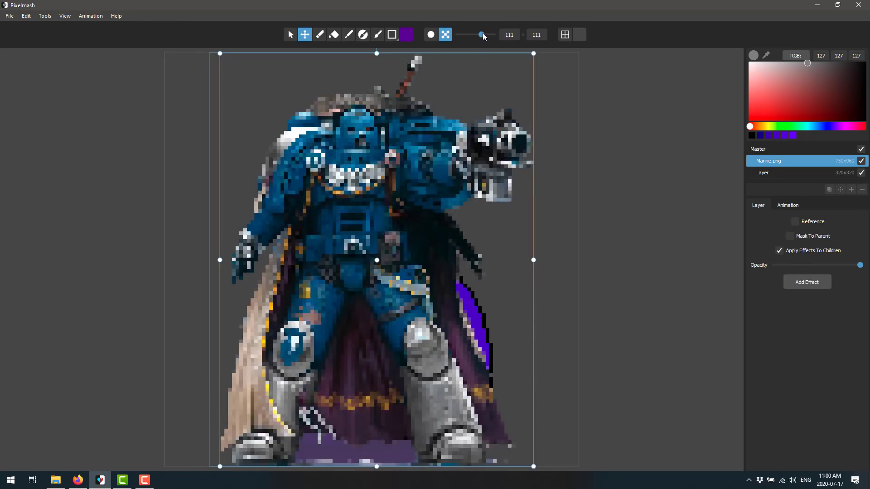
{"action": "left_click_drag", "start_coordinate": [481, 35], "coordinate": [476, 34]}
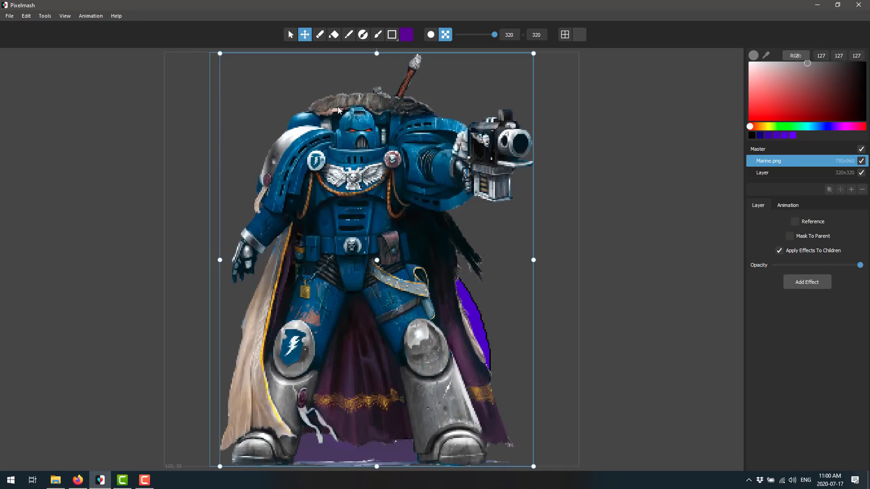
- Replace the palette with all the marine image's colours and auto-sort them by shade
{"action": "left_click", "coordinate": [44, 15]}
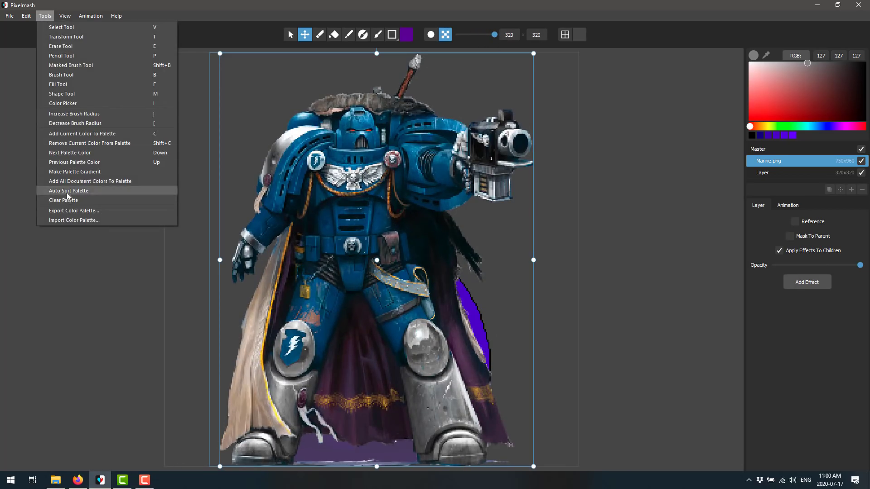
{"action": "mouse_move", "coordinate": [90, 181]}
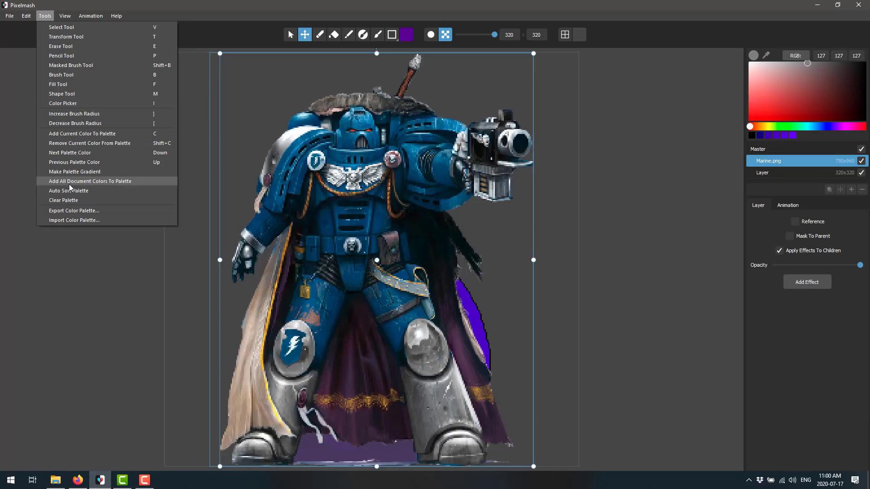
{"action": "left_click", "coordinate": [89, 182]}
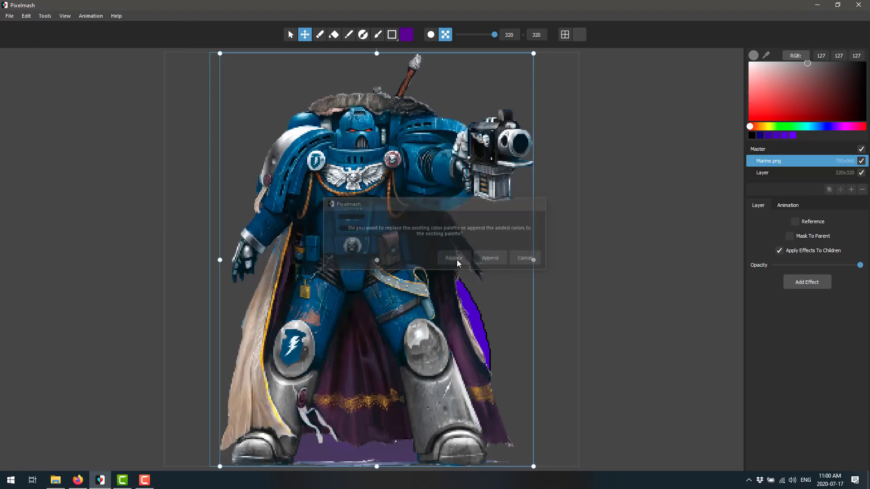
{"action": "left_click", "coordinate": [452, 258]}
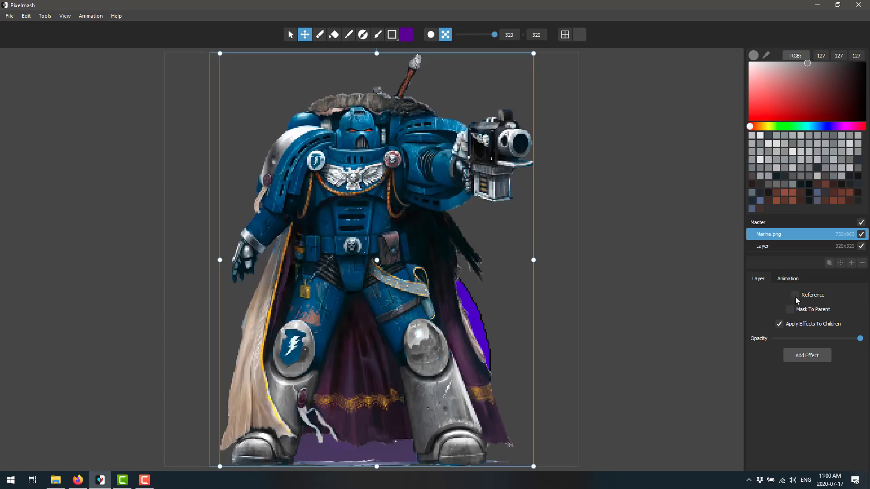
{"action": "mouse_move", "coordinate": [848, 259]}
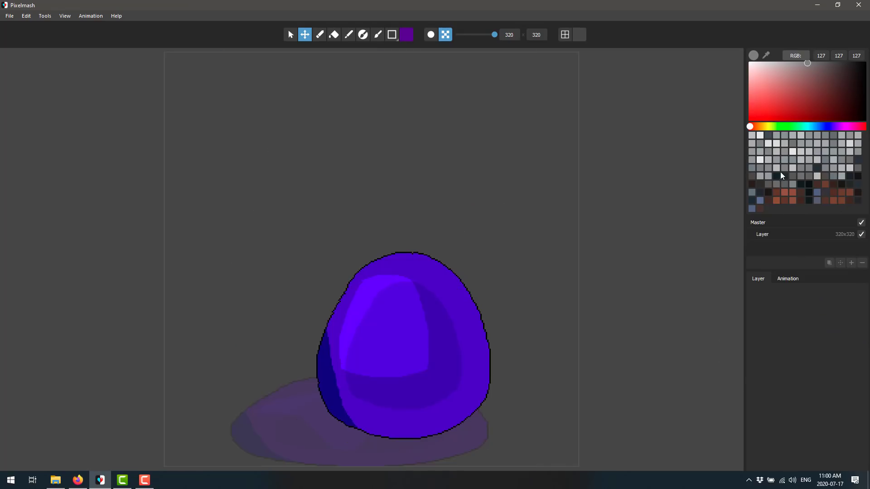
{"action": "left_click", "coordinate": [45, 15]}
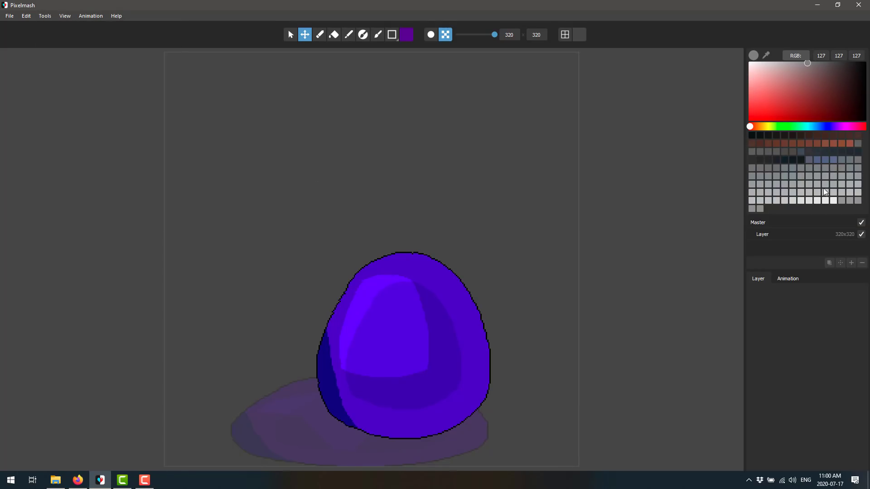
{"action": "mouse_move", "coordinate": [793, 201]}
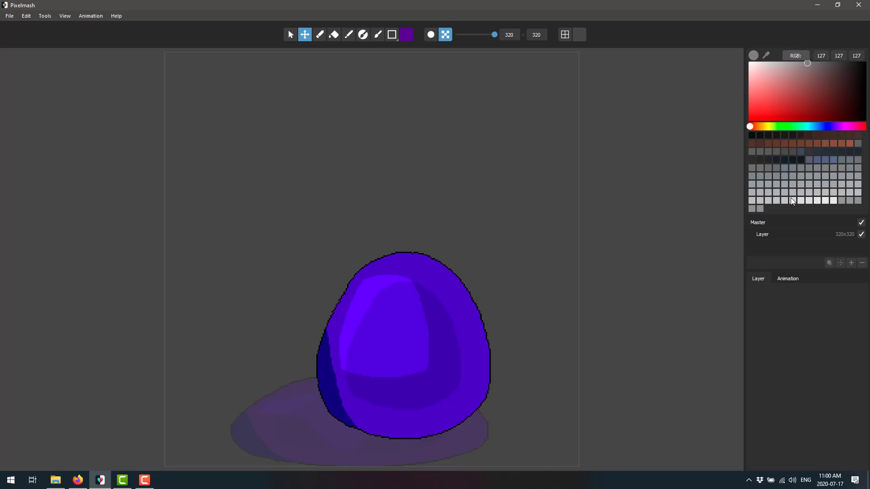
{"action": "mouse_move", "coordinate": [736, 105]}
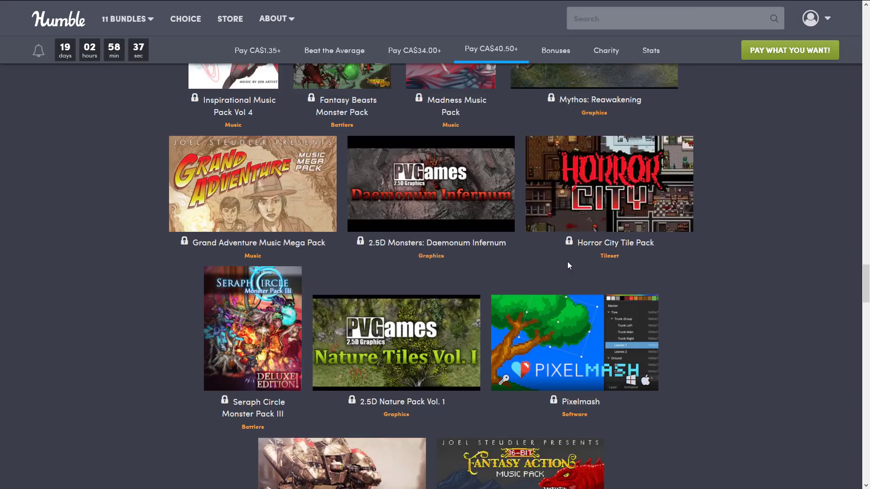
- Scroll through the Humble Bundle page's CA$40.50 tier with 001 Game Creator and Pixelmash
{"action": "scroll", "scroll_direction": "up", "scroll_amount": 3}
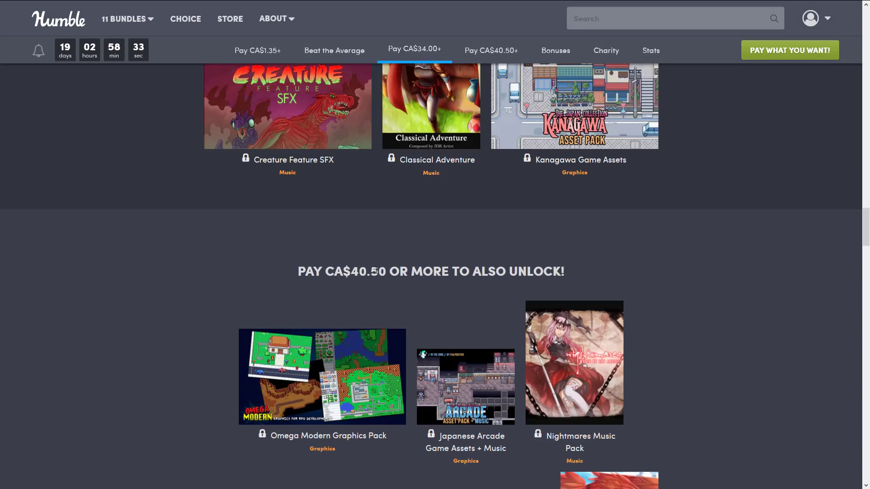
{"action": "left_click", "coordinate": [490, 51]}
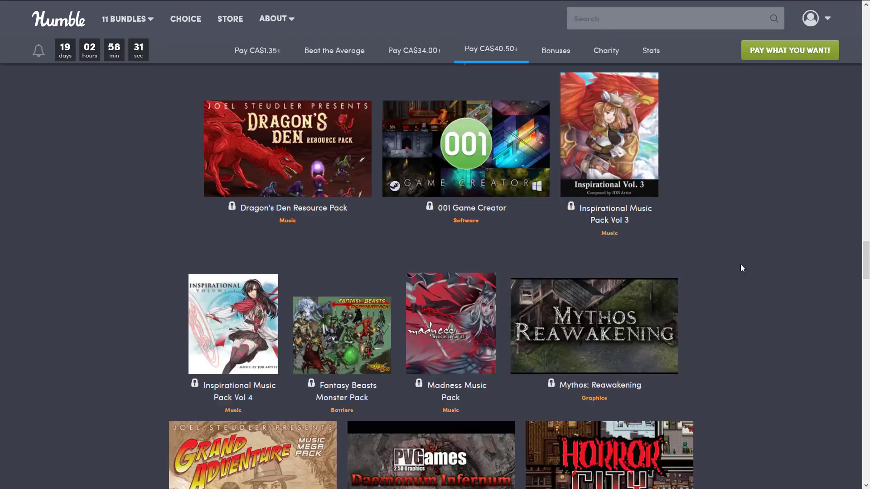
{"action": "scroll", "scroll_direction": "down", "scroll_amount": 3}
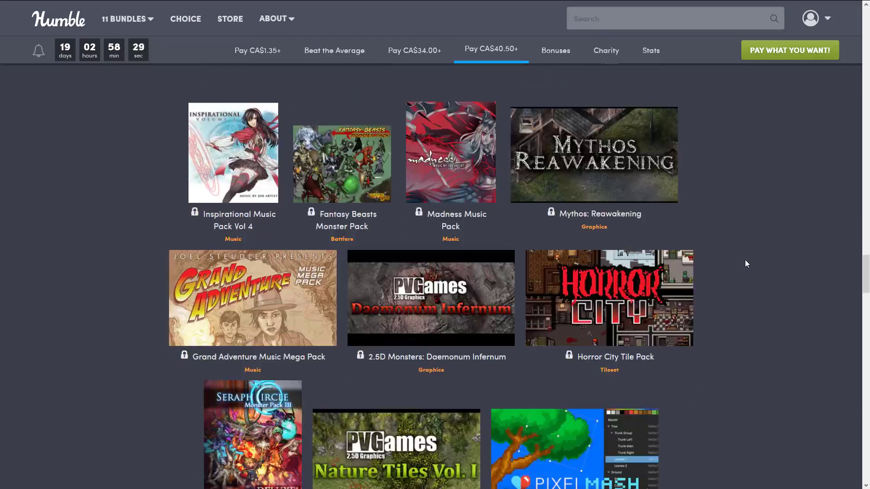
{"action": "scroll", "scroll_direction": "down", "scroll_amount": 3}
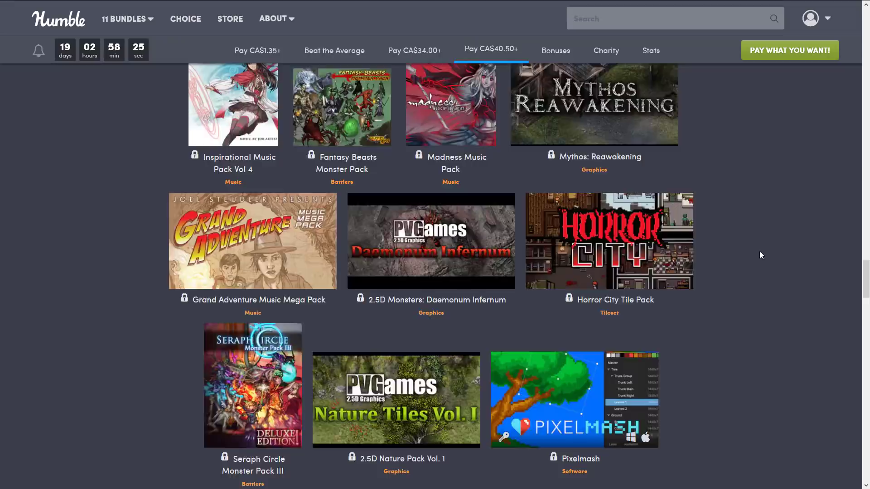
{"action": "scroll", "scroll_direction": "up", "scroll_amount": 3}
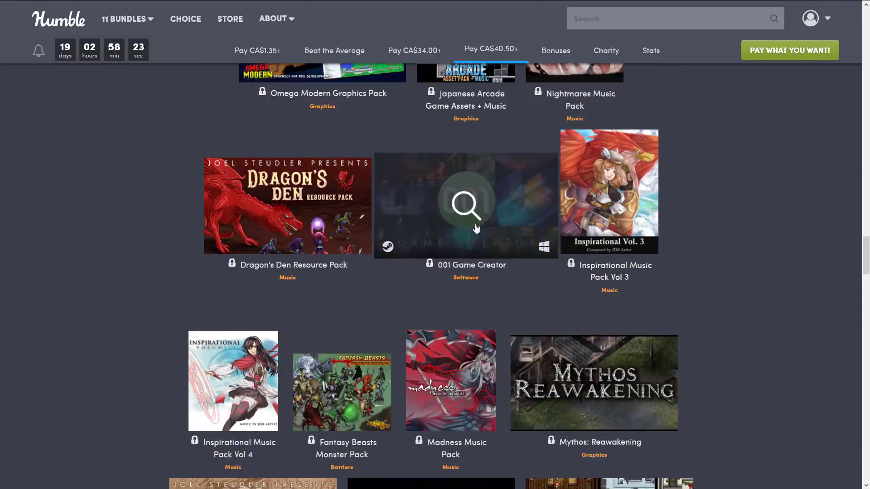
{"action": "mouse_move", "coordinate": [736, 288]}
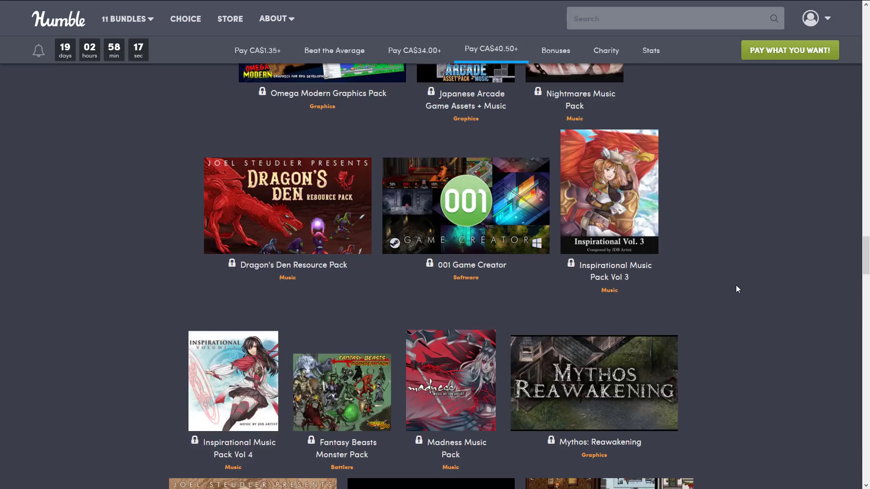
{"action": "mouse_move", "coordinate": [792, 212]}
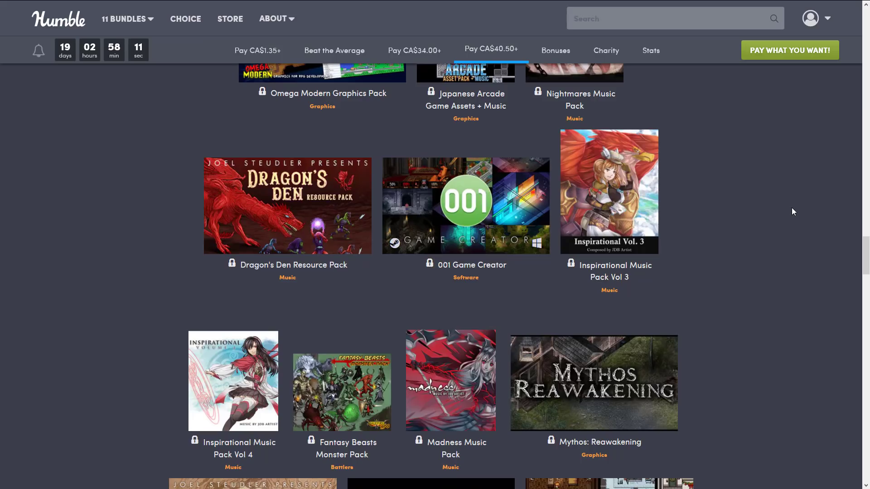